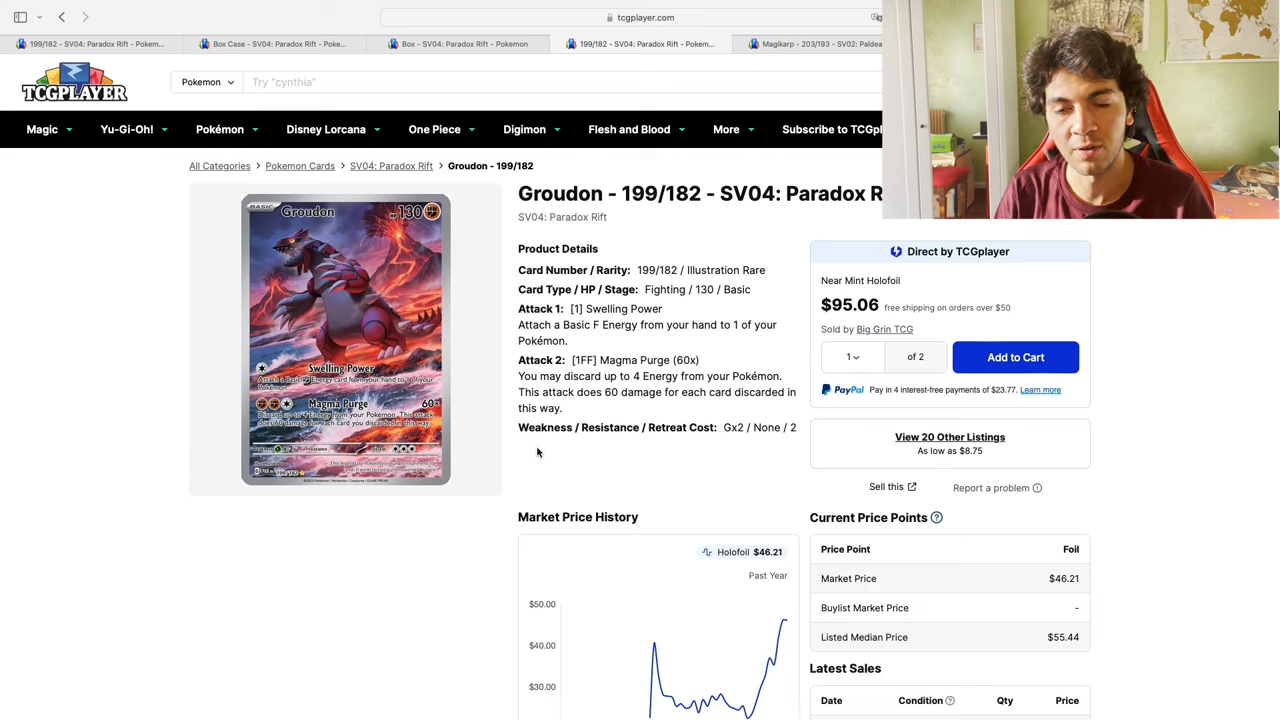
Search for 'poncho pikachu' and scroll down through the results
text(poncho pikachu)
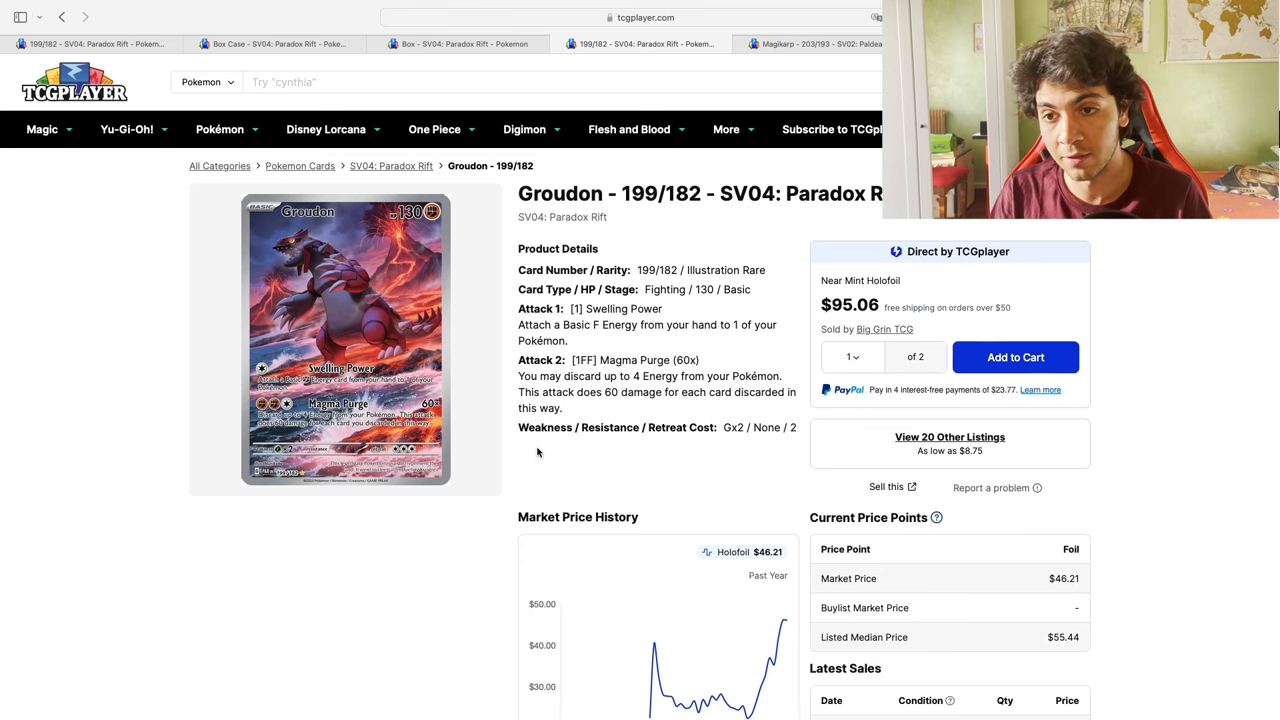
scroll(down, 3)
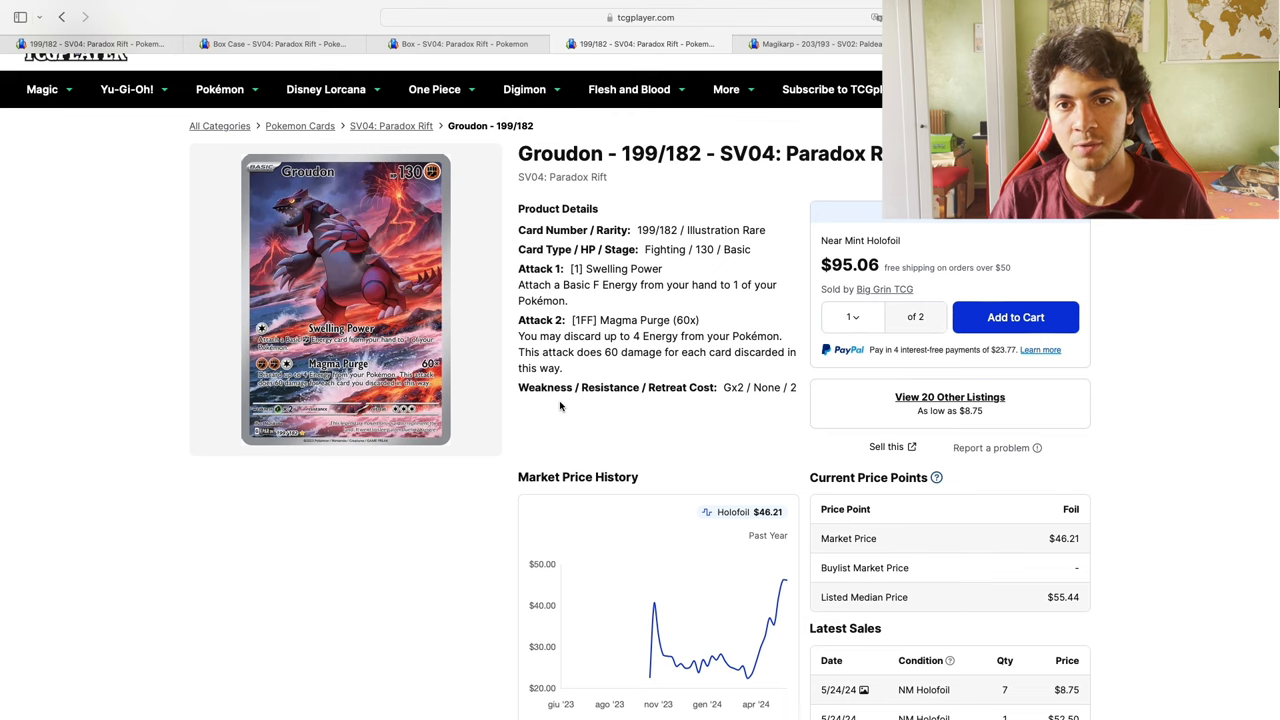
scroll(down, 3)
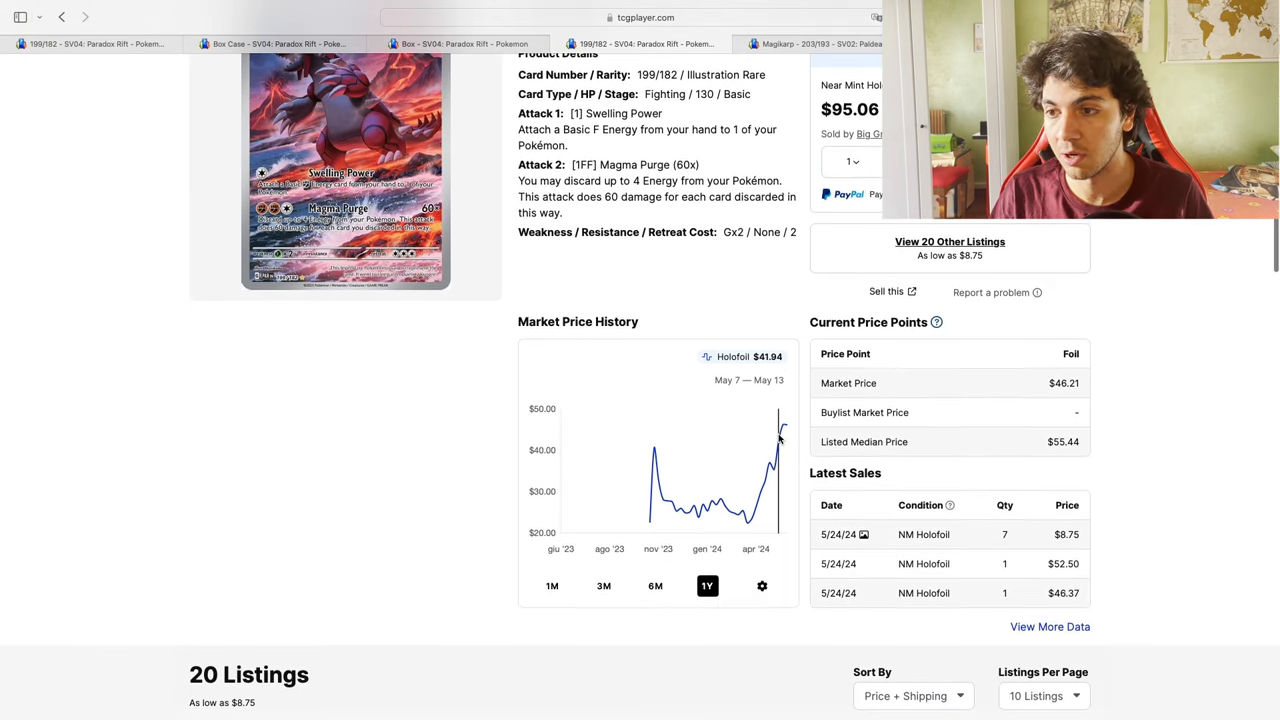
scroll(down, 3)
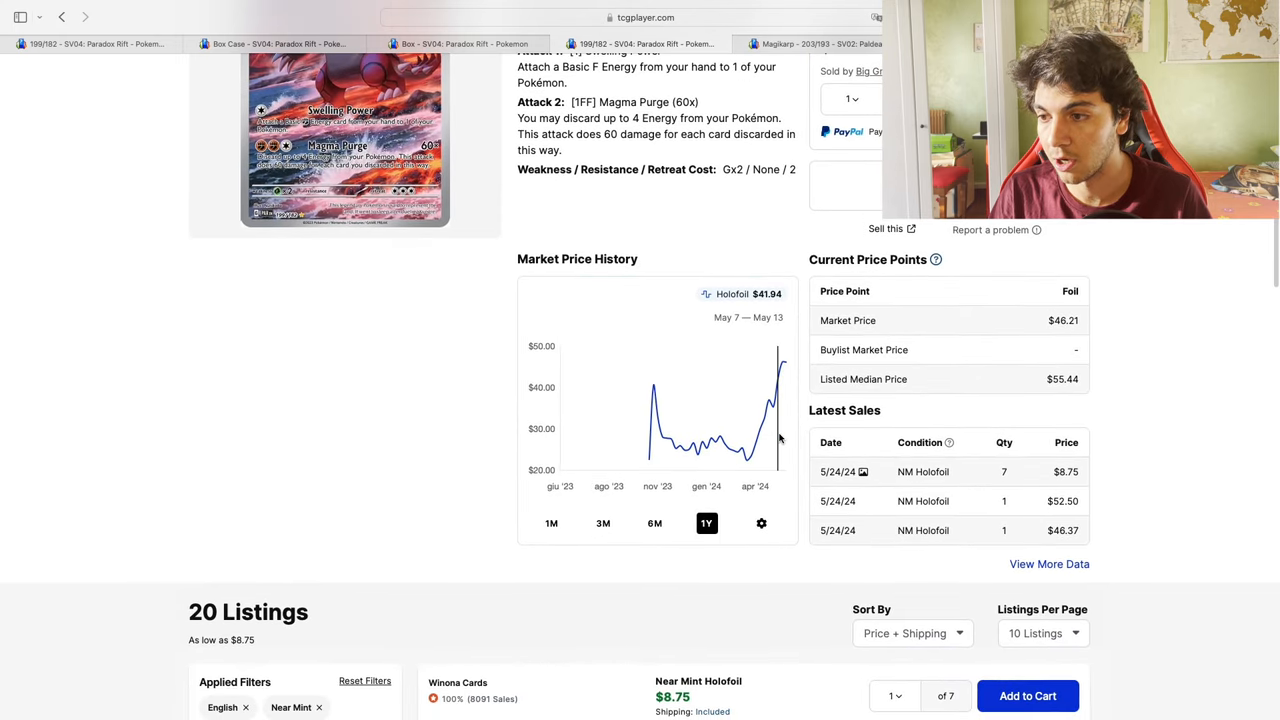
Open Groudon's Sales History Snapshot and scroll its May 21–24 sales, including a $9.64 Japanese copy
click(1049, 564)
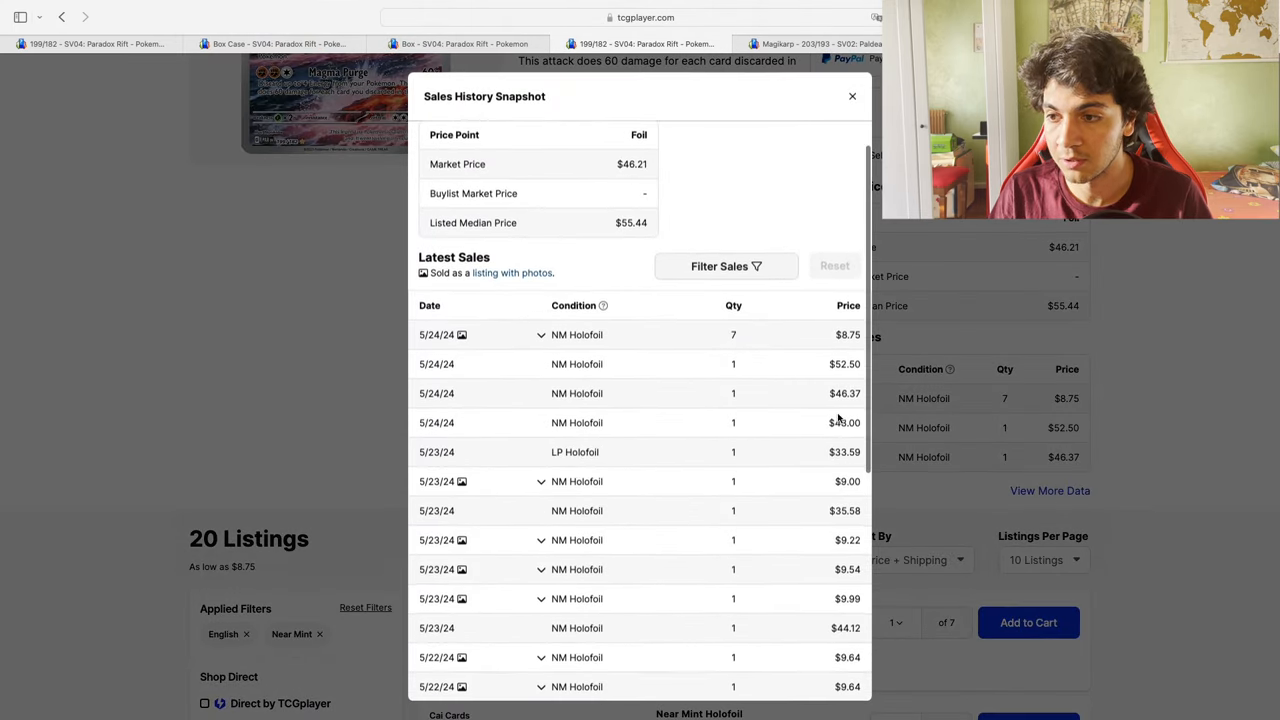
scroll(down, 3)
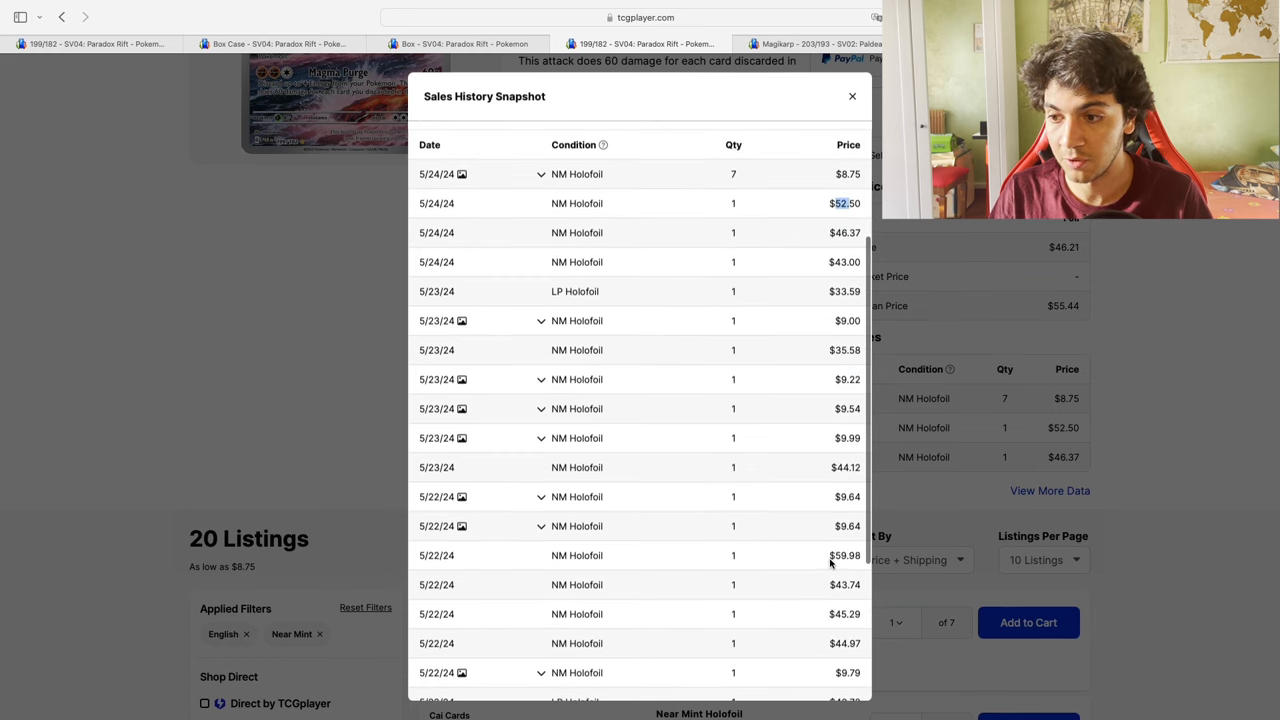
scroll(down, 3)
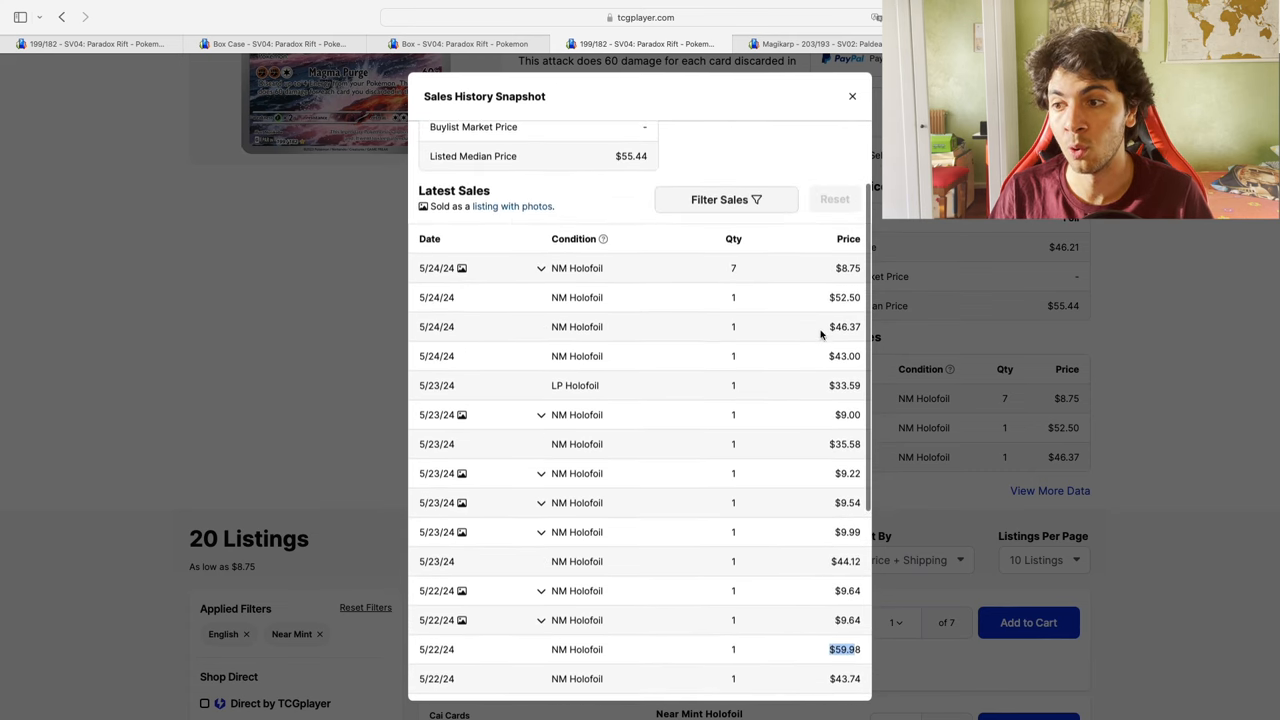
scroll(down, 3)
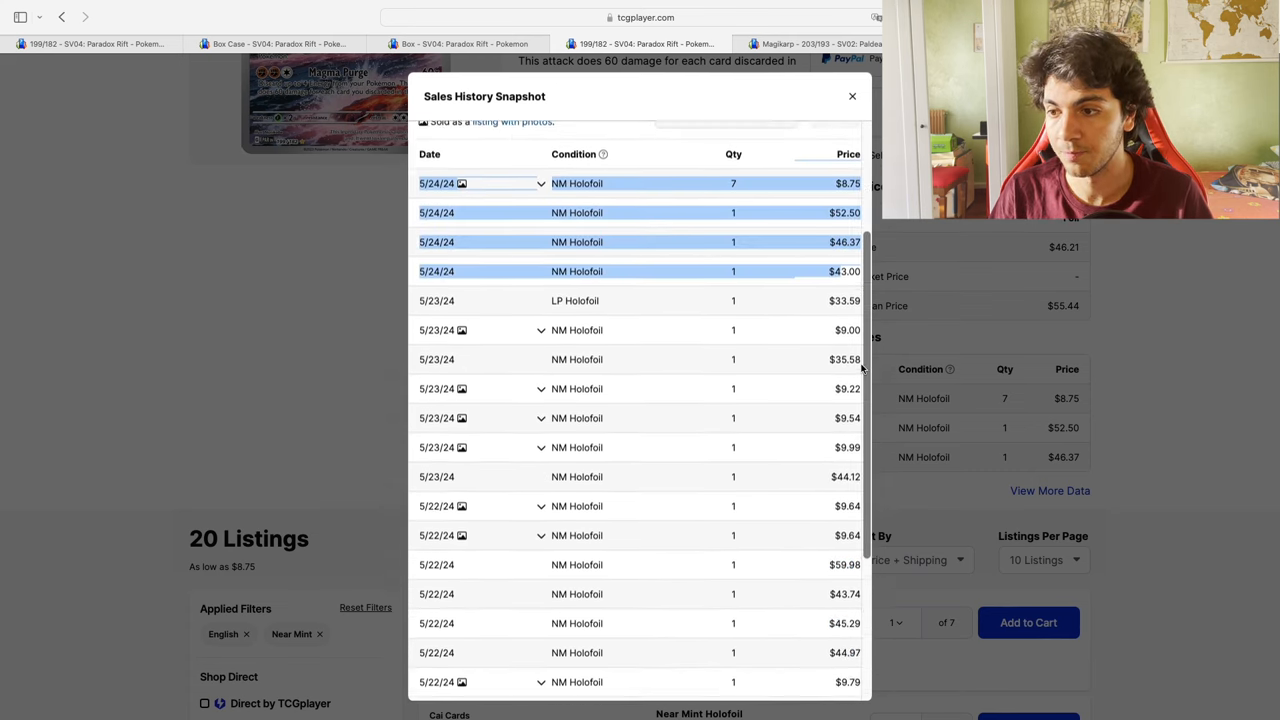
scroll(down, 3)
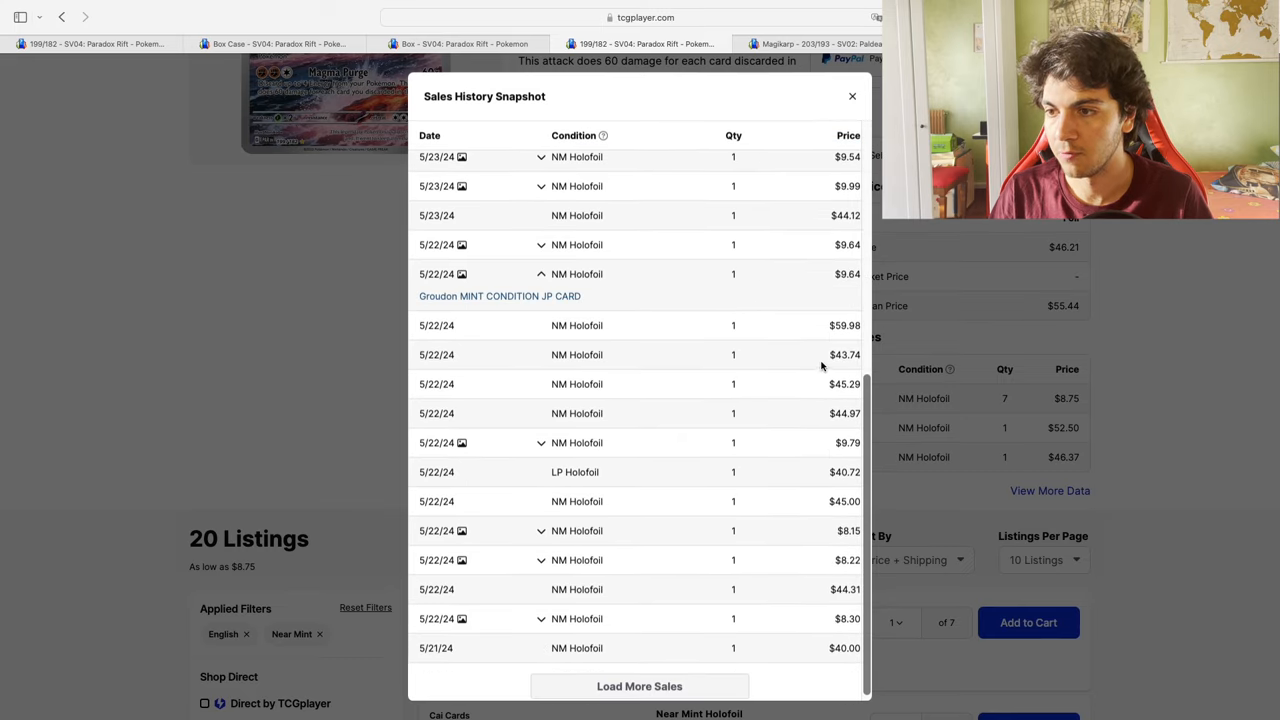
mouse_move(338, 454)
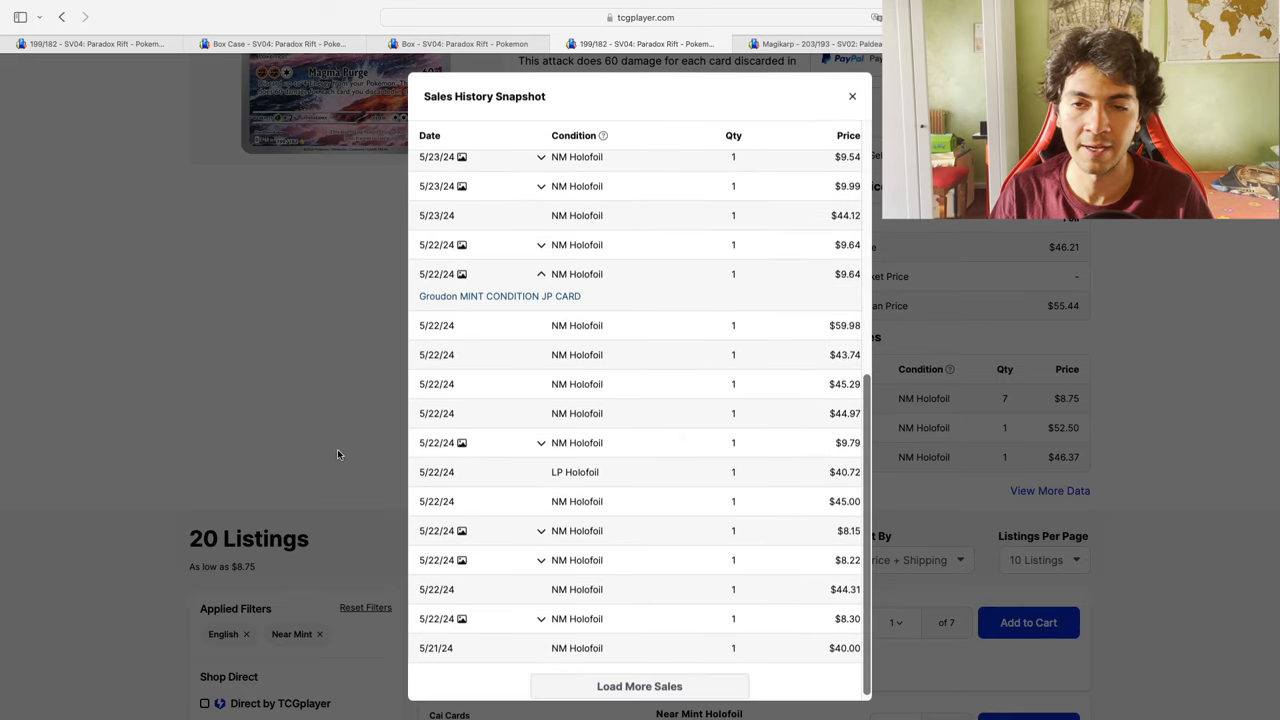
mouse_move(223, 289)
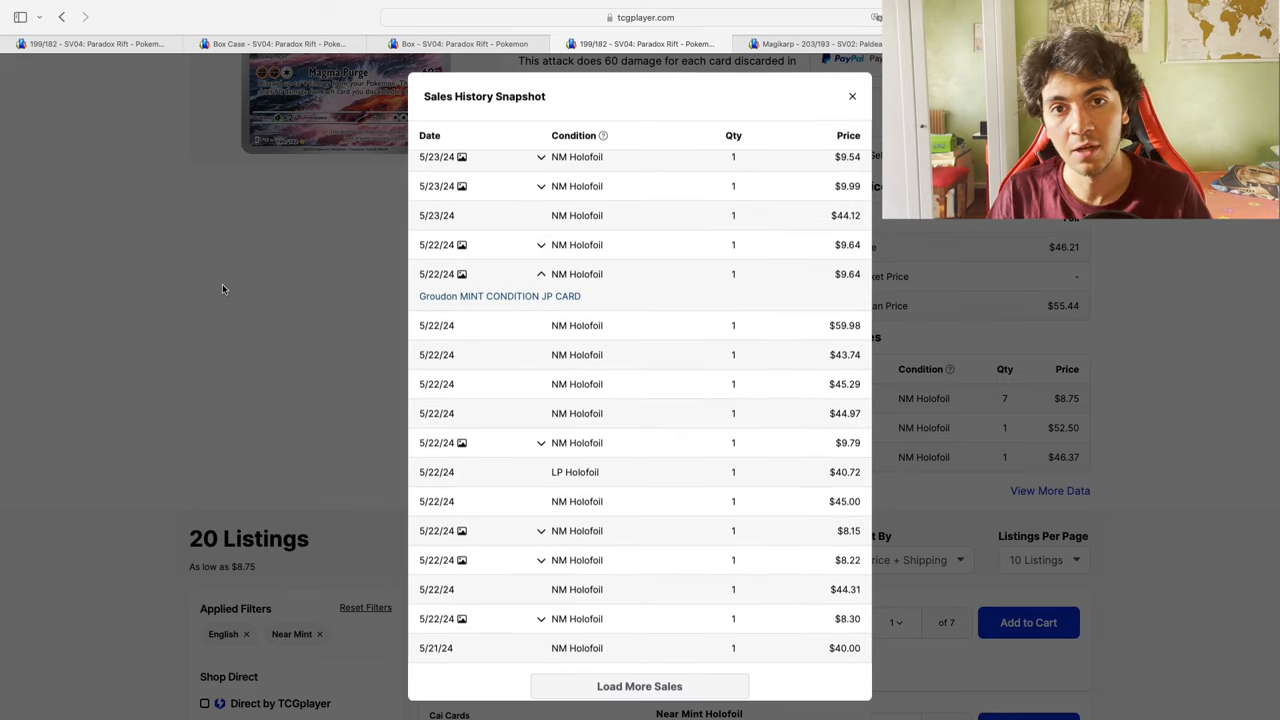
Close the snapshot and scroll both pages of Groudon's English Near Mint listings, noting sub-$40 Asian copies
click(852, 96)
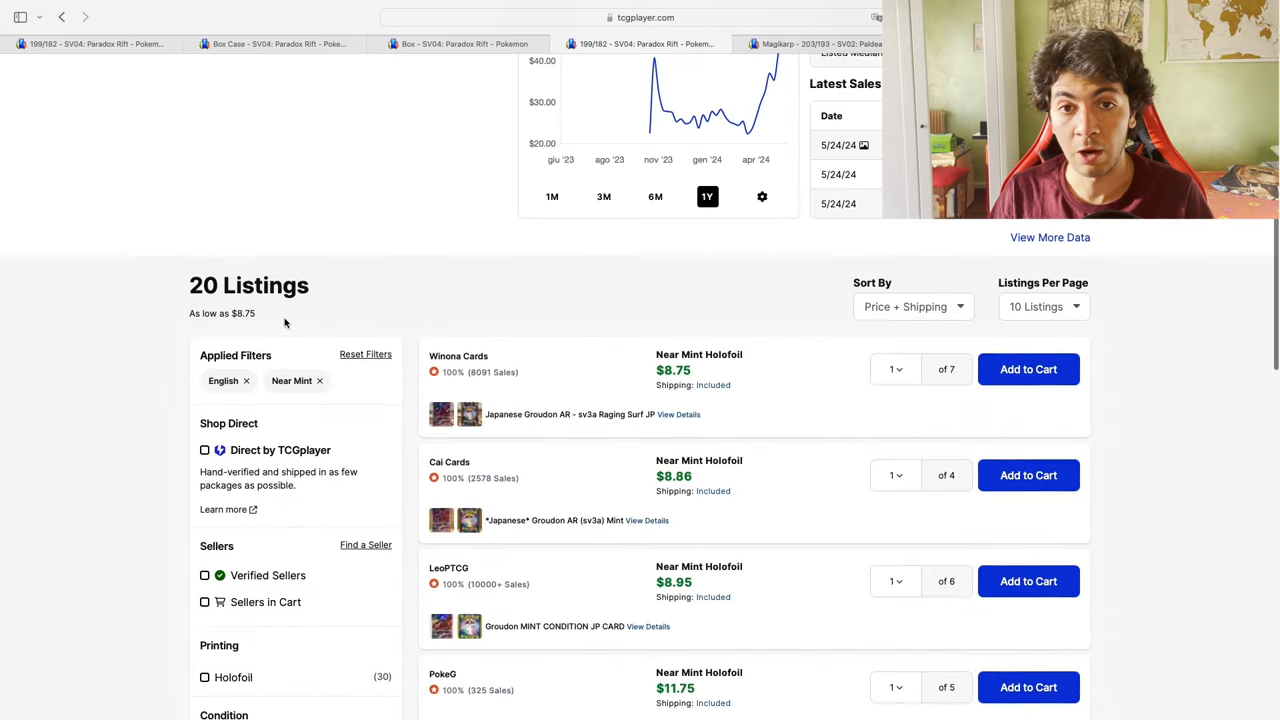
scroll(down, 3)
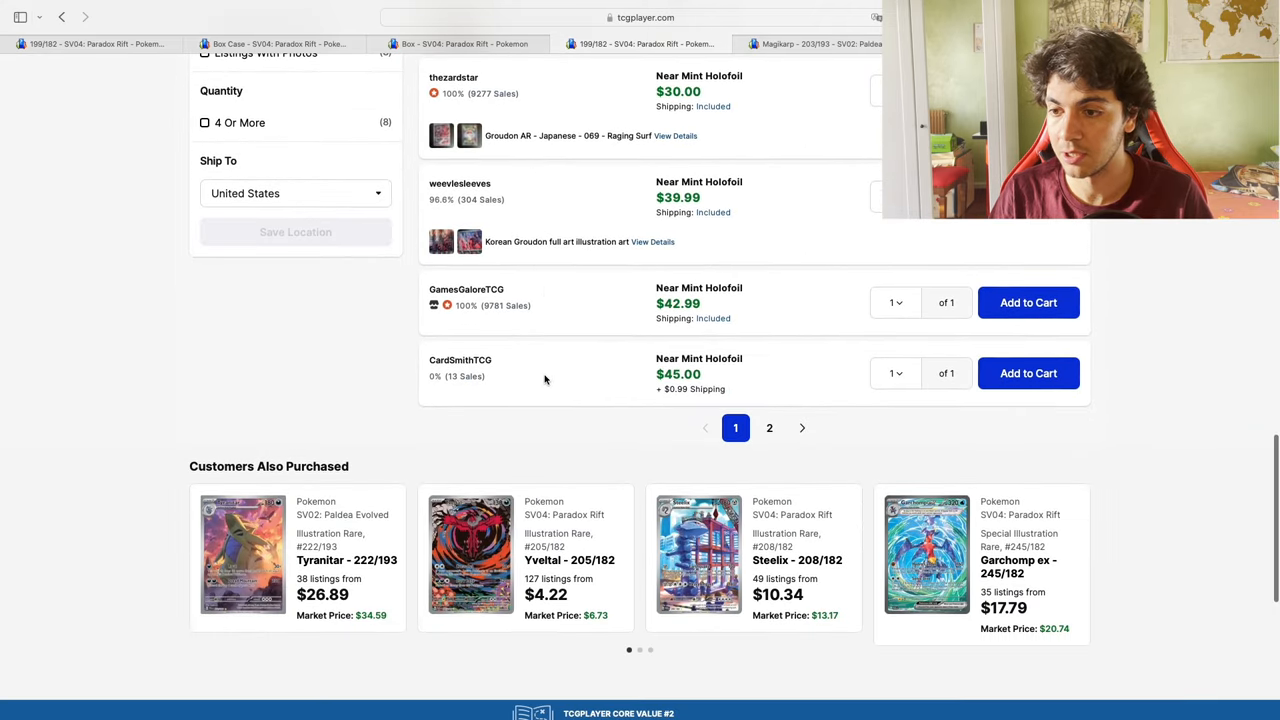
mouse_move(668, 309)
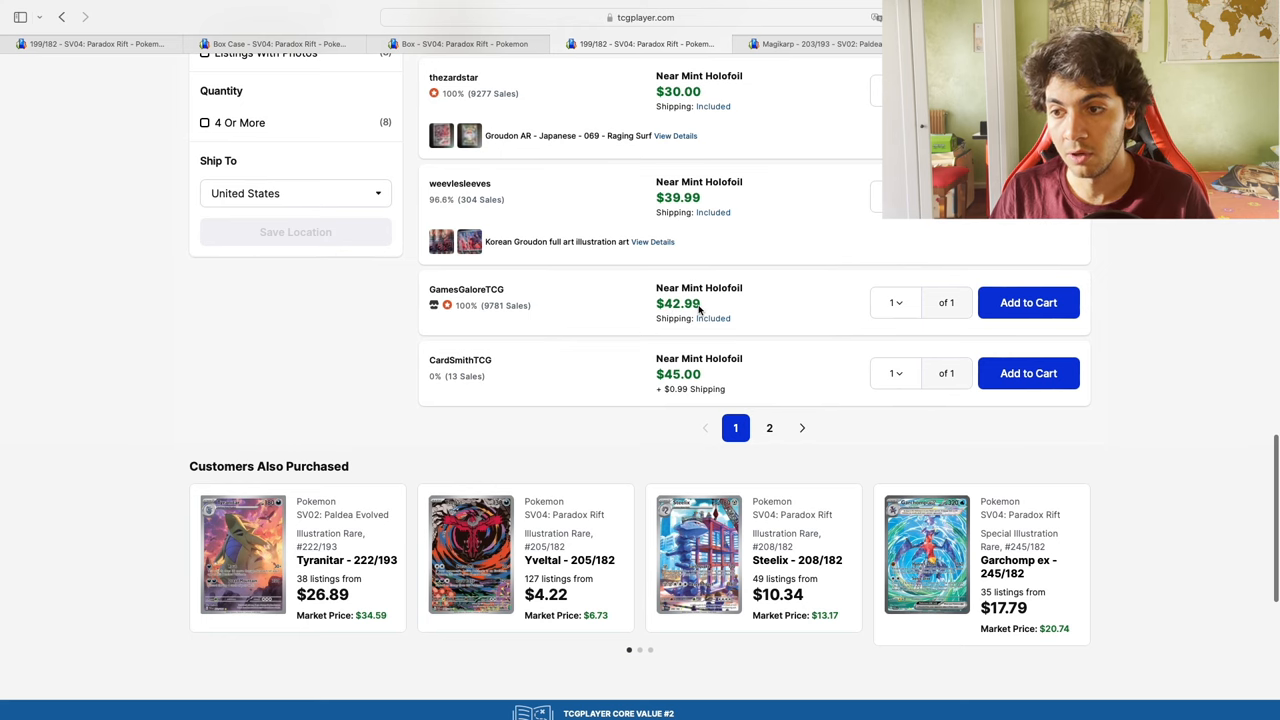
mouse_move(695, 388)
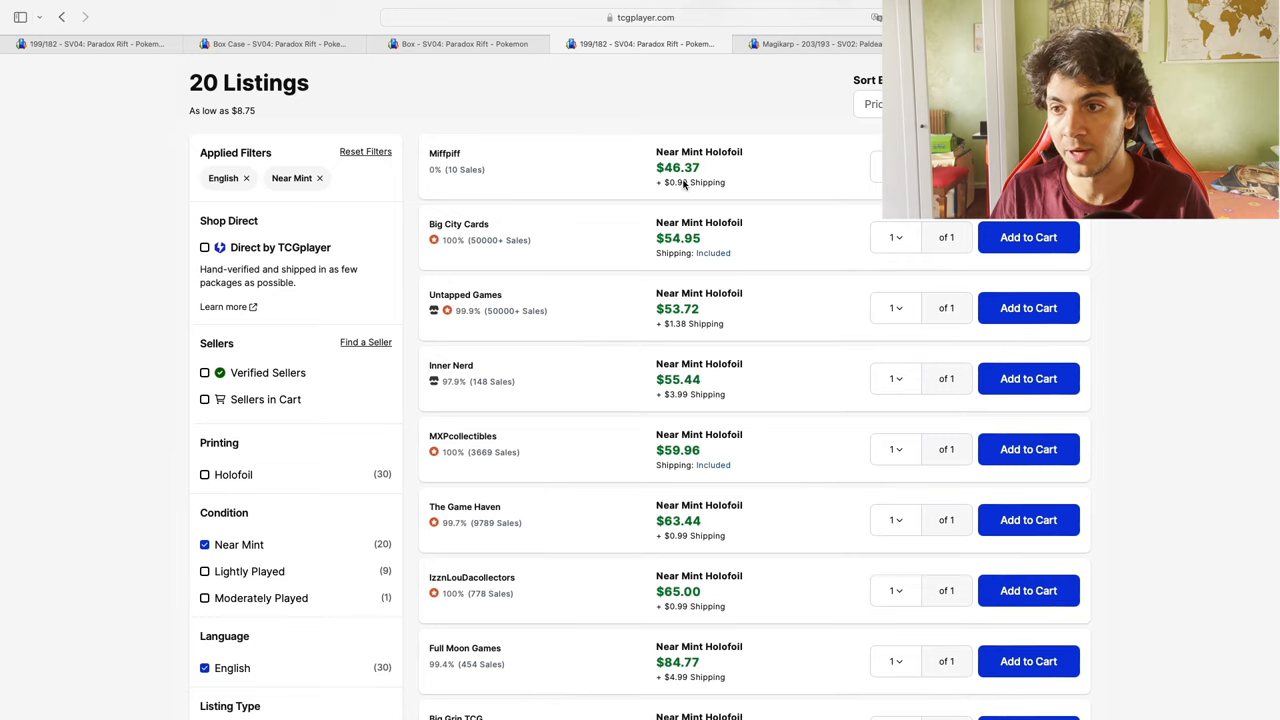
scroll(down, 3)
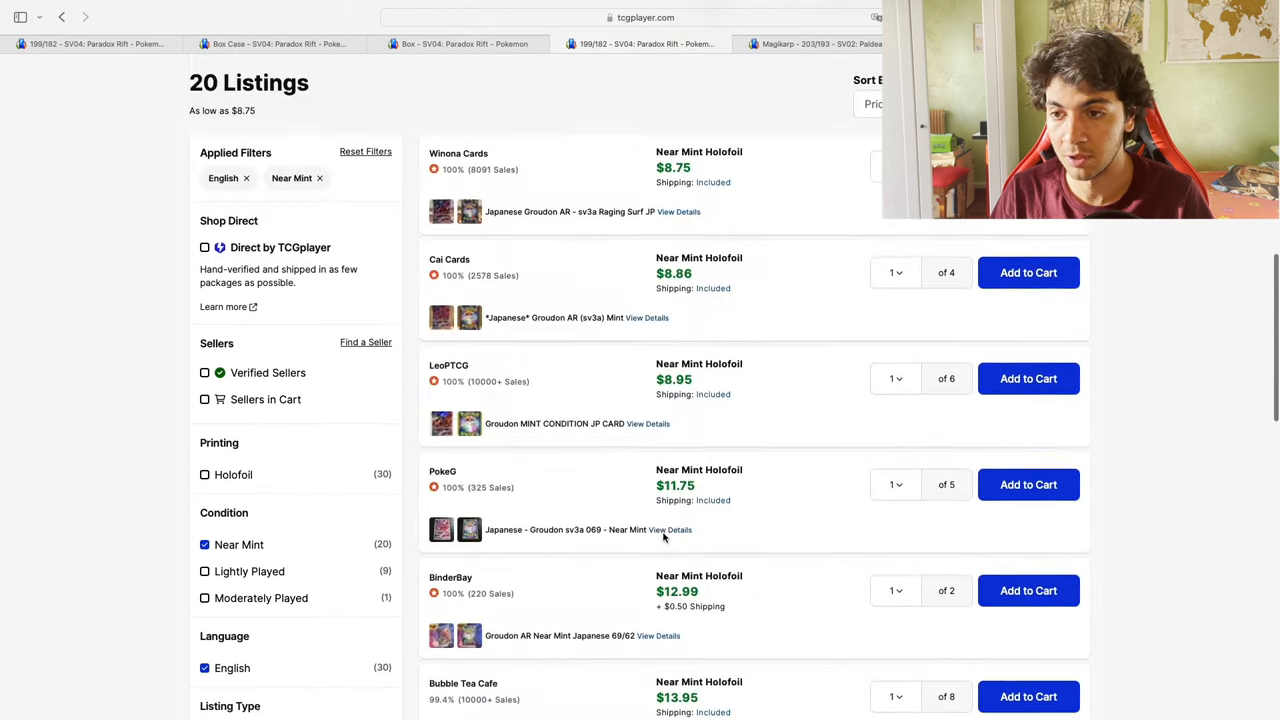
scroll(down, 3)
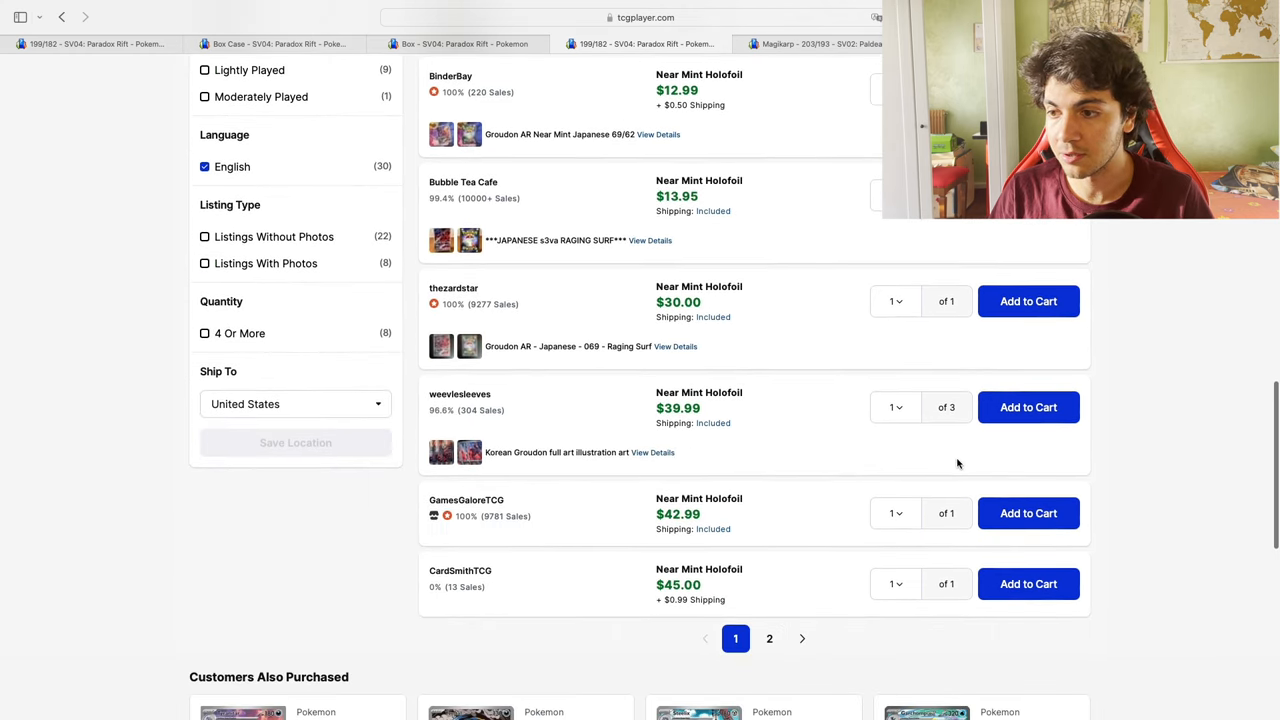
mouse_move(909, 545)
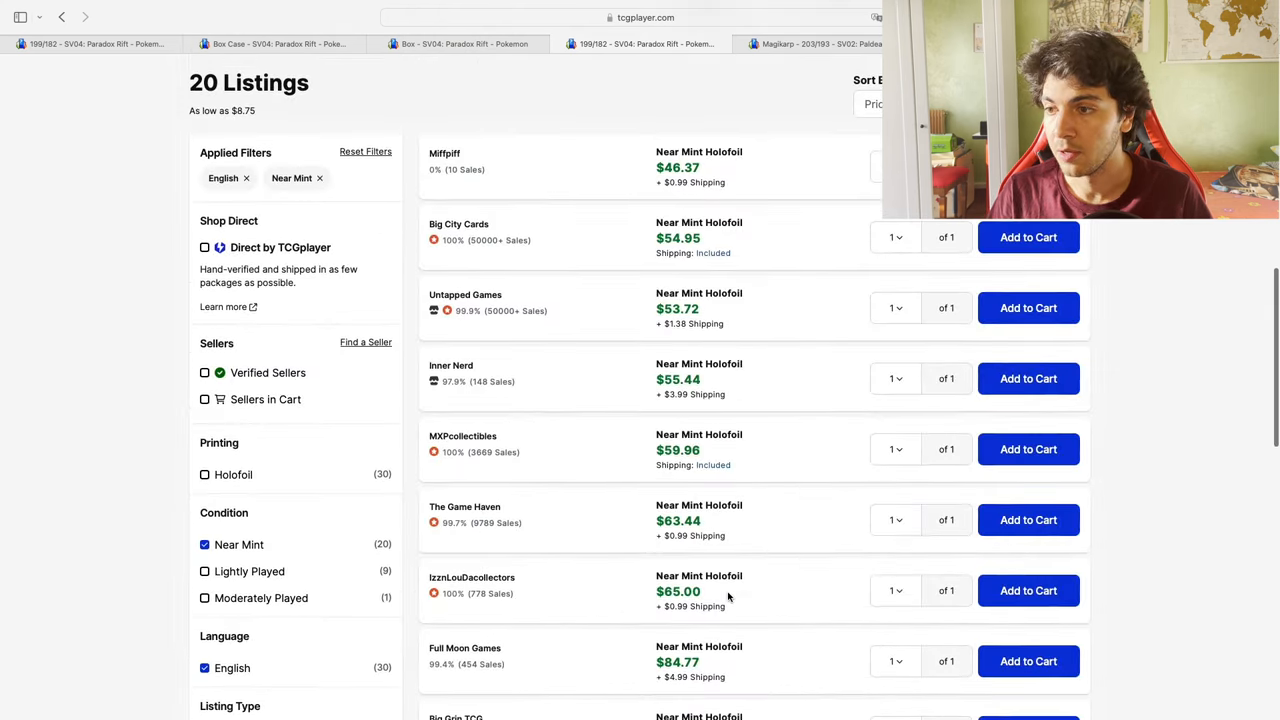
scroll(down, 3)
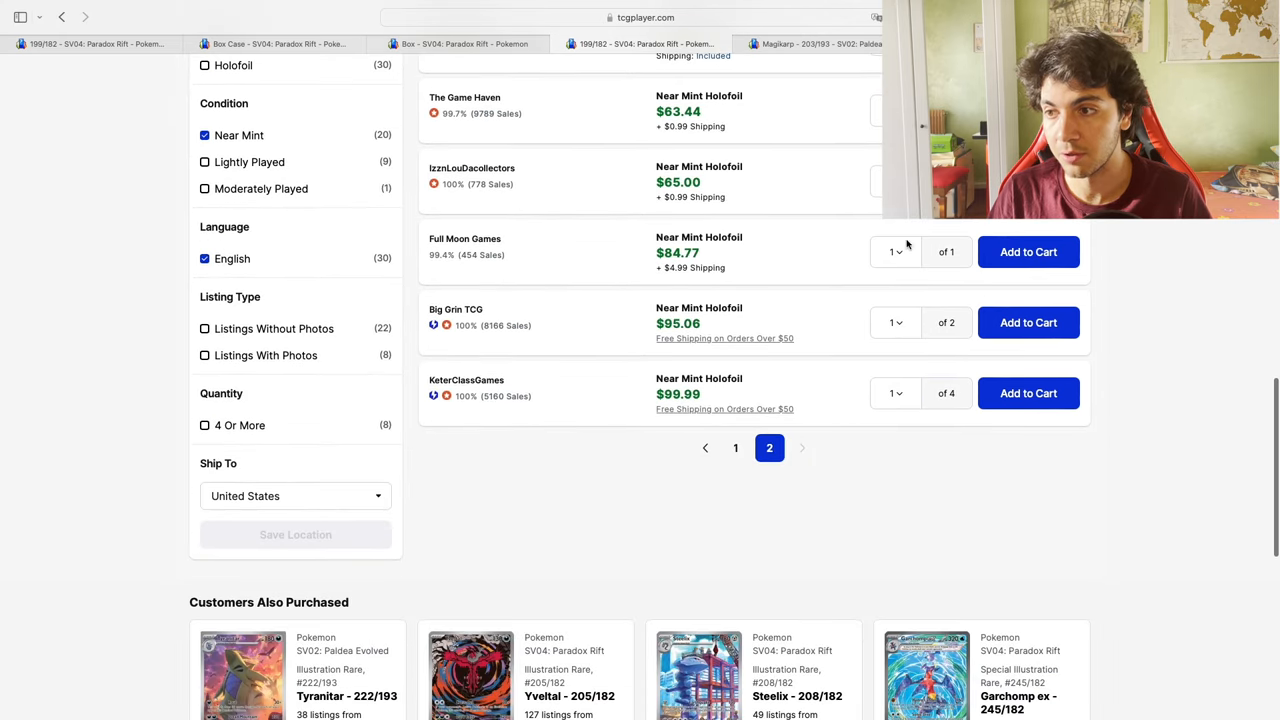
mouse_move(951, 405)
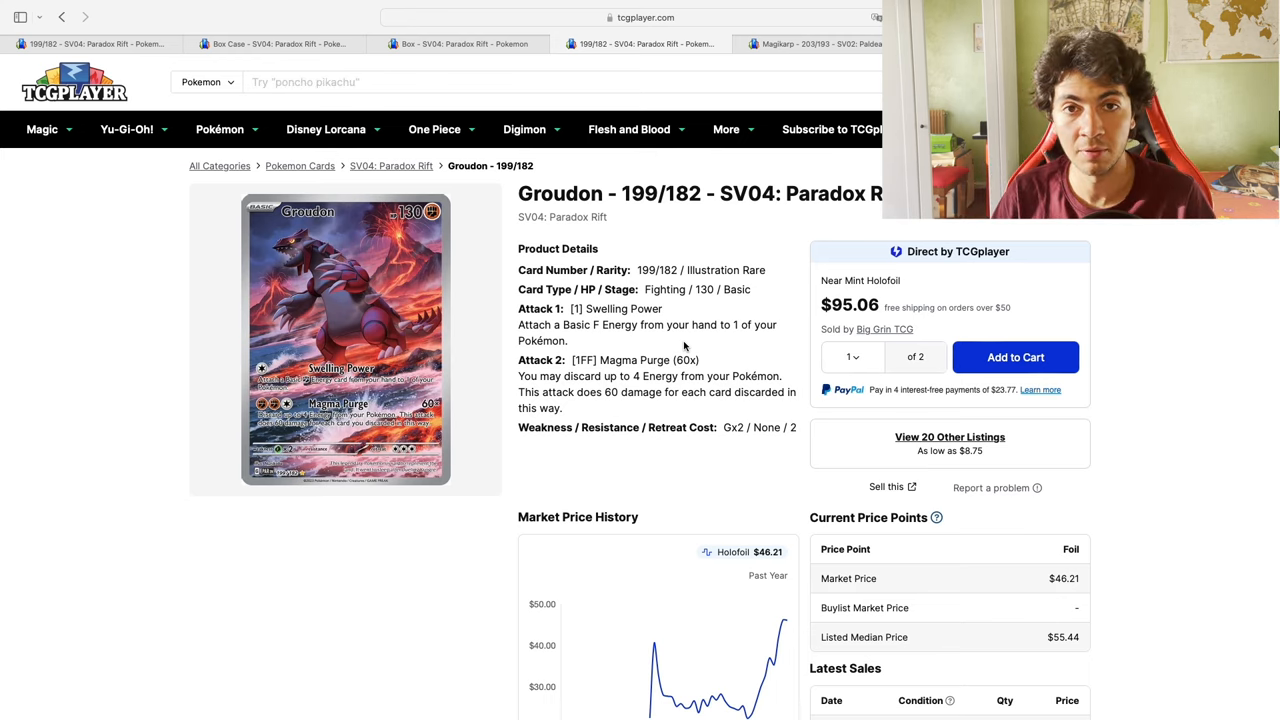
scroll(down, 3)
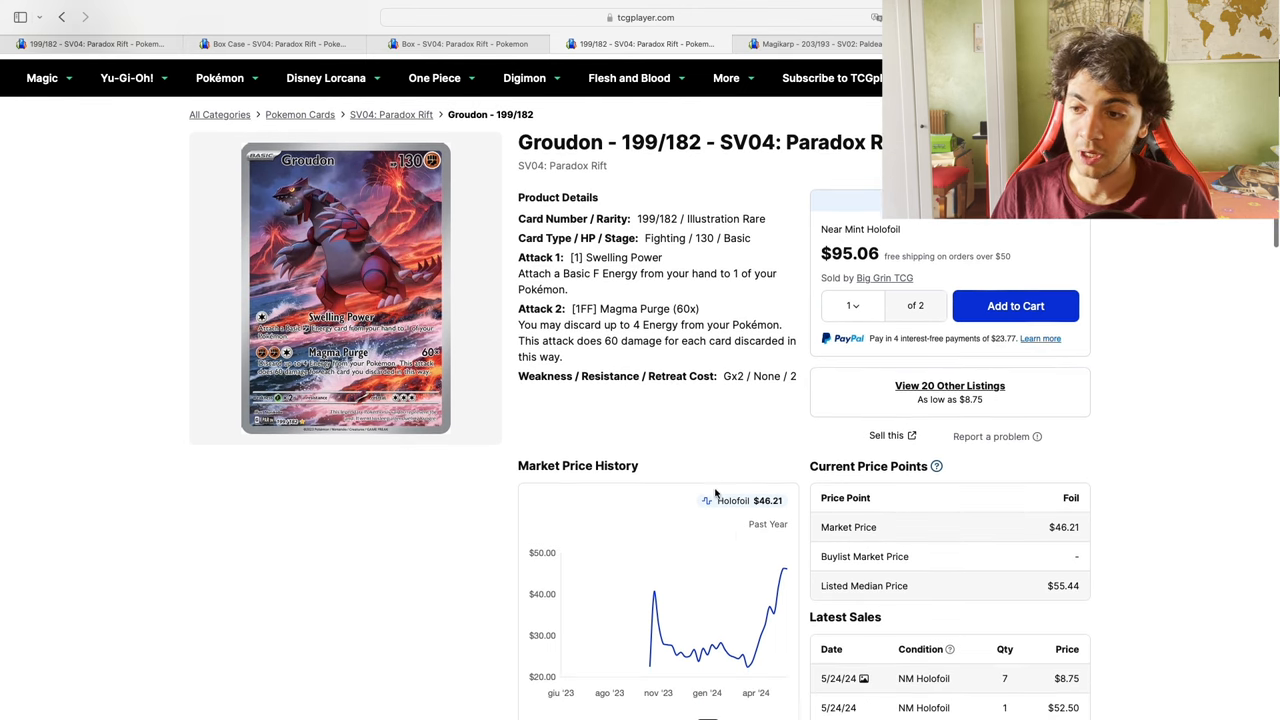
mouse_move(763, 630)
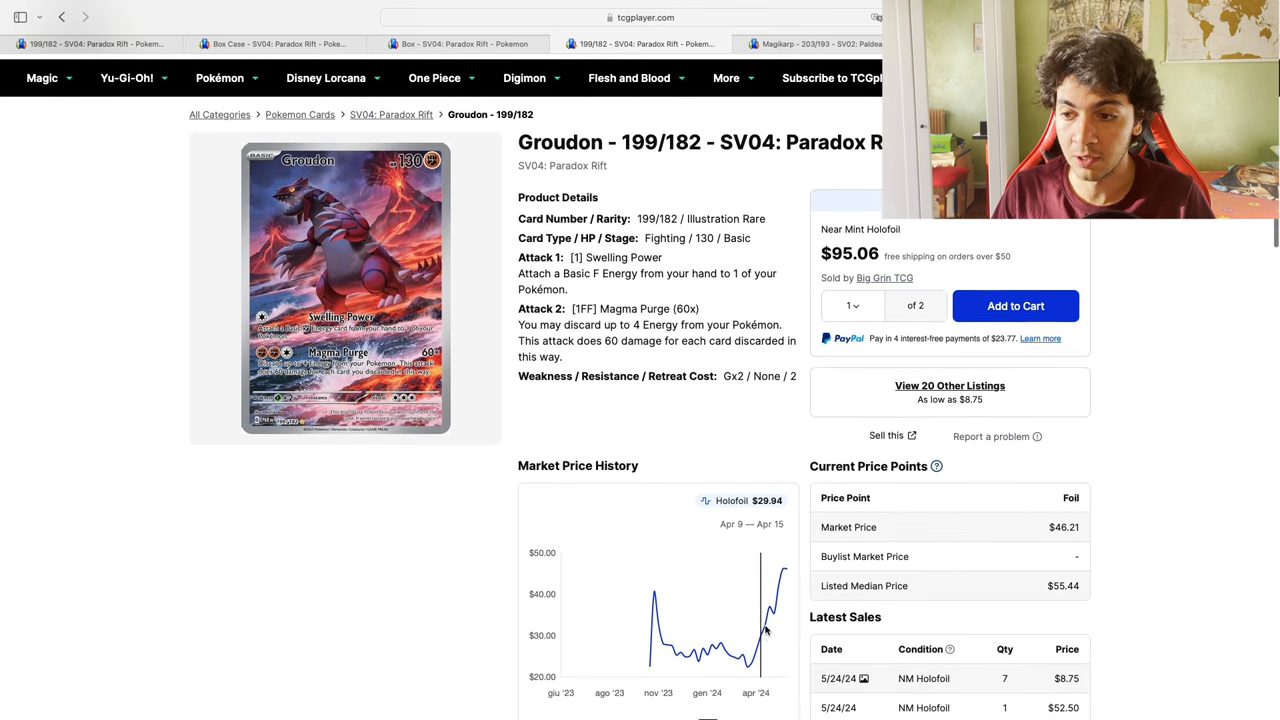
scroll(down, 3)
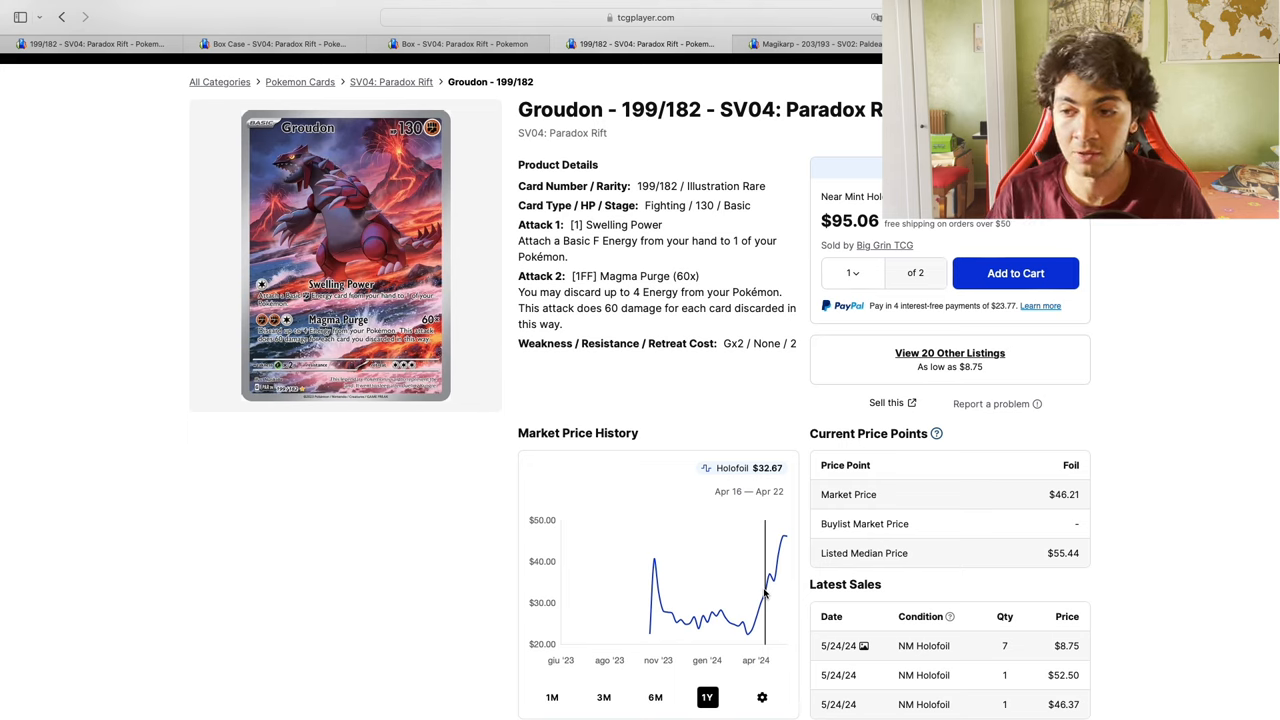
mouse_move(779, 541)
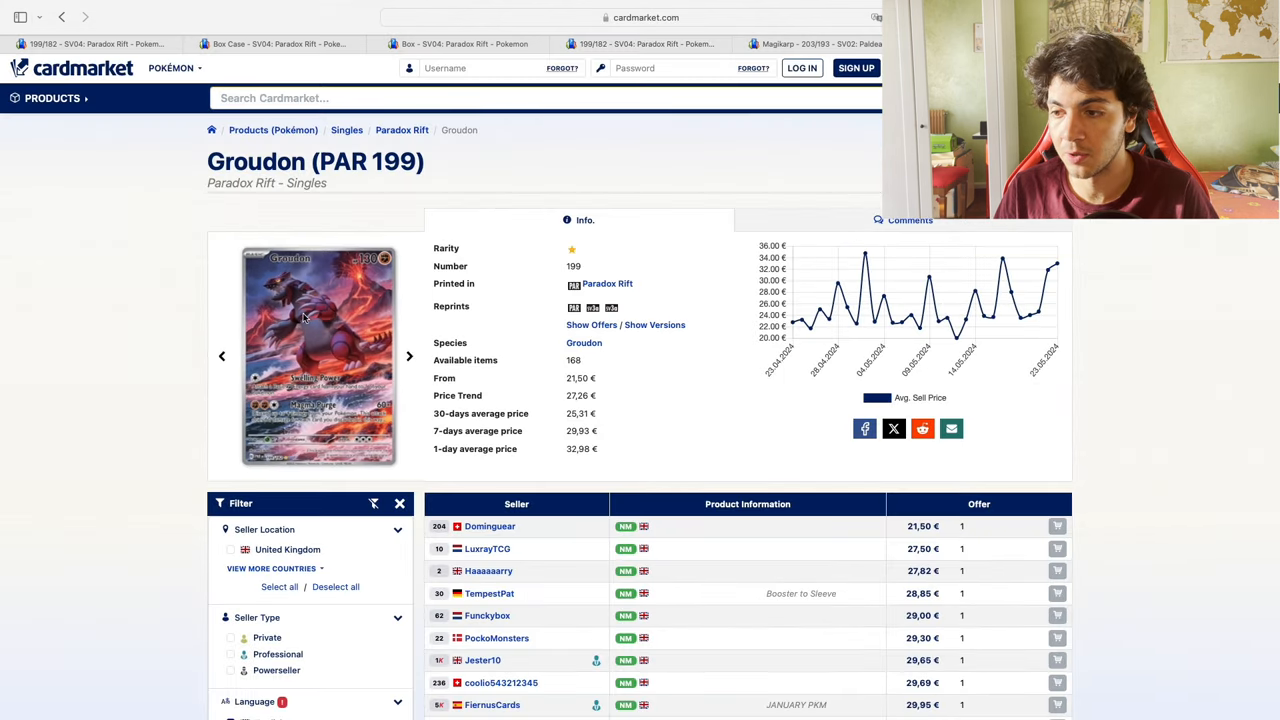
Scroll Cardmarket's Groudon PAR 199 page to English Near Mint offers from 21,50 €
scroll(down, 3)
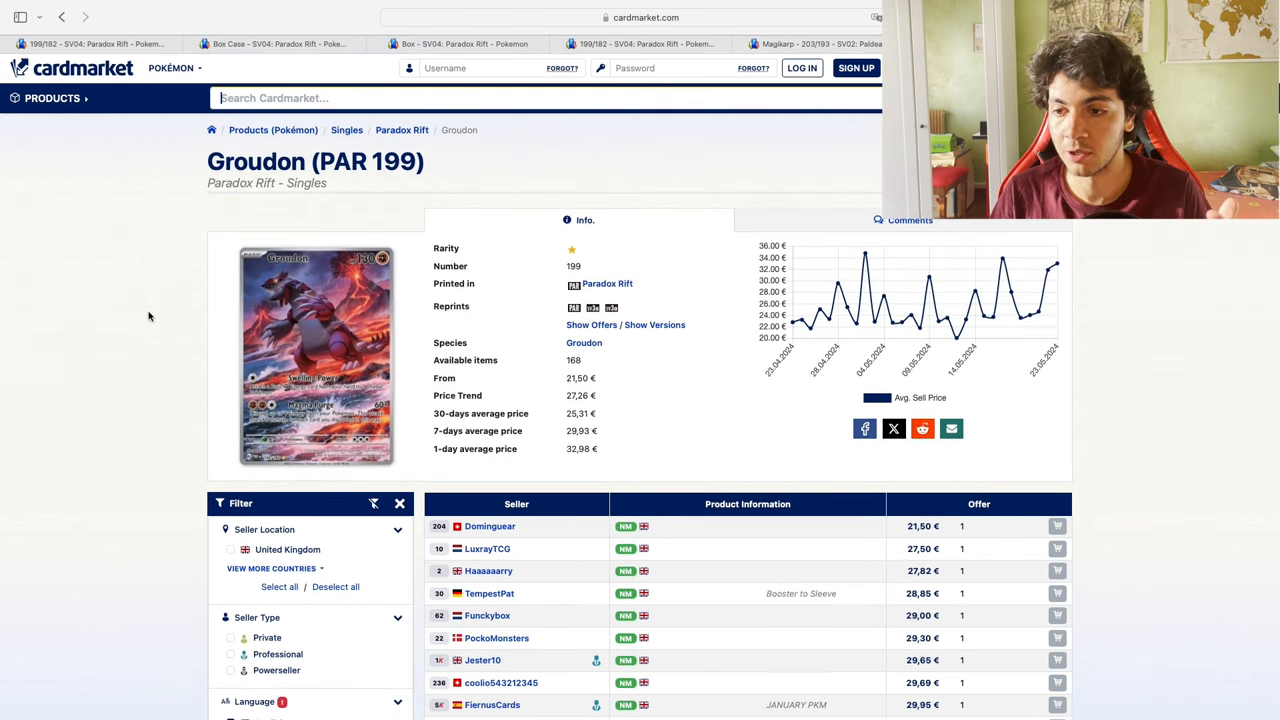
scroll(down, 3)
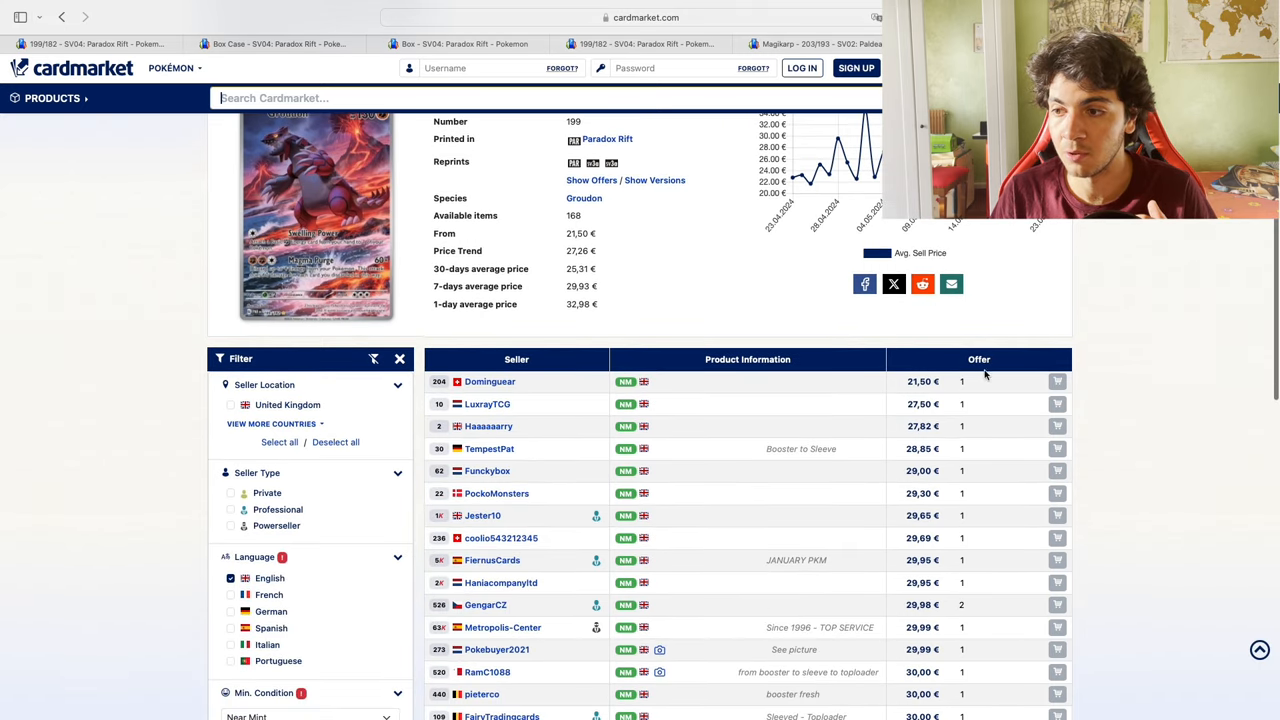
mouse_move(457, 381)
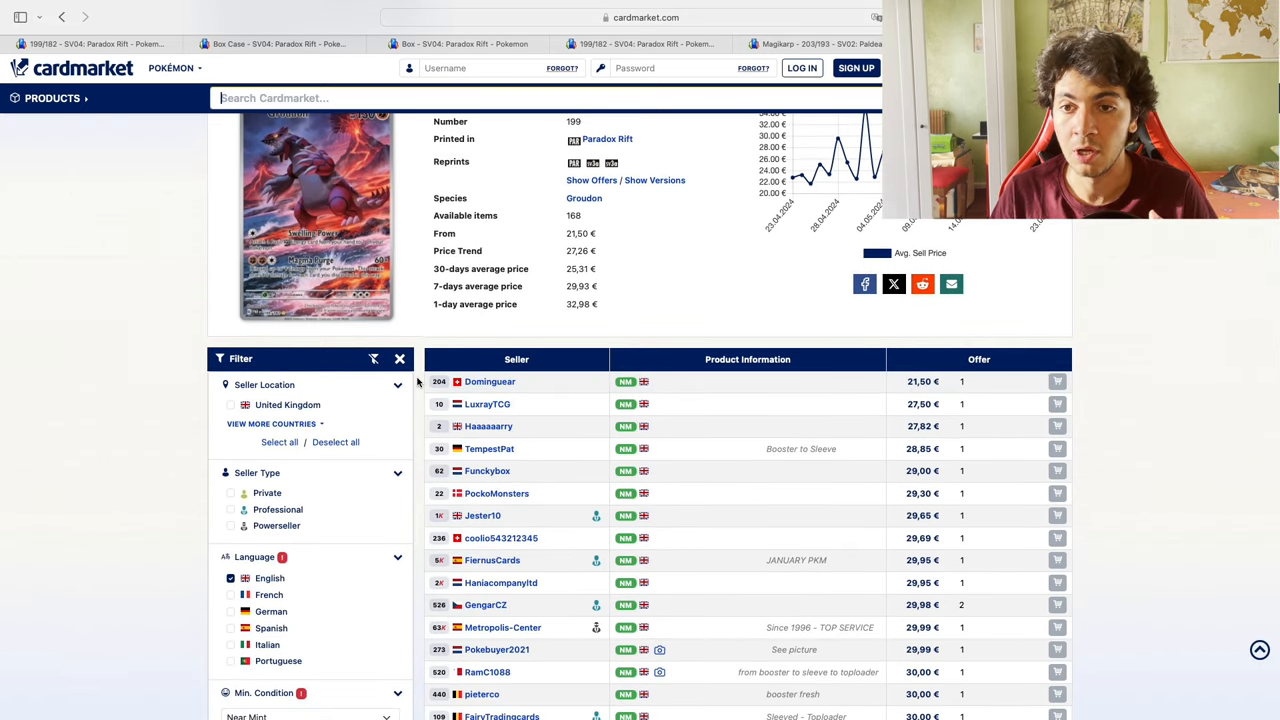
mouse_move(457, 426)
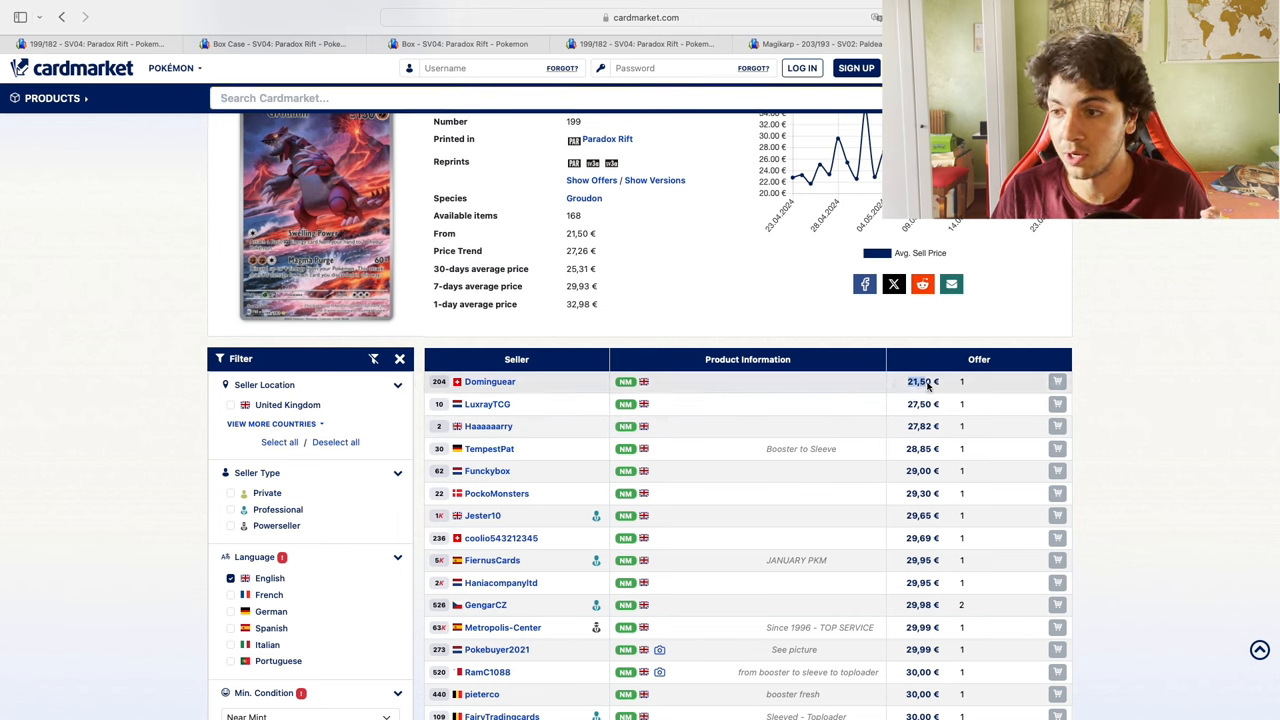
scroll(down, 3)
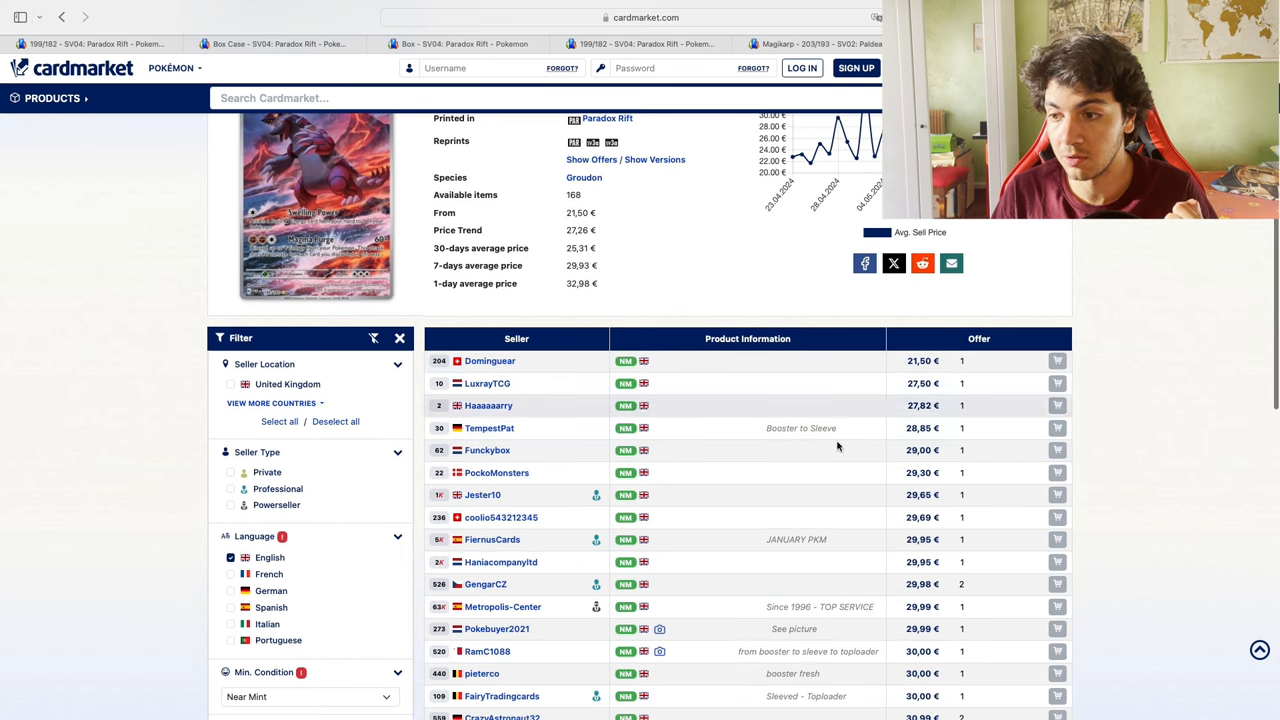
scroll(down, 3)
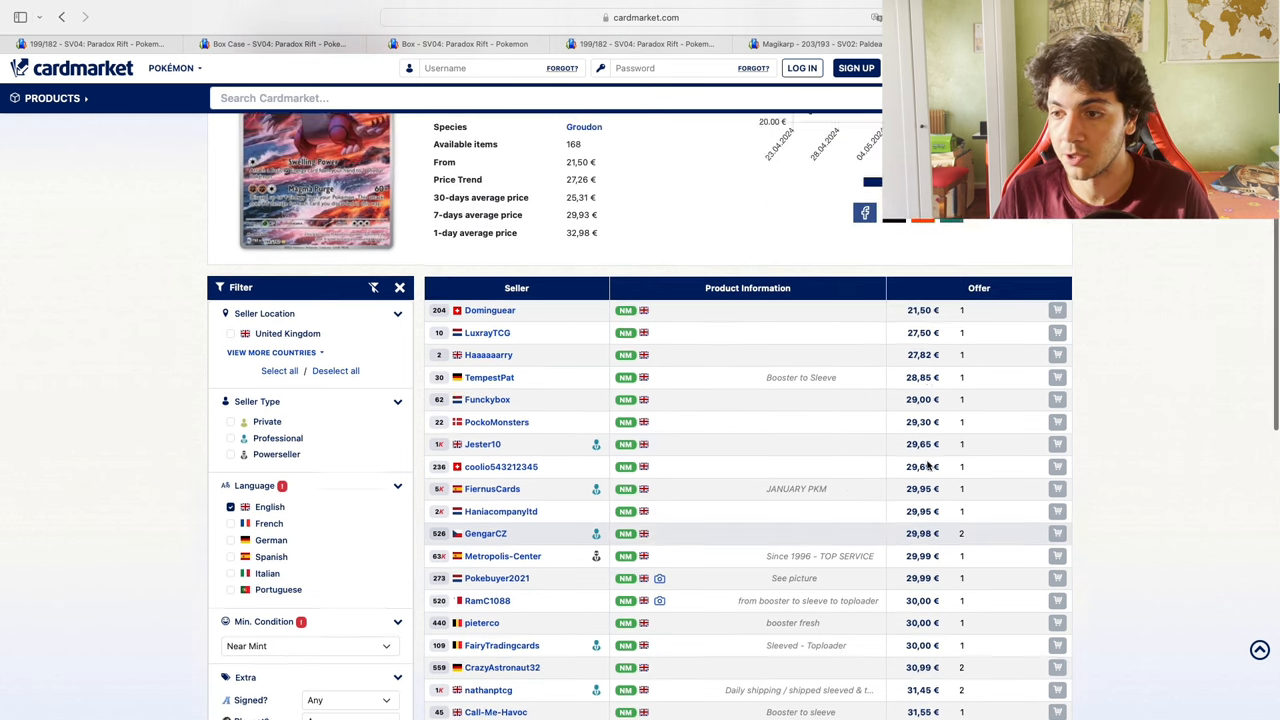
scroll(up, 3)
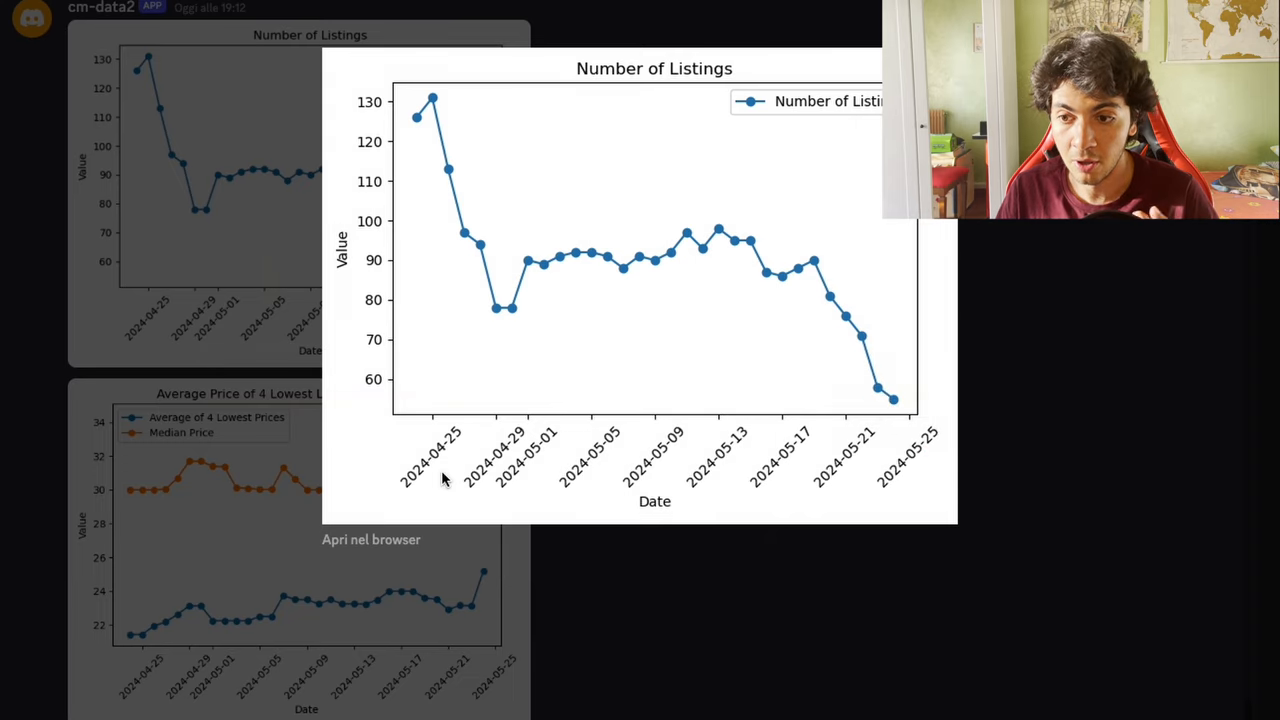
mouse_move(483, 178)
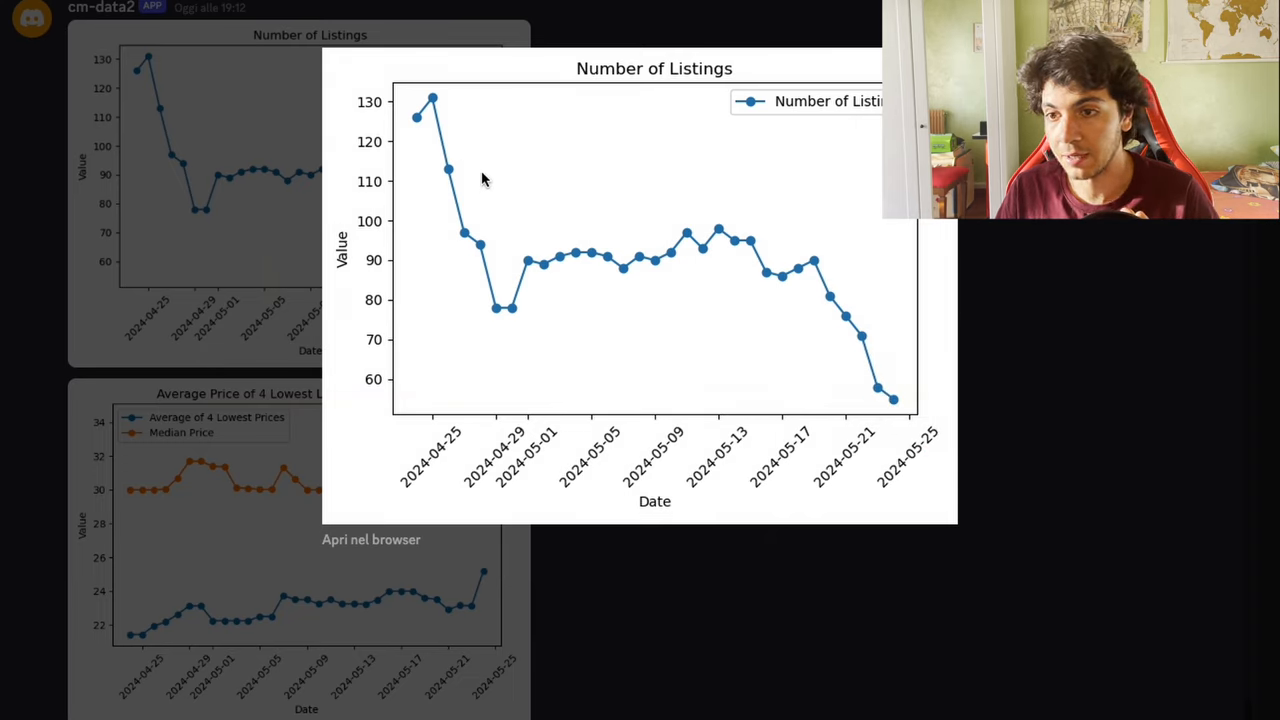
mouse_move(890, 420)
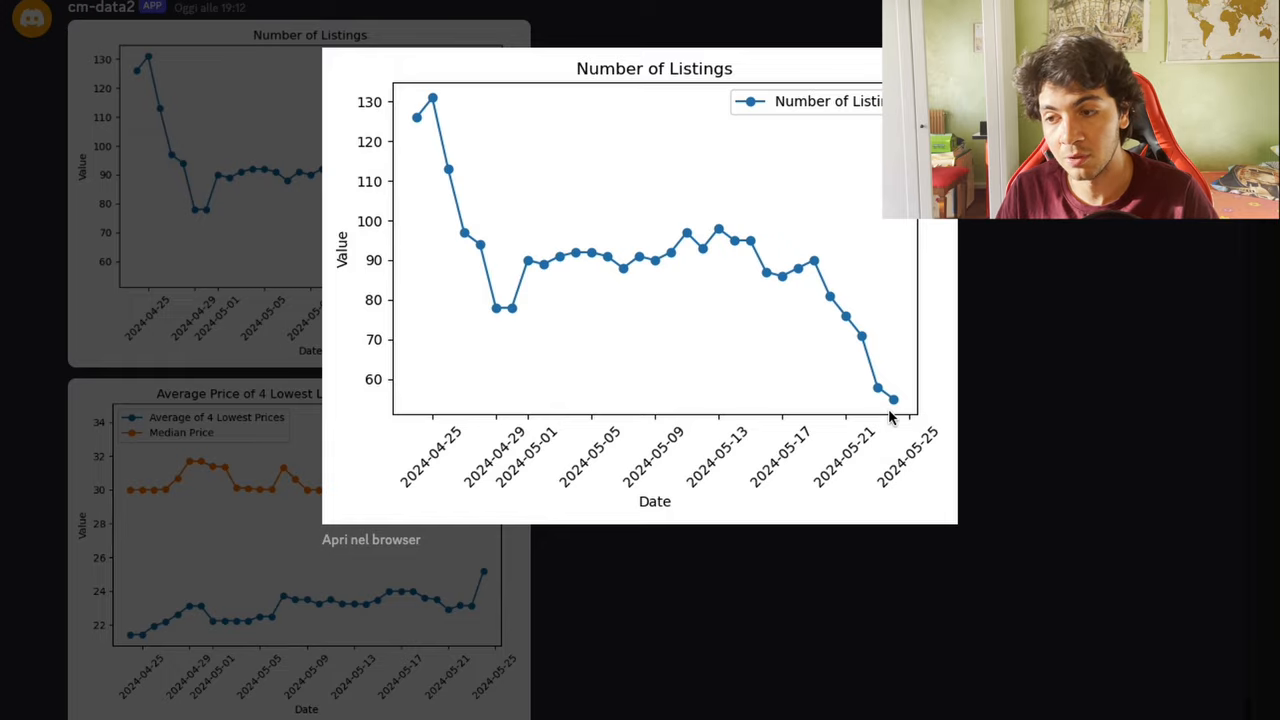
mouse_move(1008, 410)
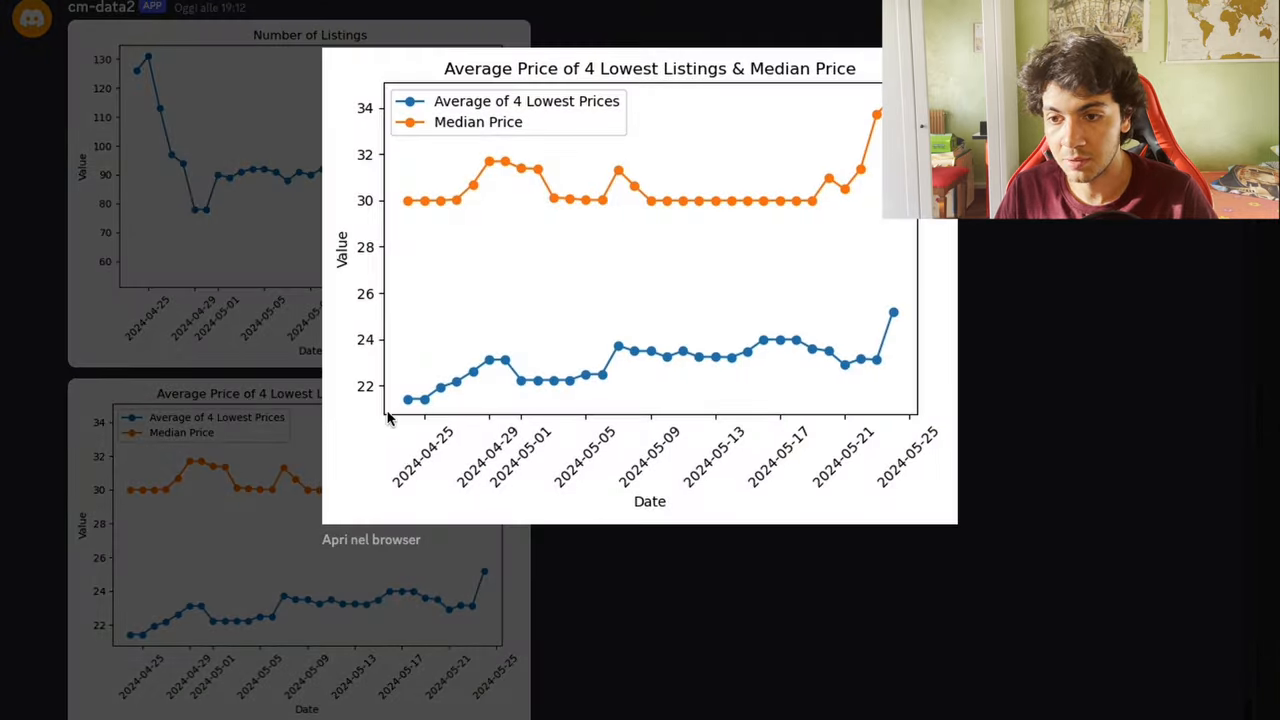
mouse_move(595, 362)
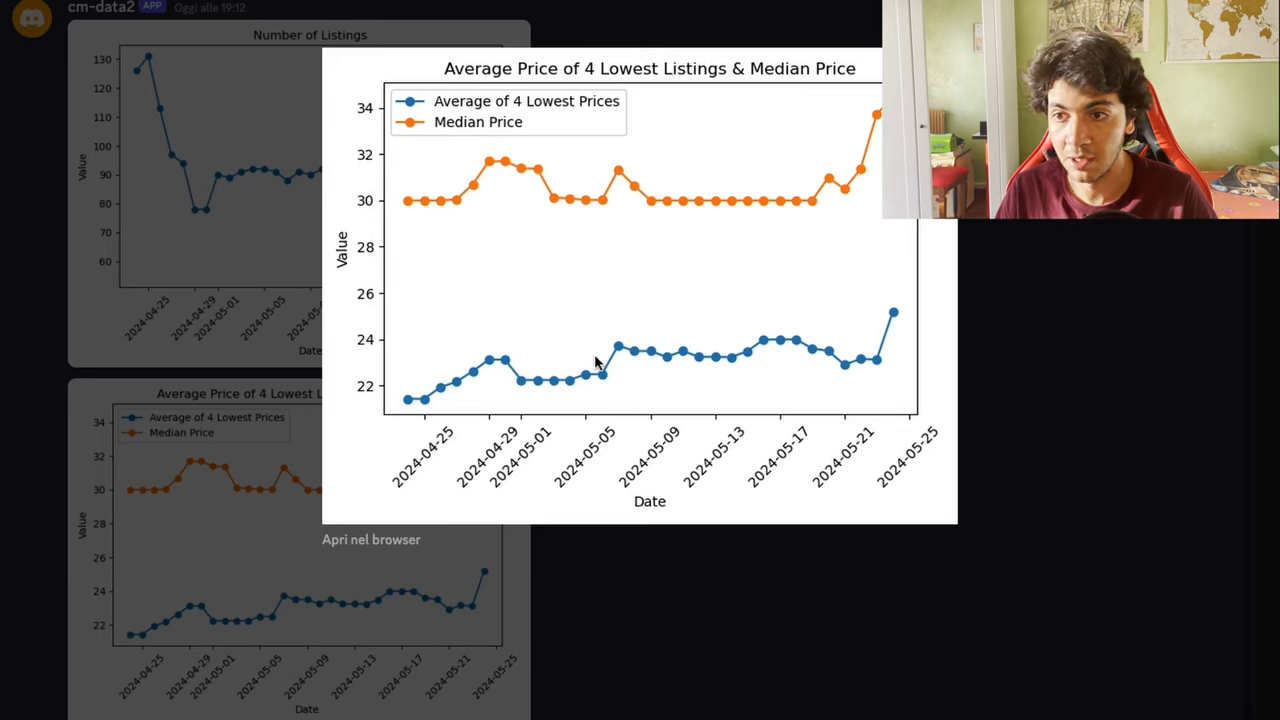
mouse_move(588, 124)
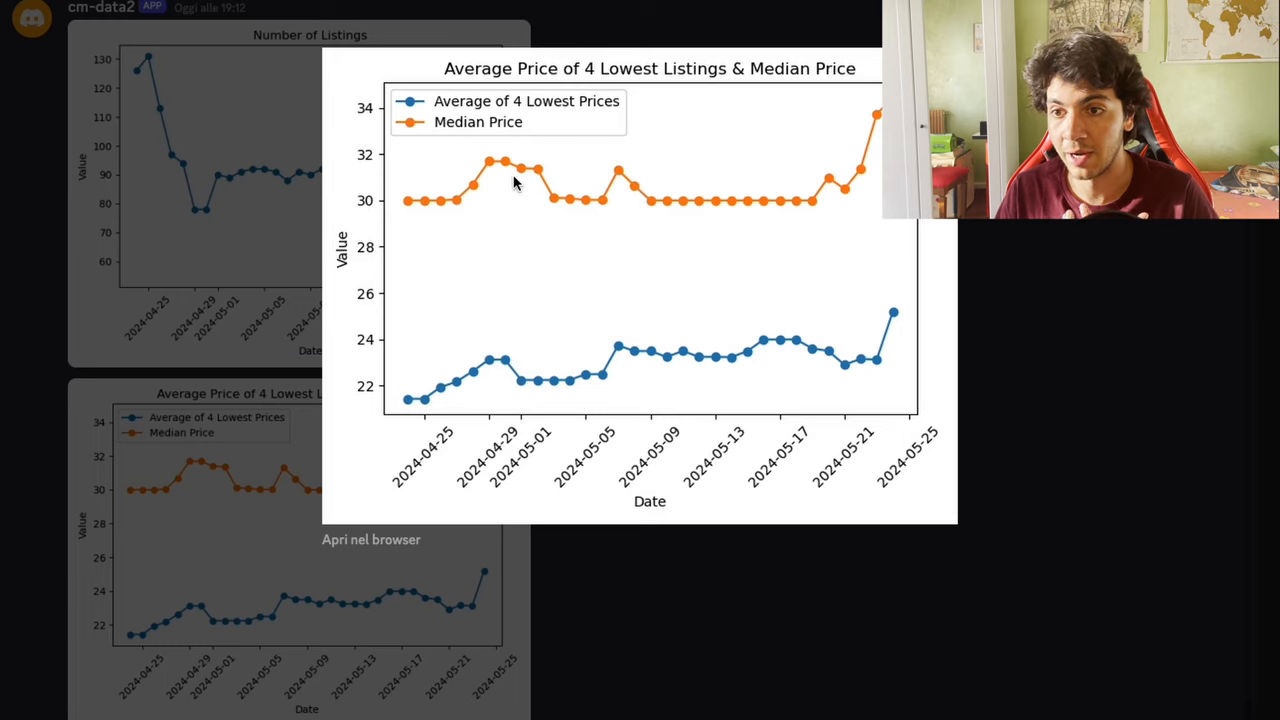
mouse_move(888, 318)
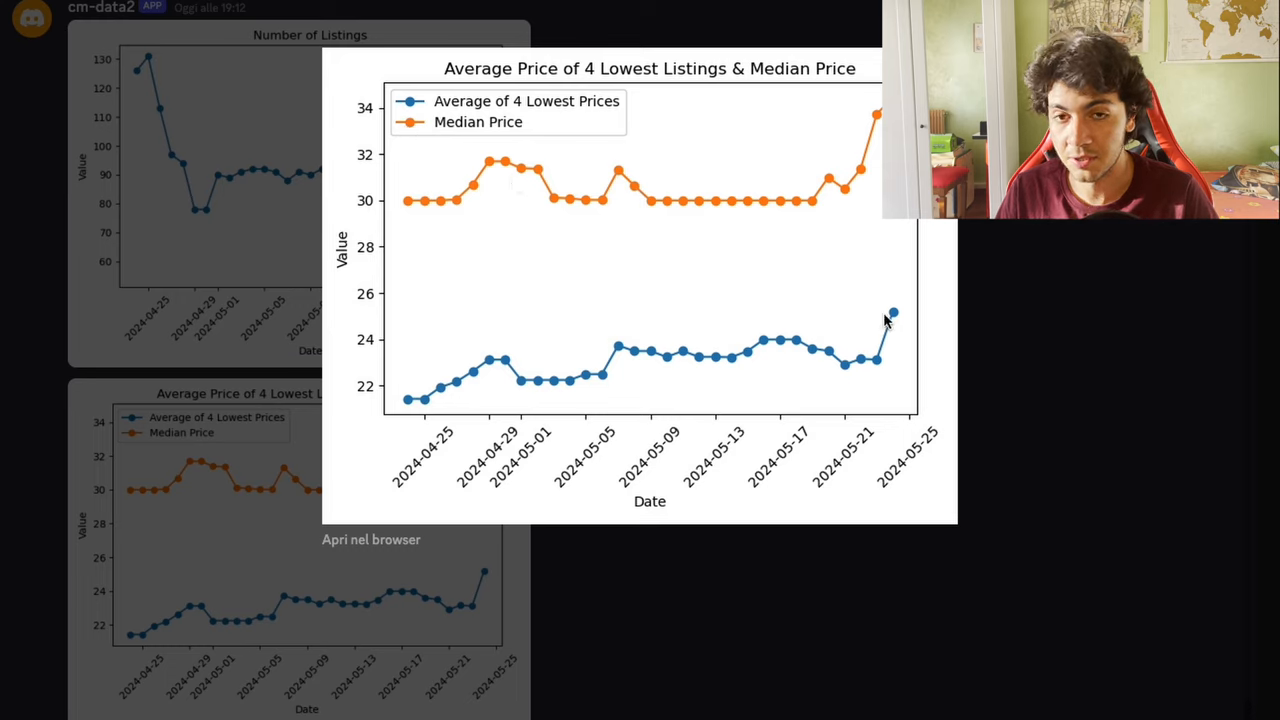
mouse_move(905, 338)
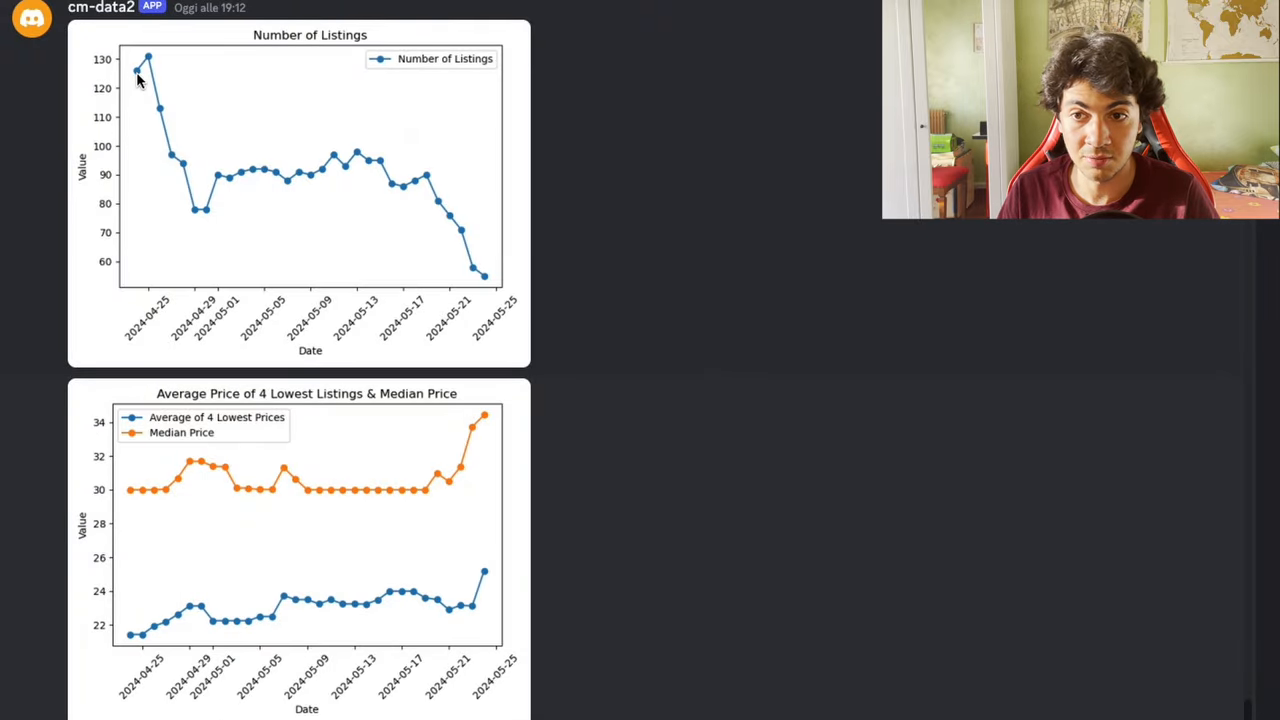
mouse_move(425, 633)
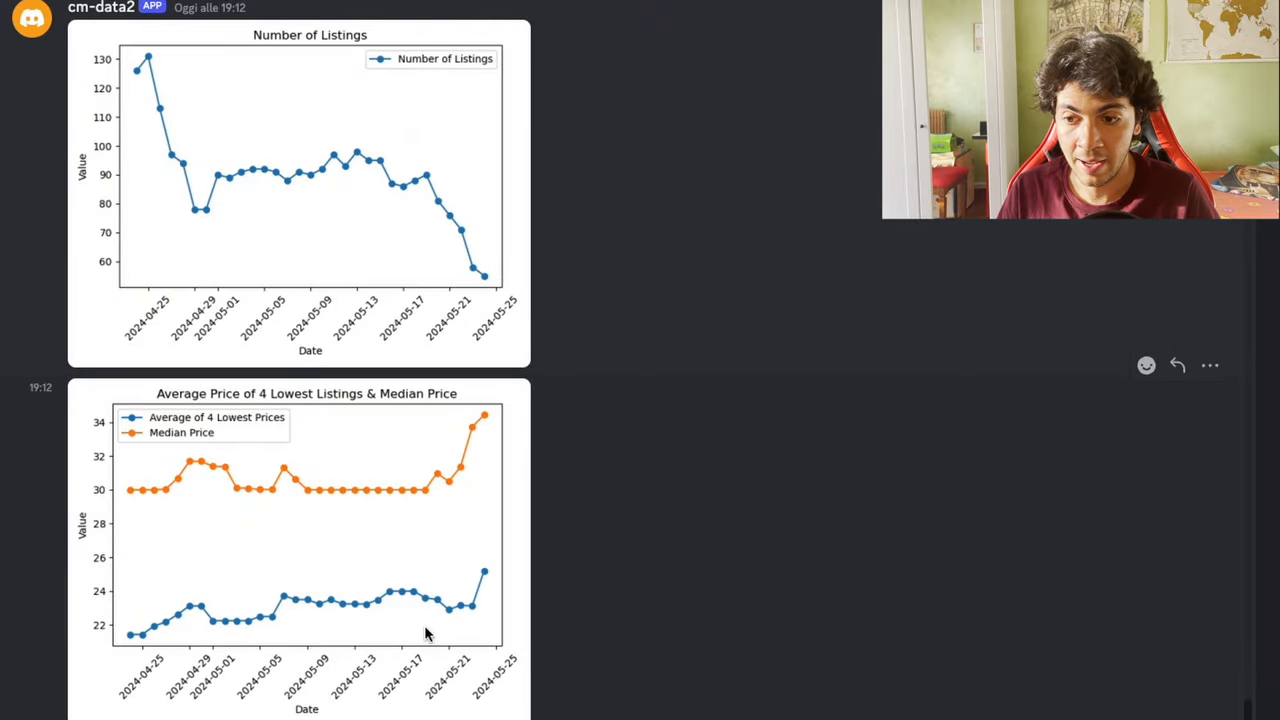
mouse_move(498, 562)
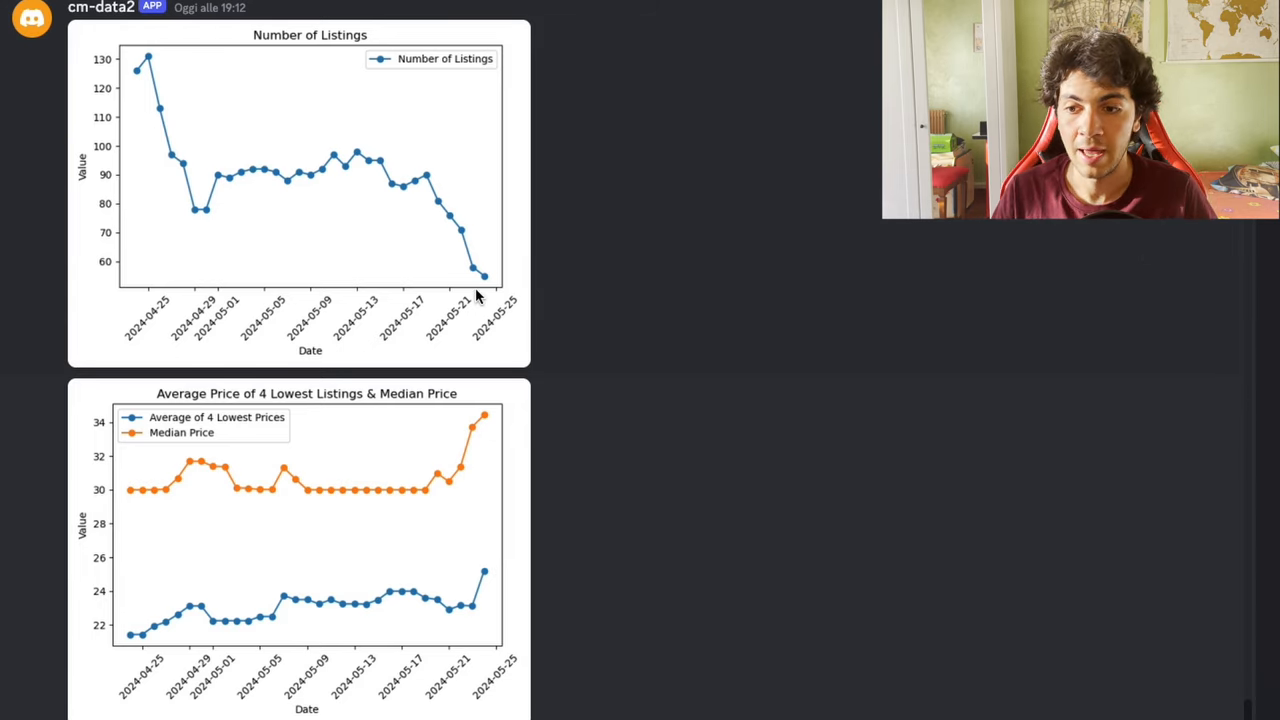
mouse_move(362, 590)
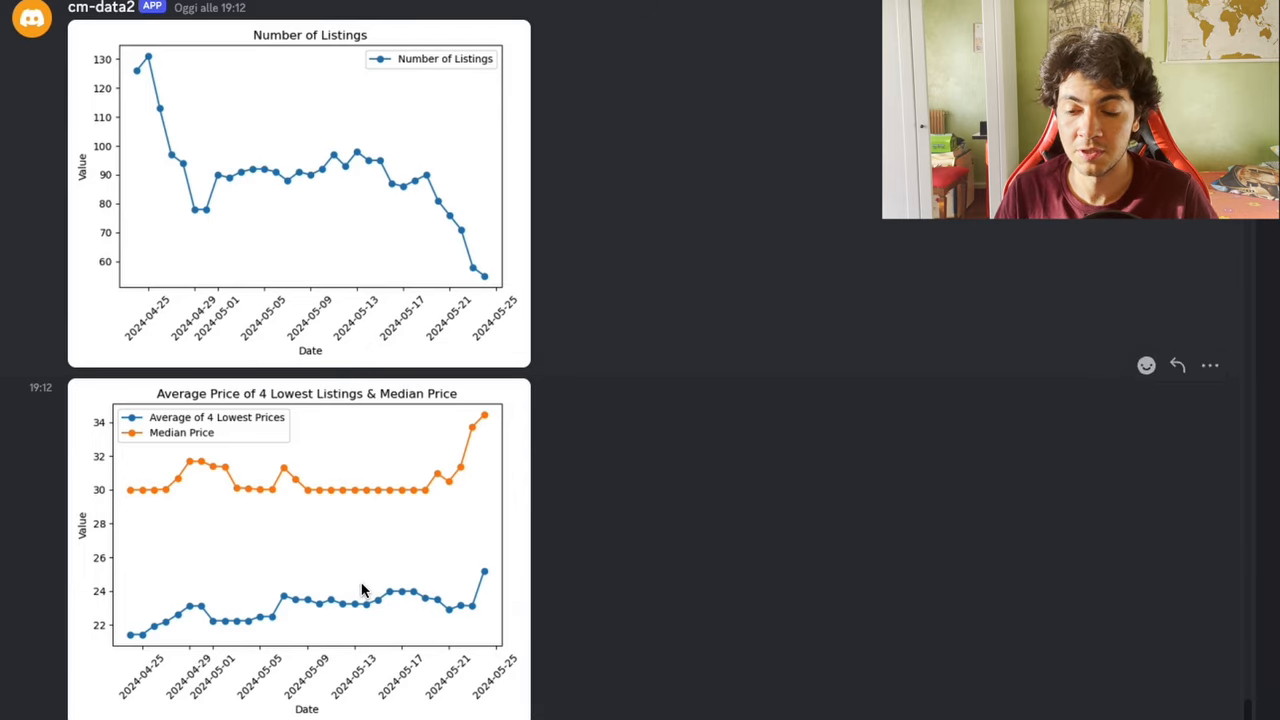
mouse_move(480, 575)
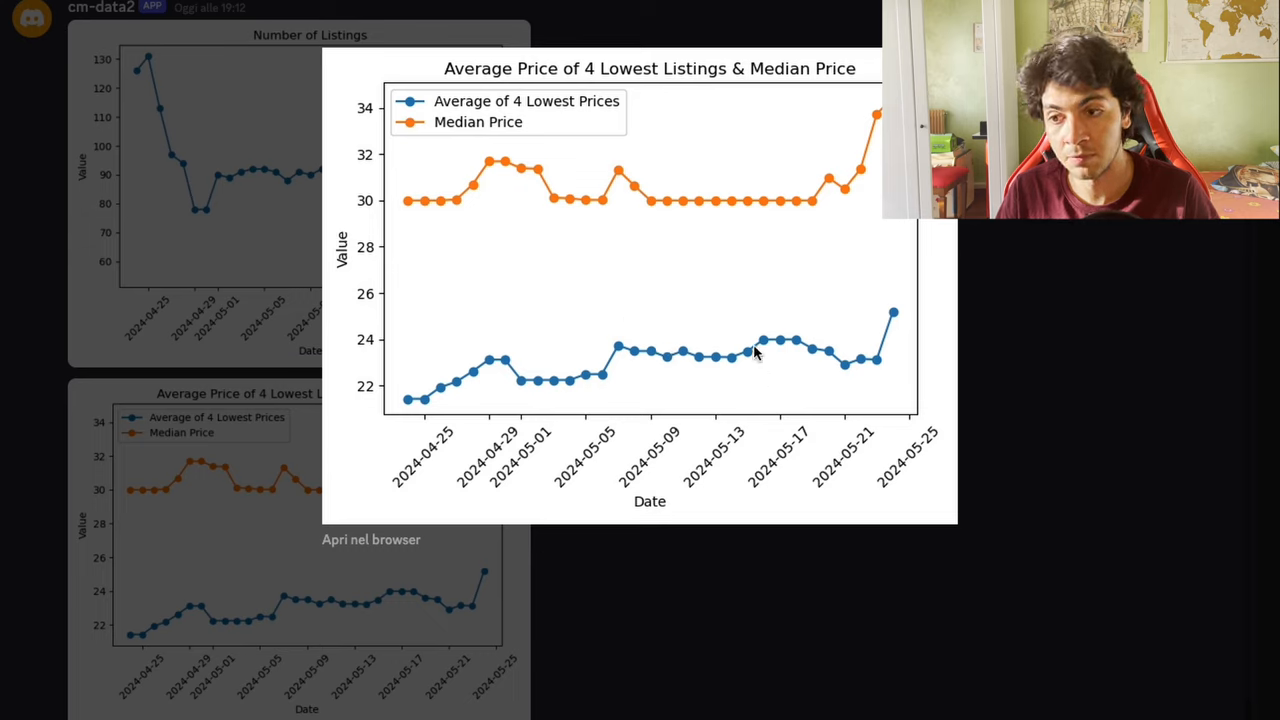
mouse_move(688, 363)
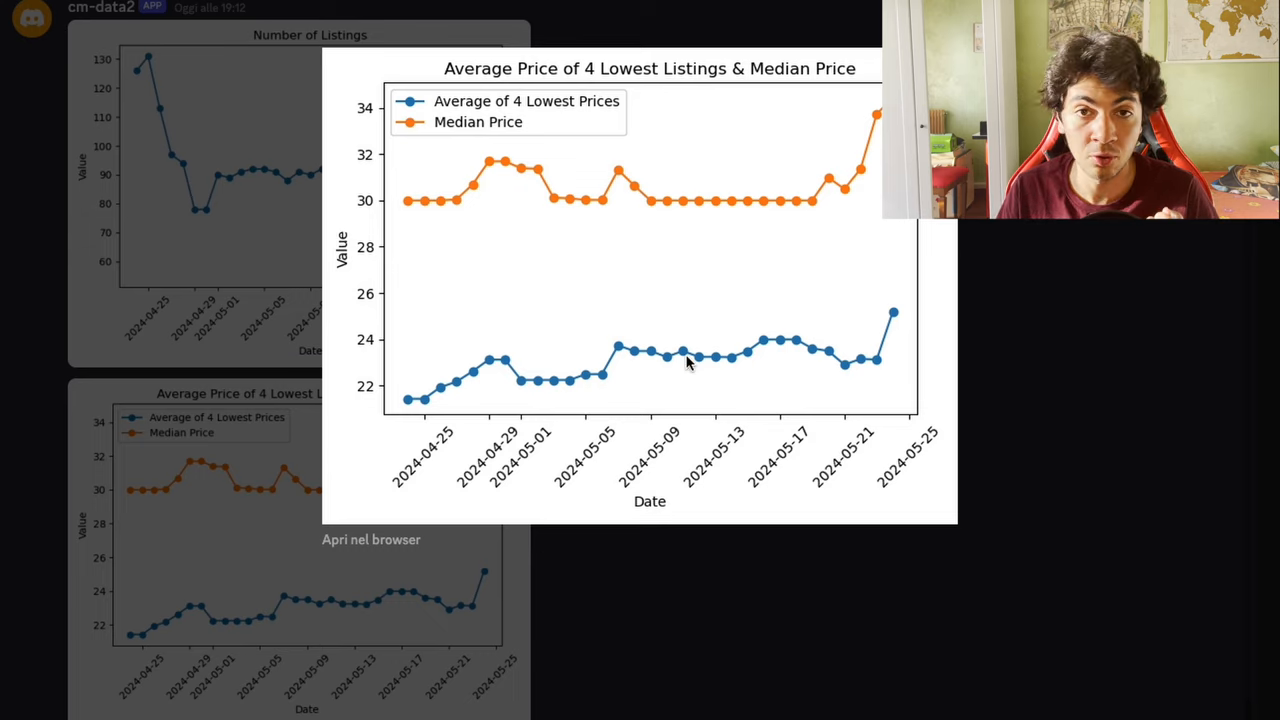
mouse_move(605, 383)
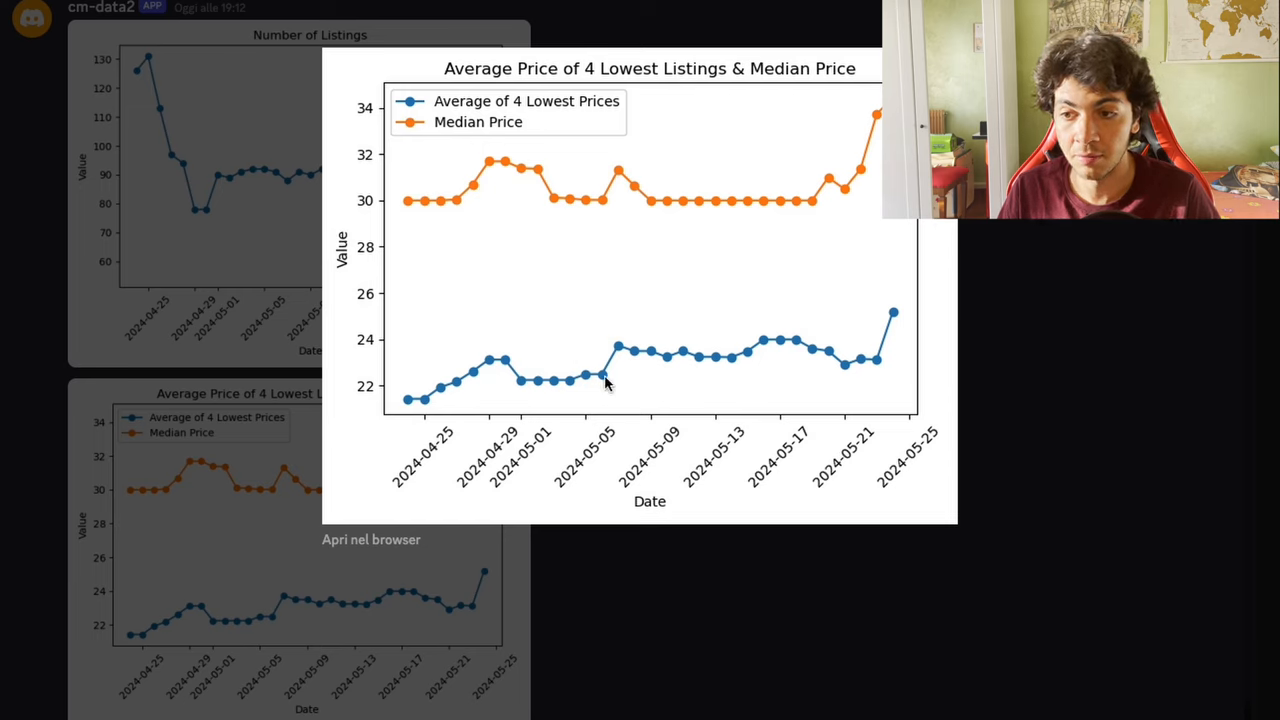
mouse_move(677, 372)
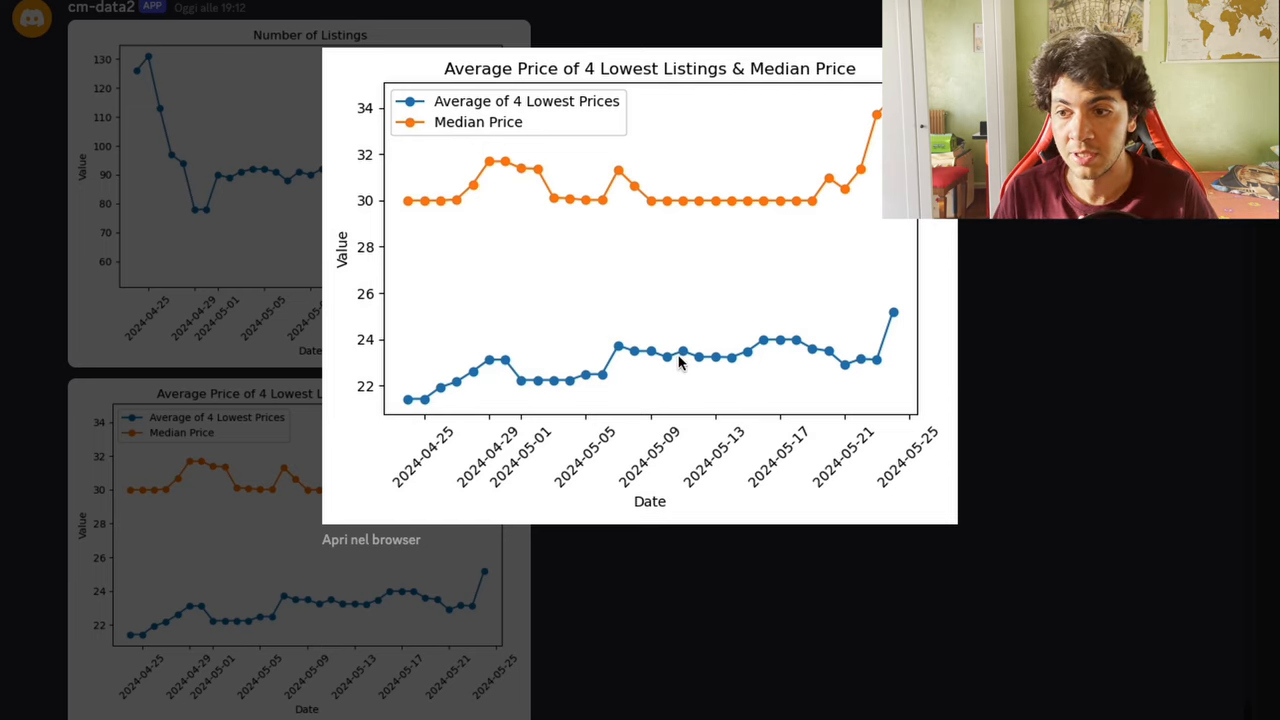
mouse_move(645, 348)
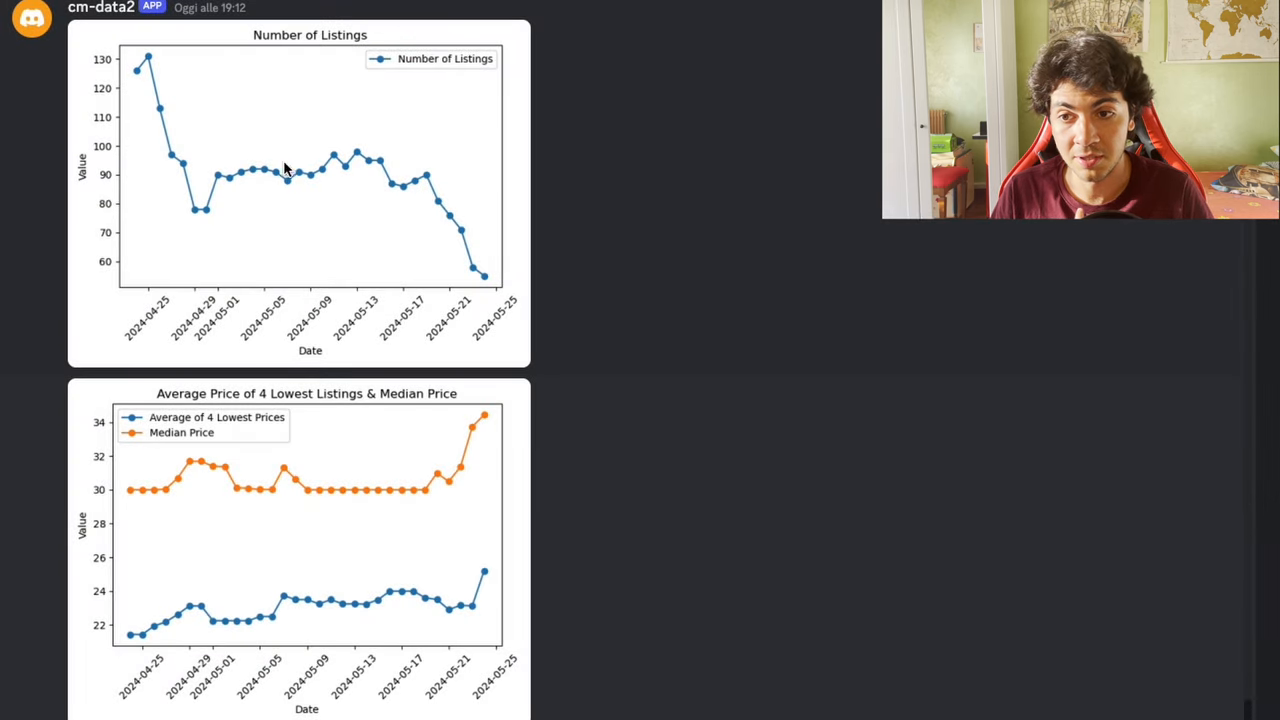
mouse_move(365, 140)
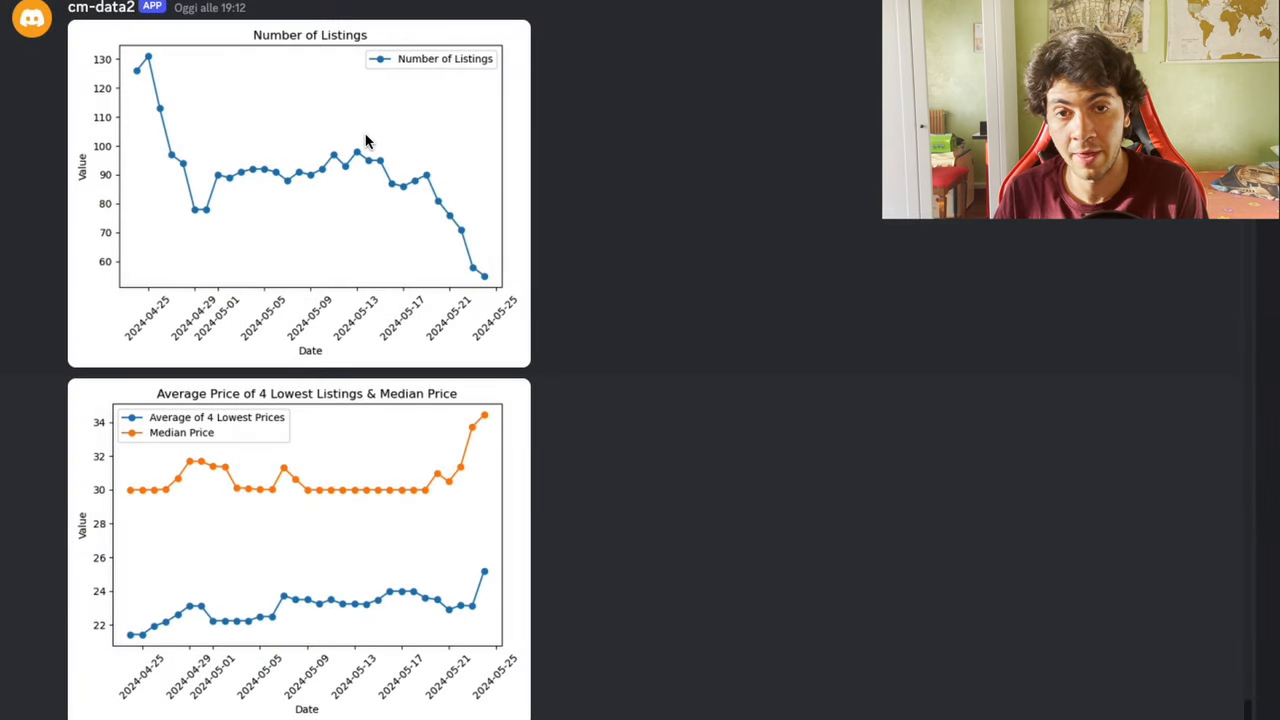
click(305, 520)
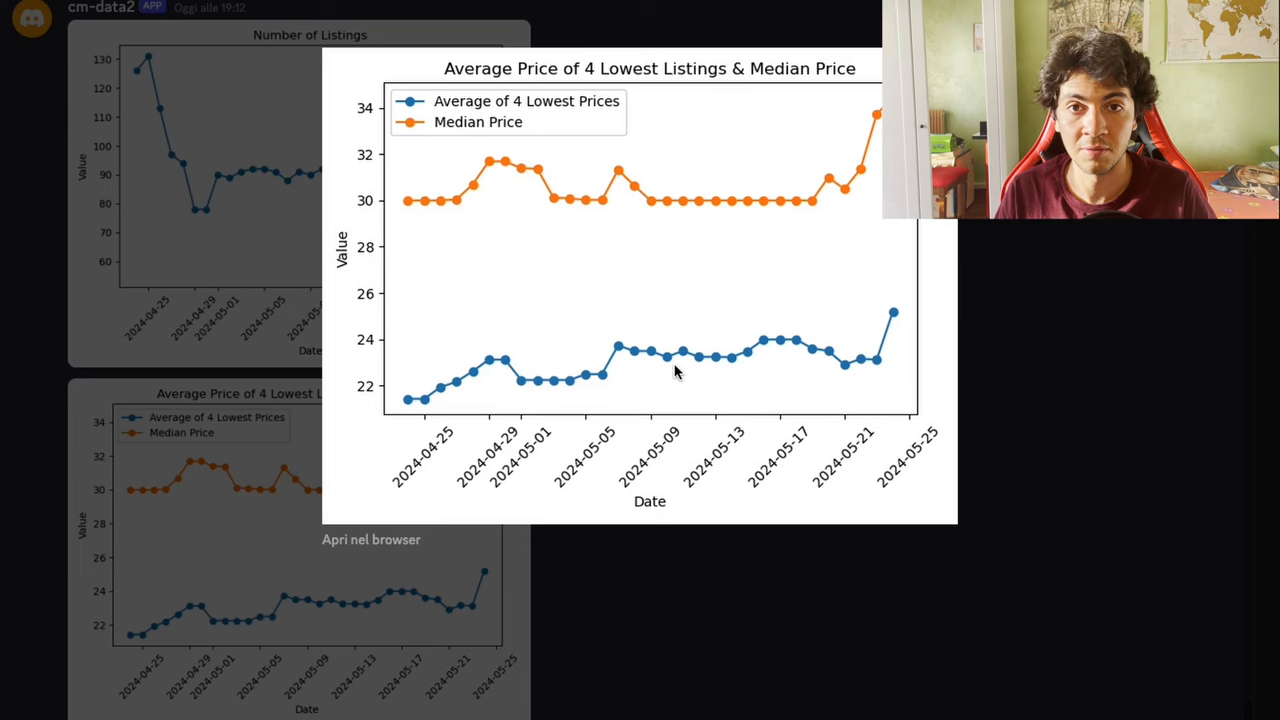
mouse_move(240, 323)
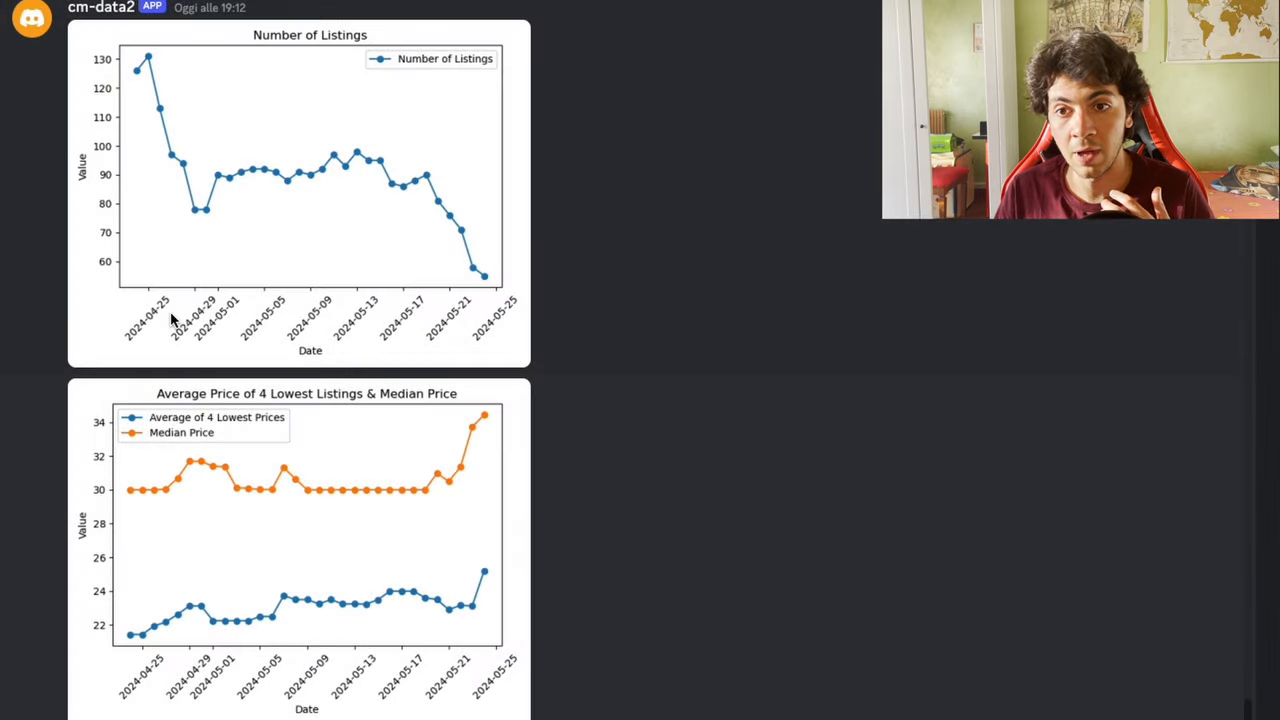
scroll(down, 3)
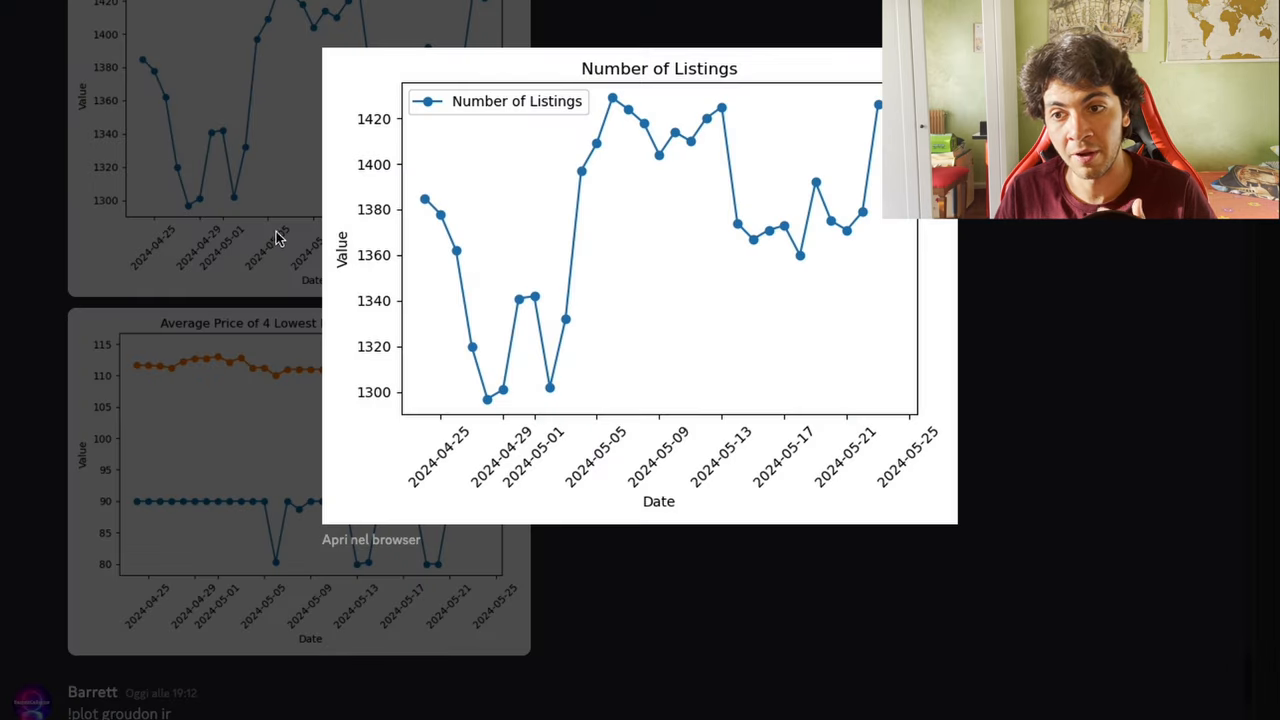
mouse_move(855, 155)
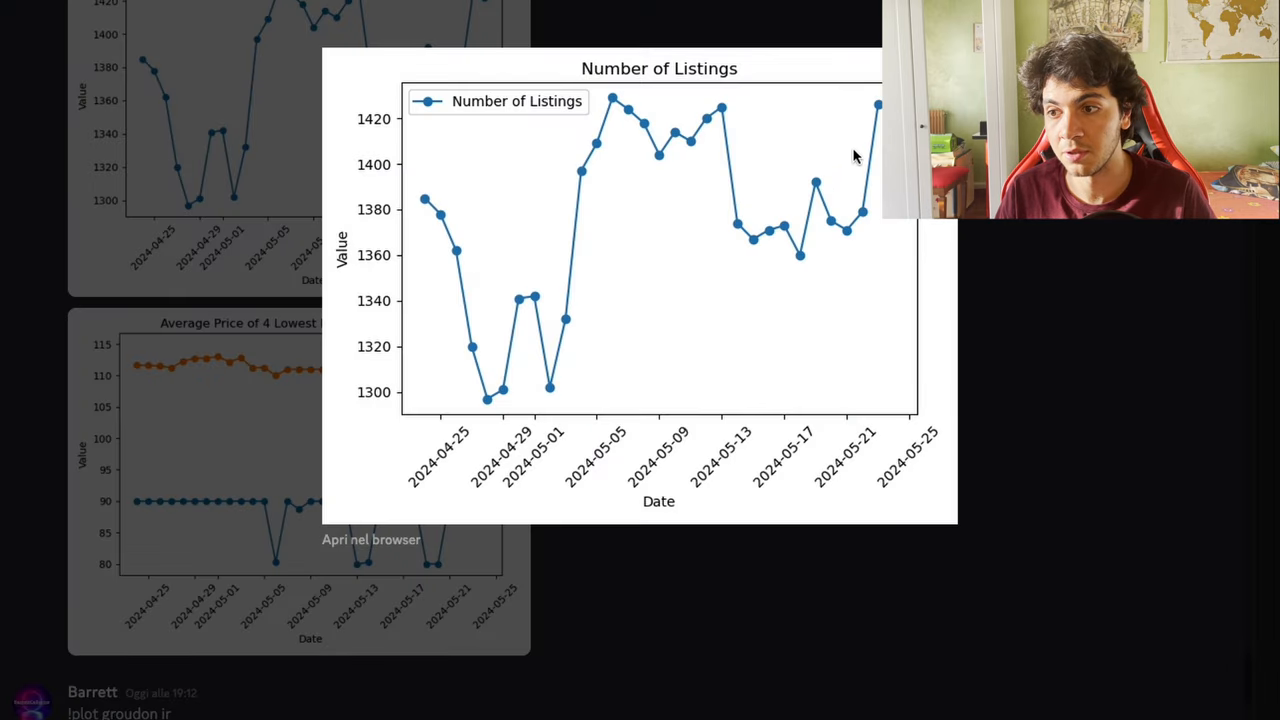
mouse_move(537, 203)
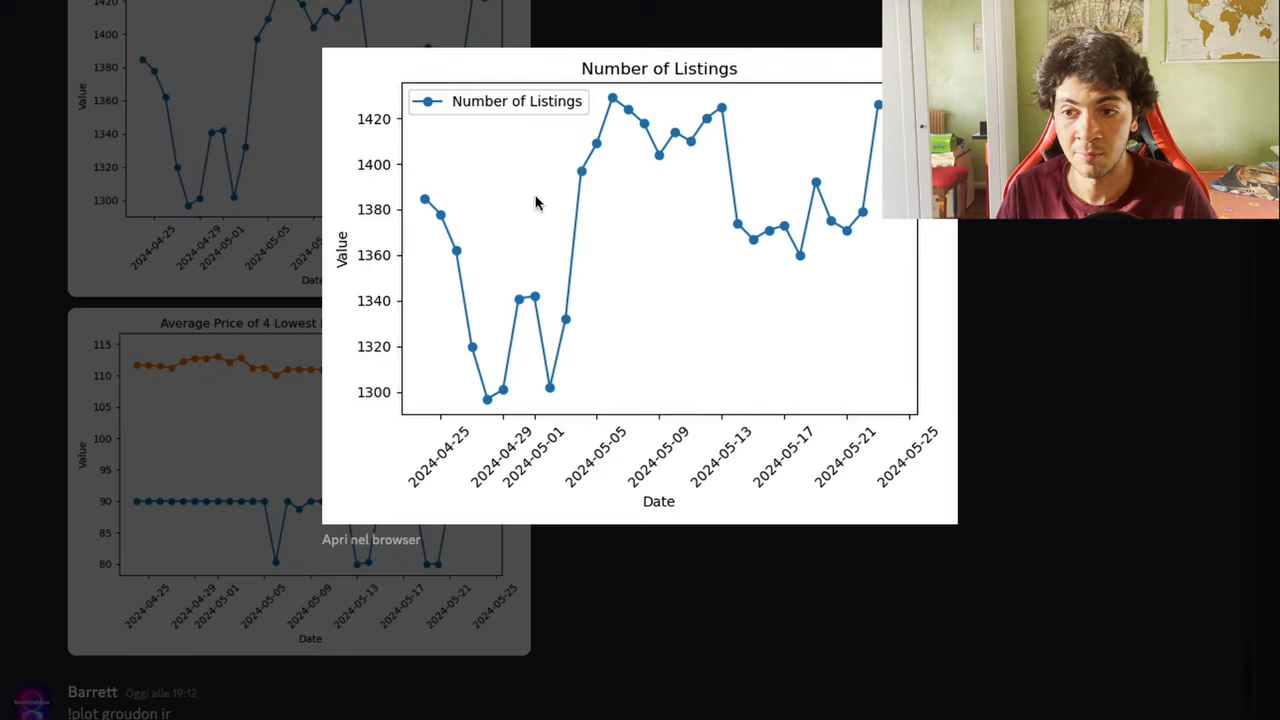
mouse_move(378, 218)
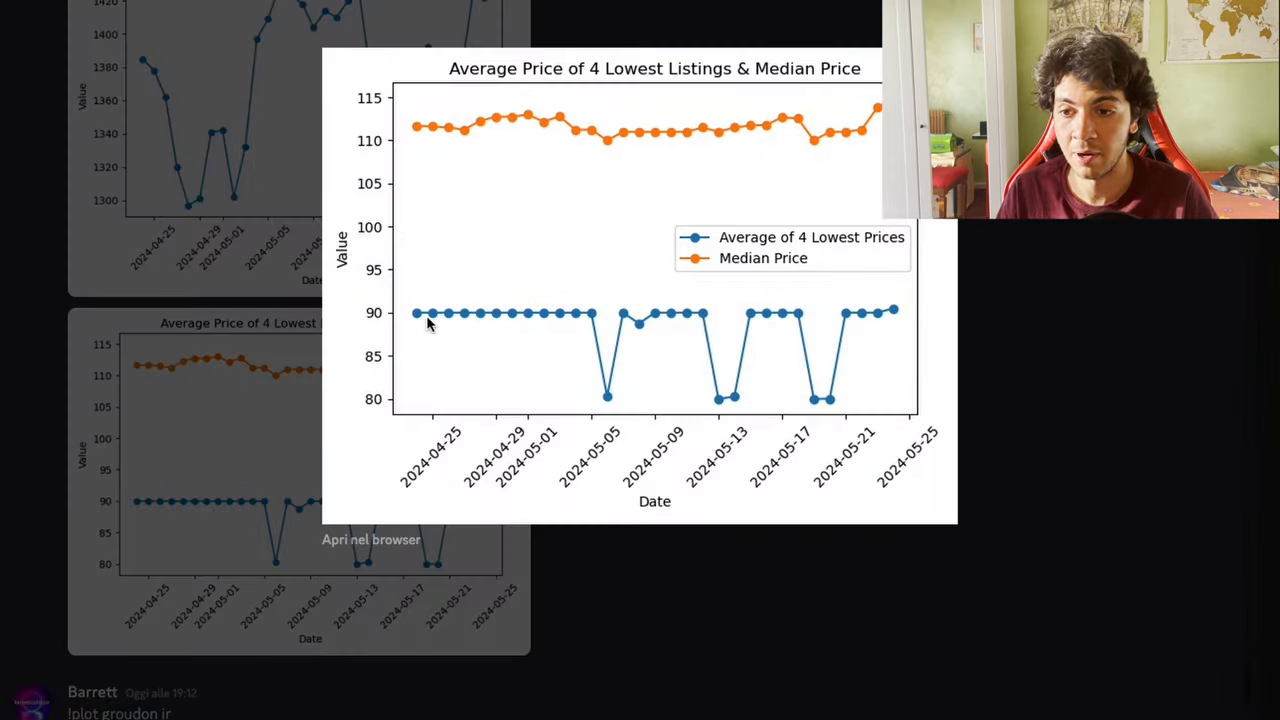
mouse_move(912, 320)
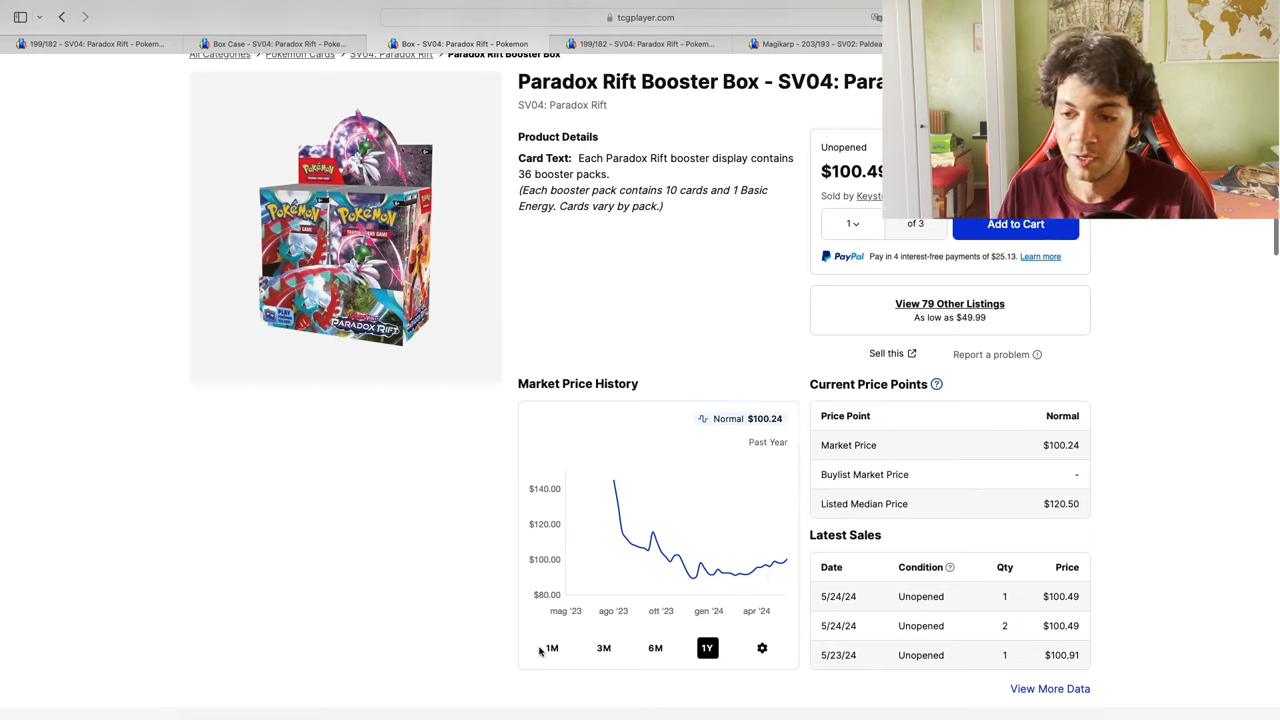
View the Booster Box price chart for the past month, then past year ($92.59 for December 5–11)
click(552, 647)
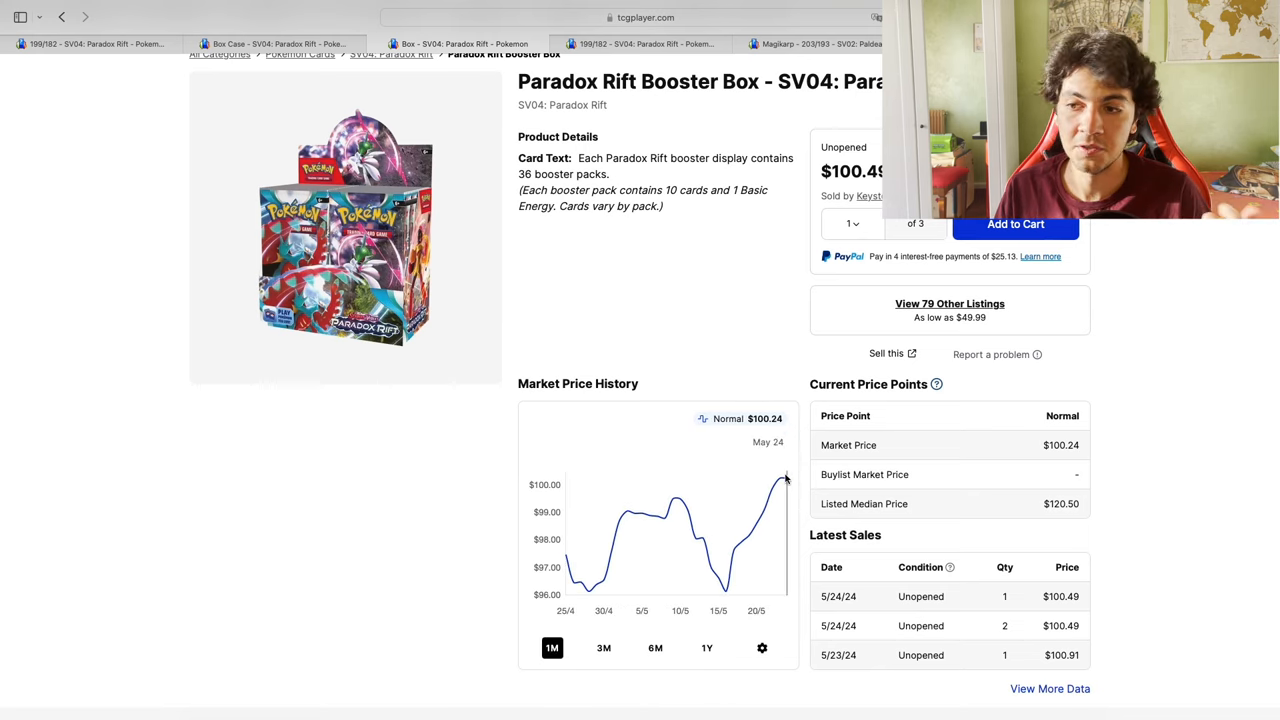
scroll(down, 3)
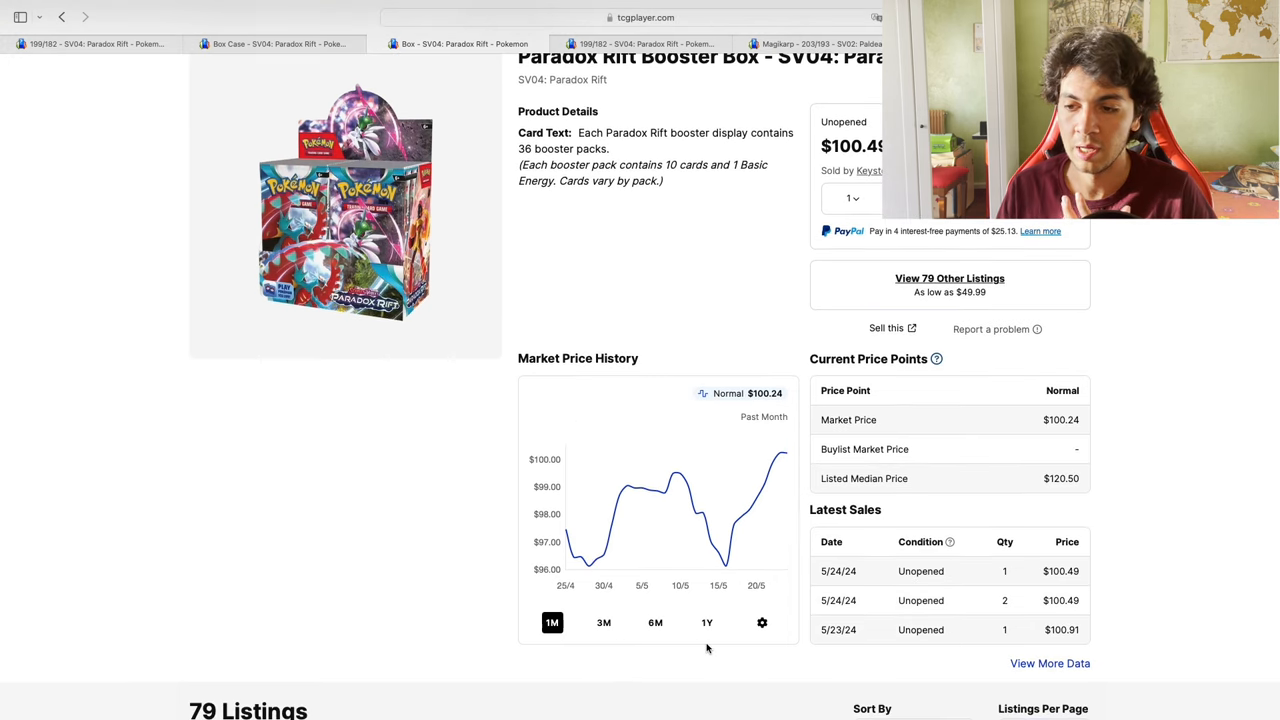
click(707, 622)
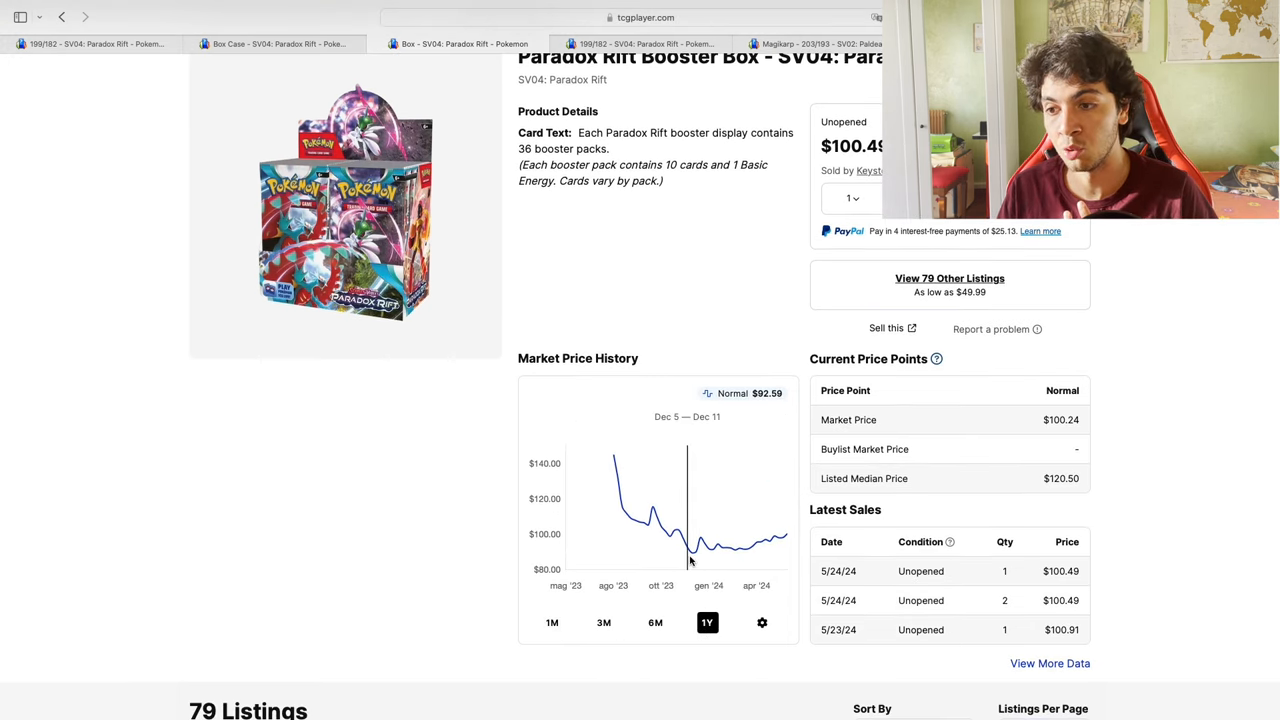
mouse_move(793, 538)
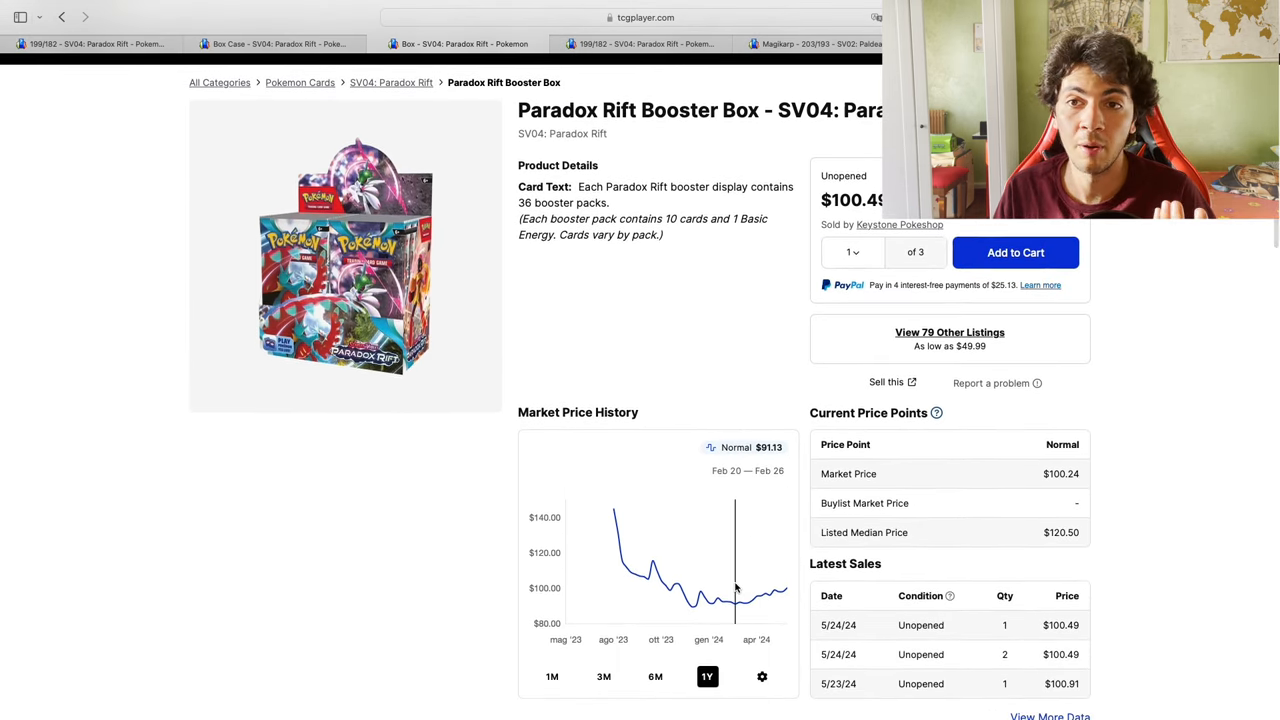
Check the Booster Box Case's sales history and past-year chart, bottoming at $498.24 in mid-January
click(275, 59)
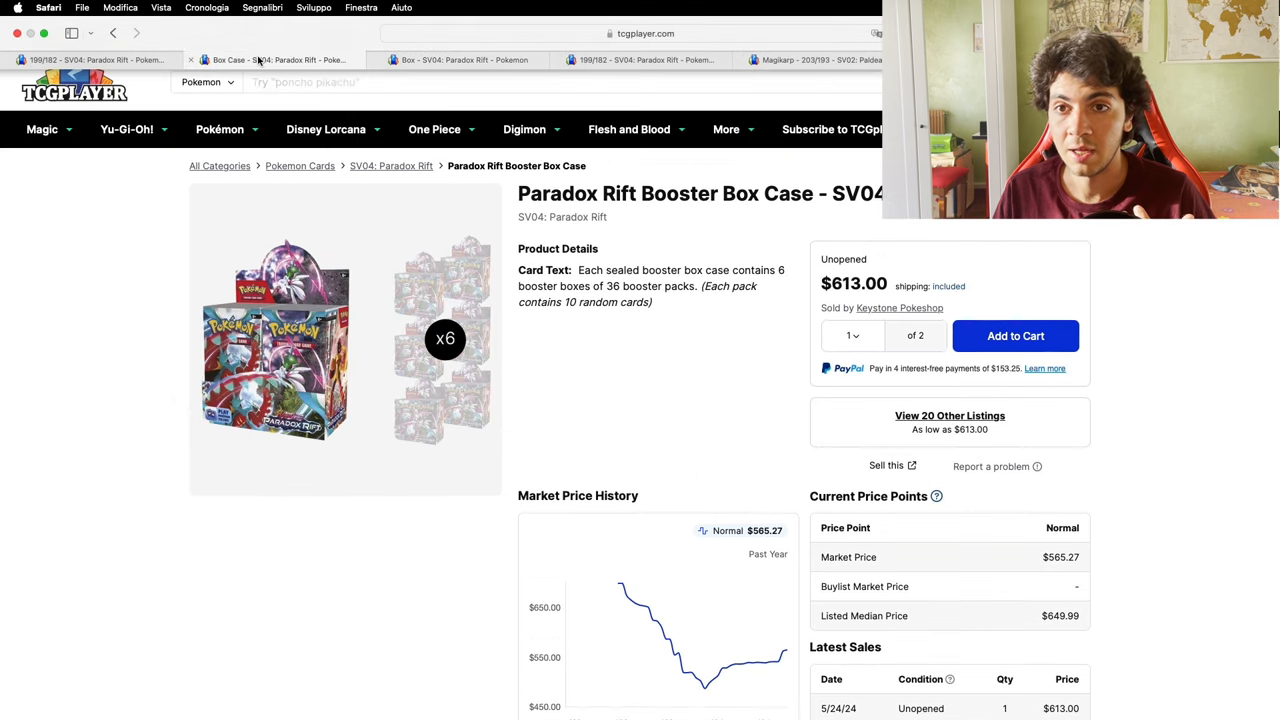
scroll(down, 3)
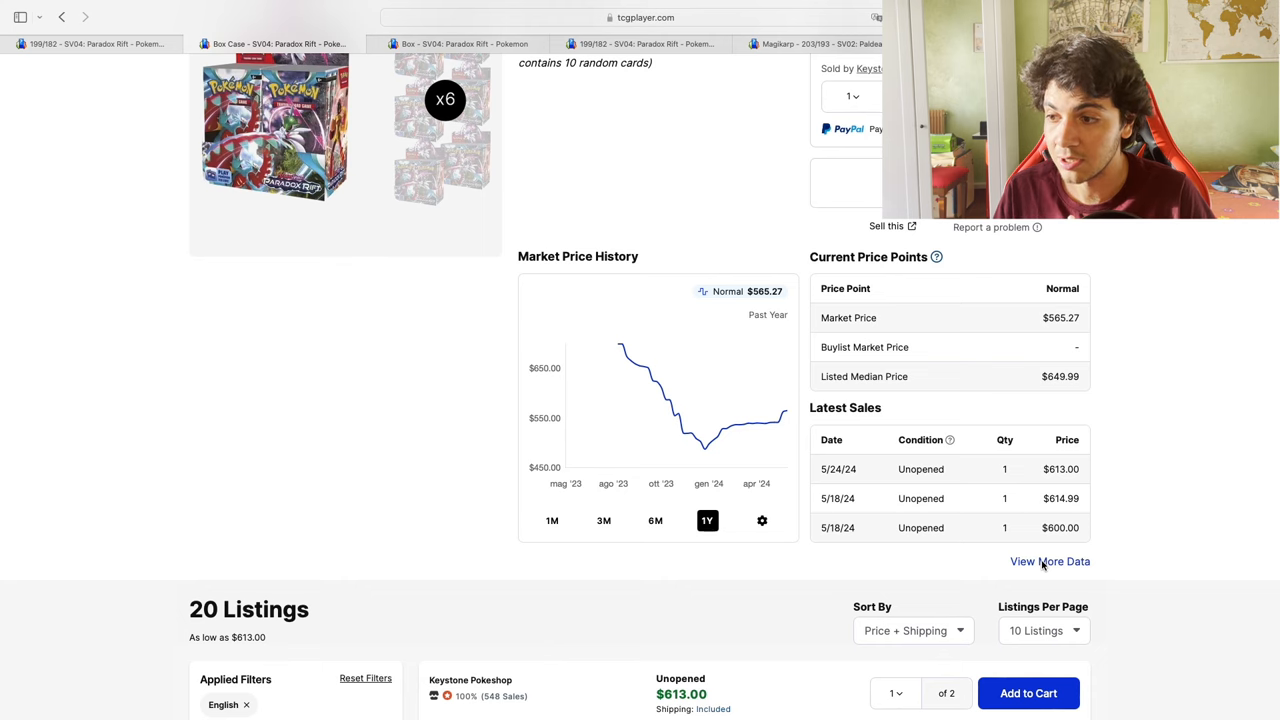
click(1050, 561)
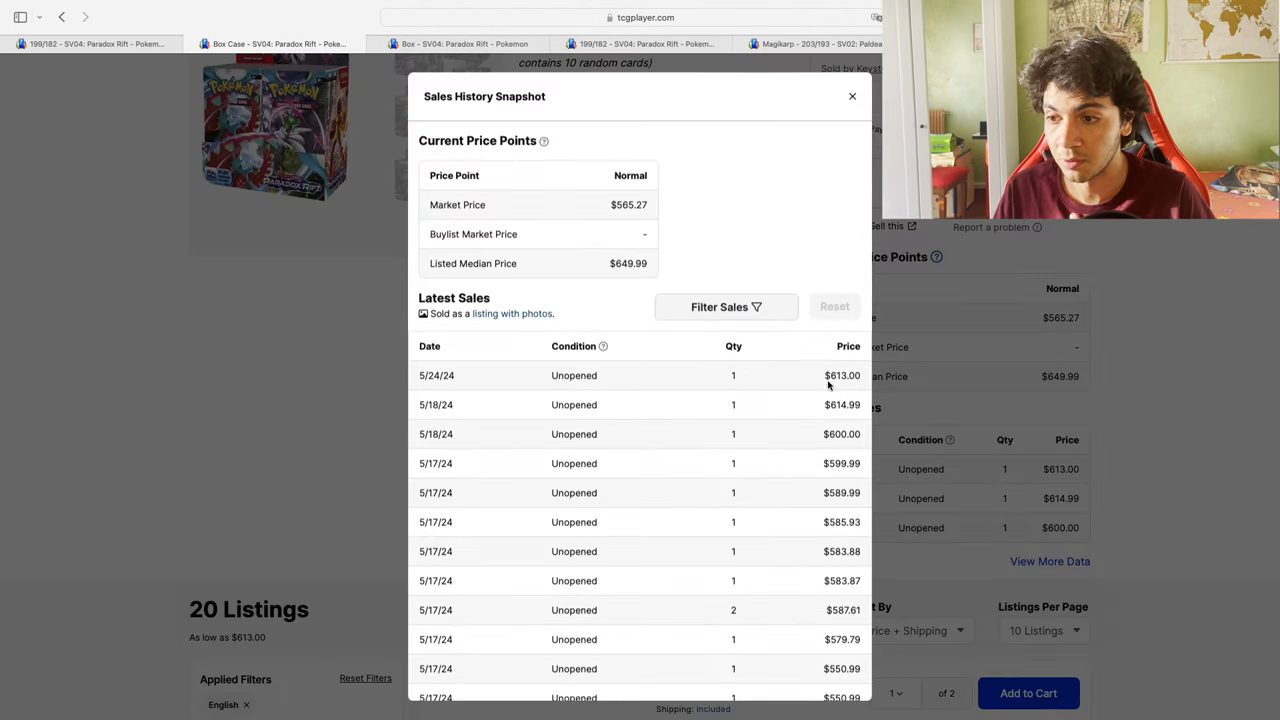
mouse_move(893, 397)
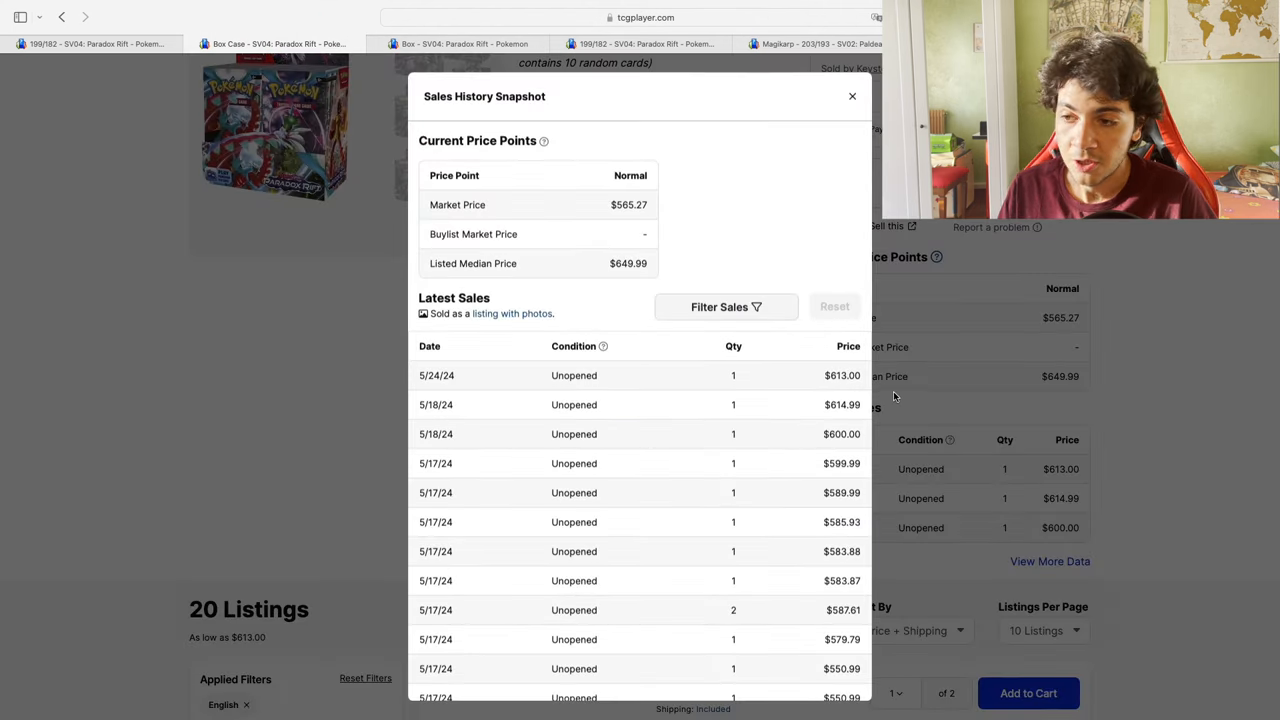
click(852, 96)
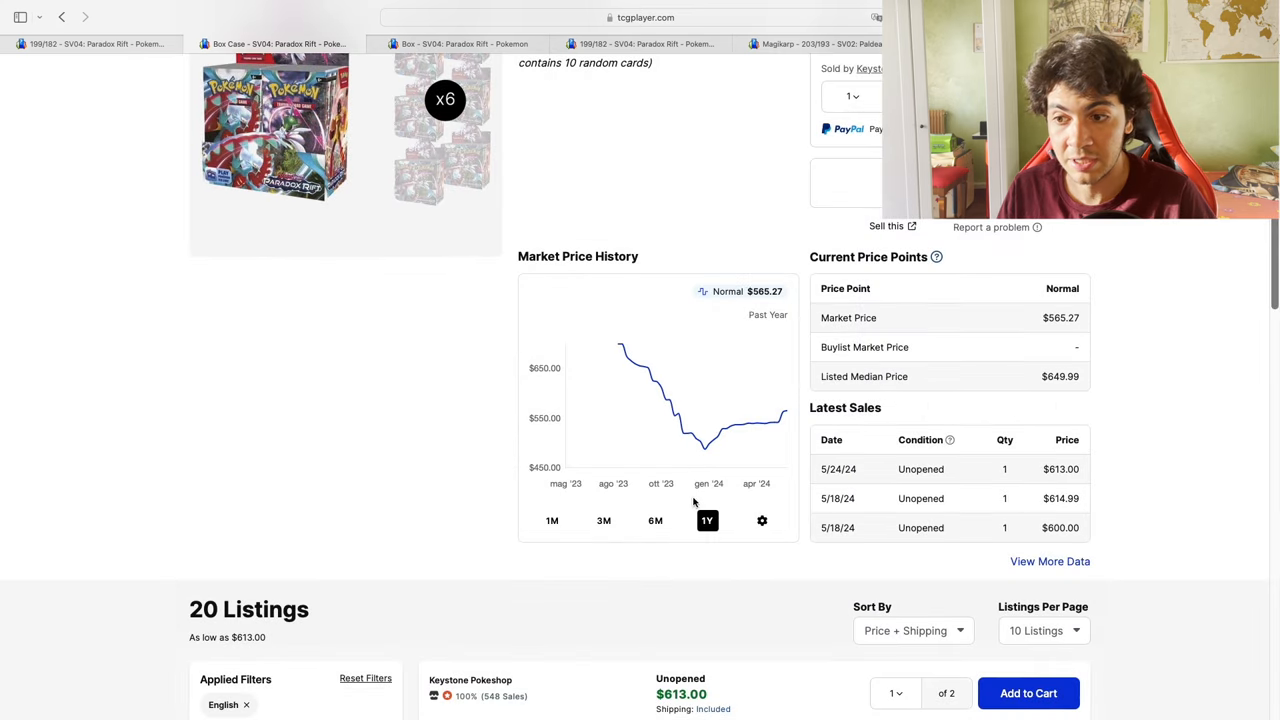
mouse_move(709, 455)
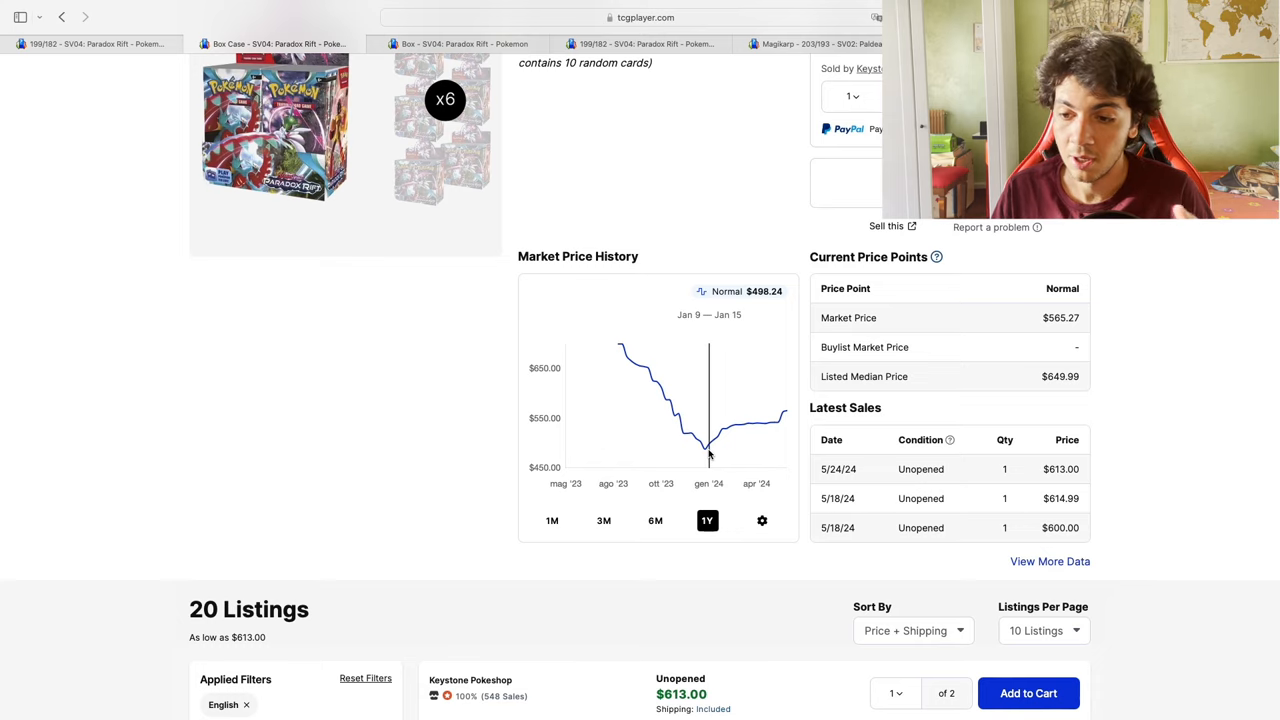
scroll(down, 3)
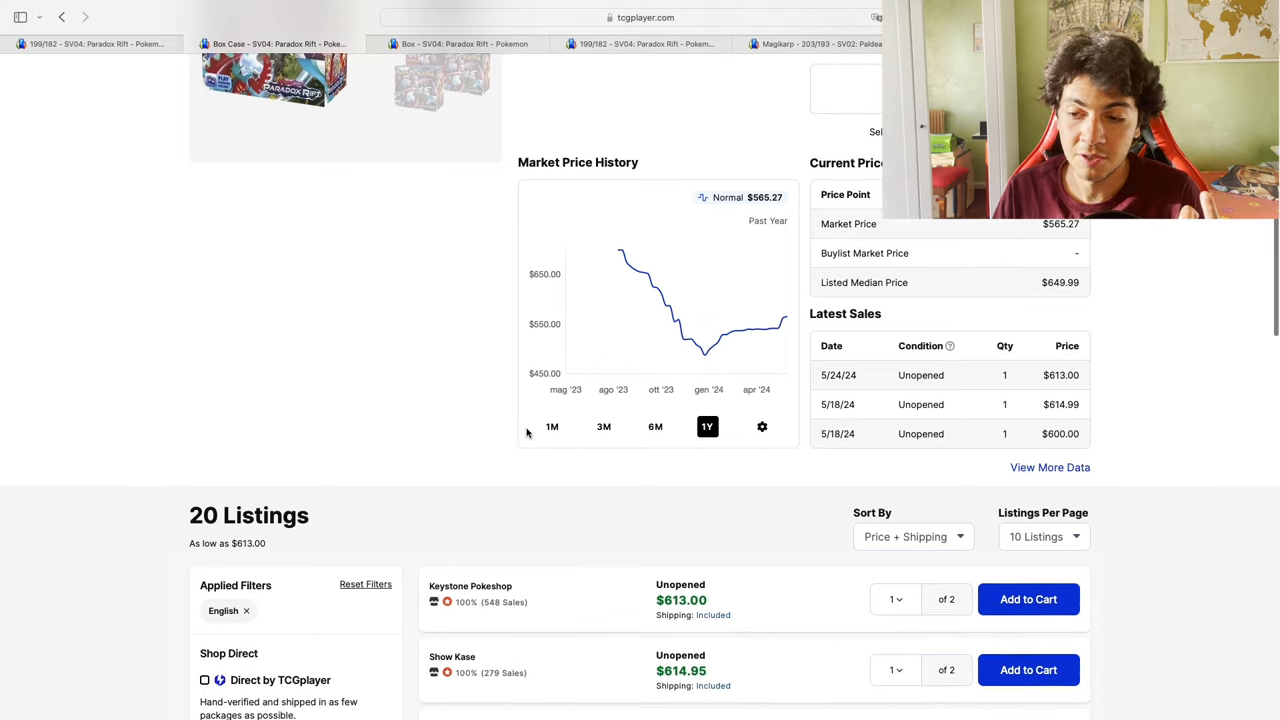
mouse_move(708, 345)
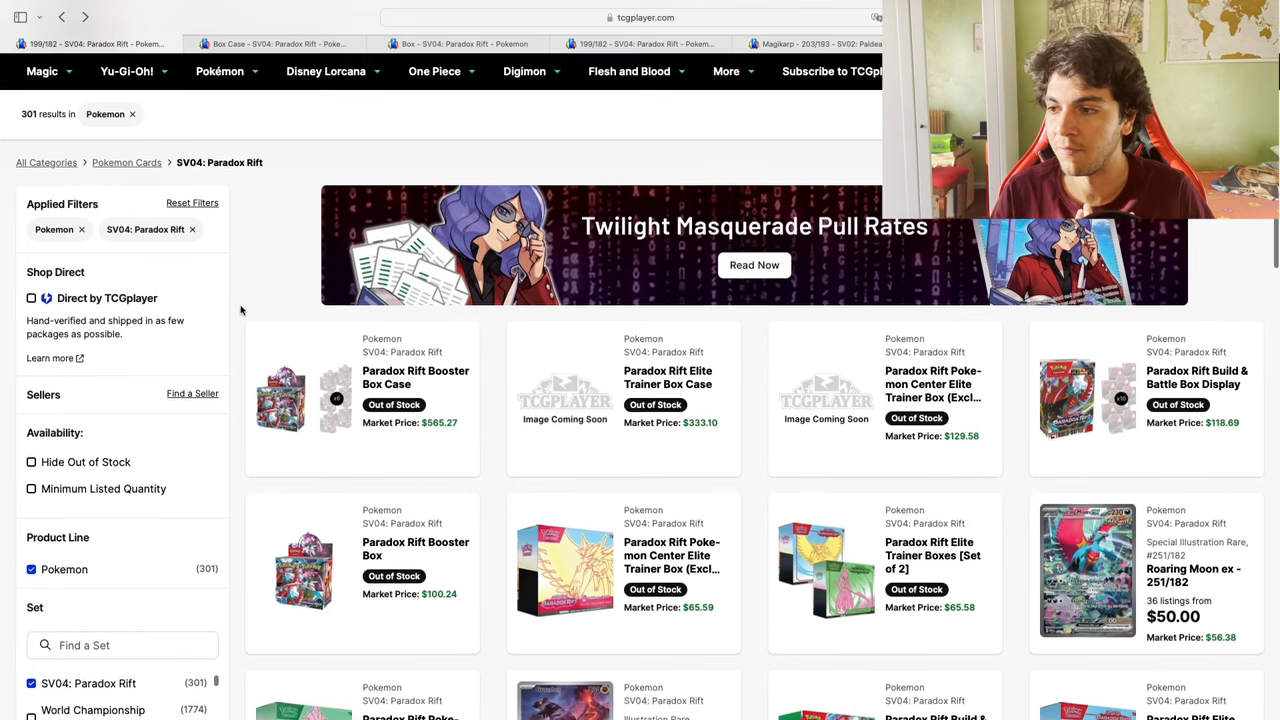
Scroll the 276 Paradox Rift single cards, led by Roaring Moon ex from $50.00
scroll(down, 3)
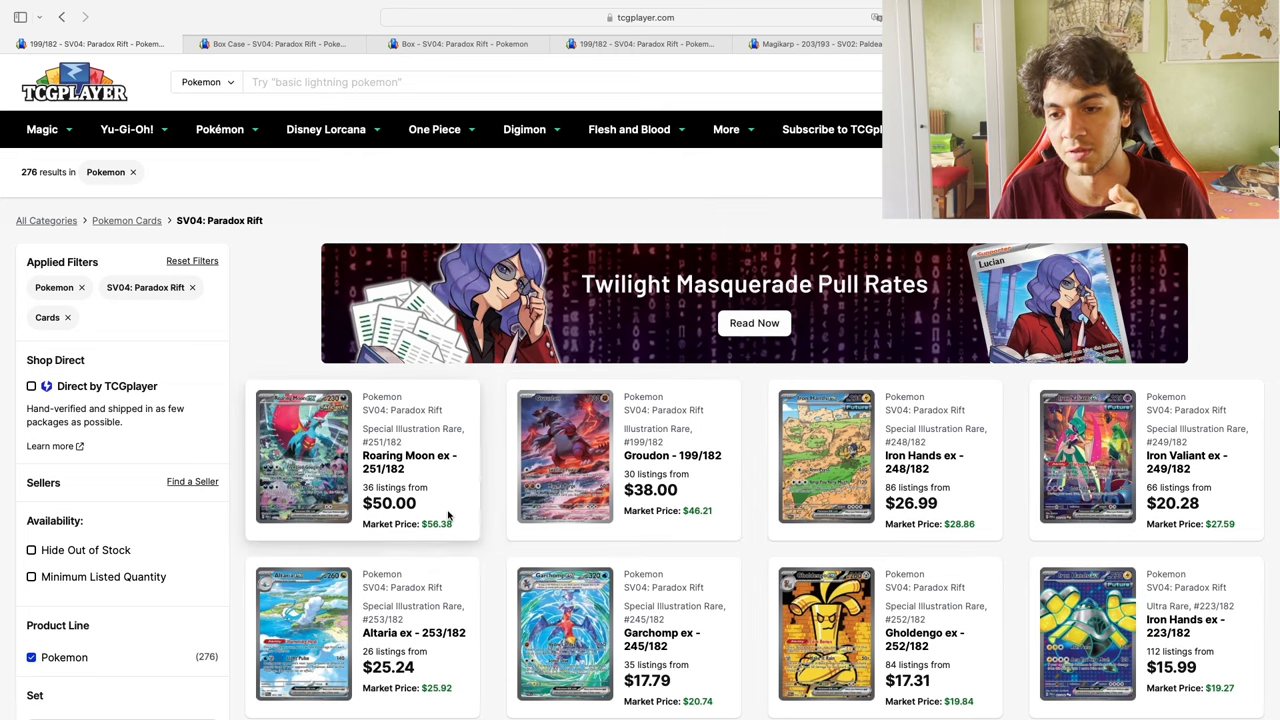
scroll(down, 3)
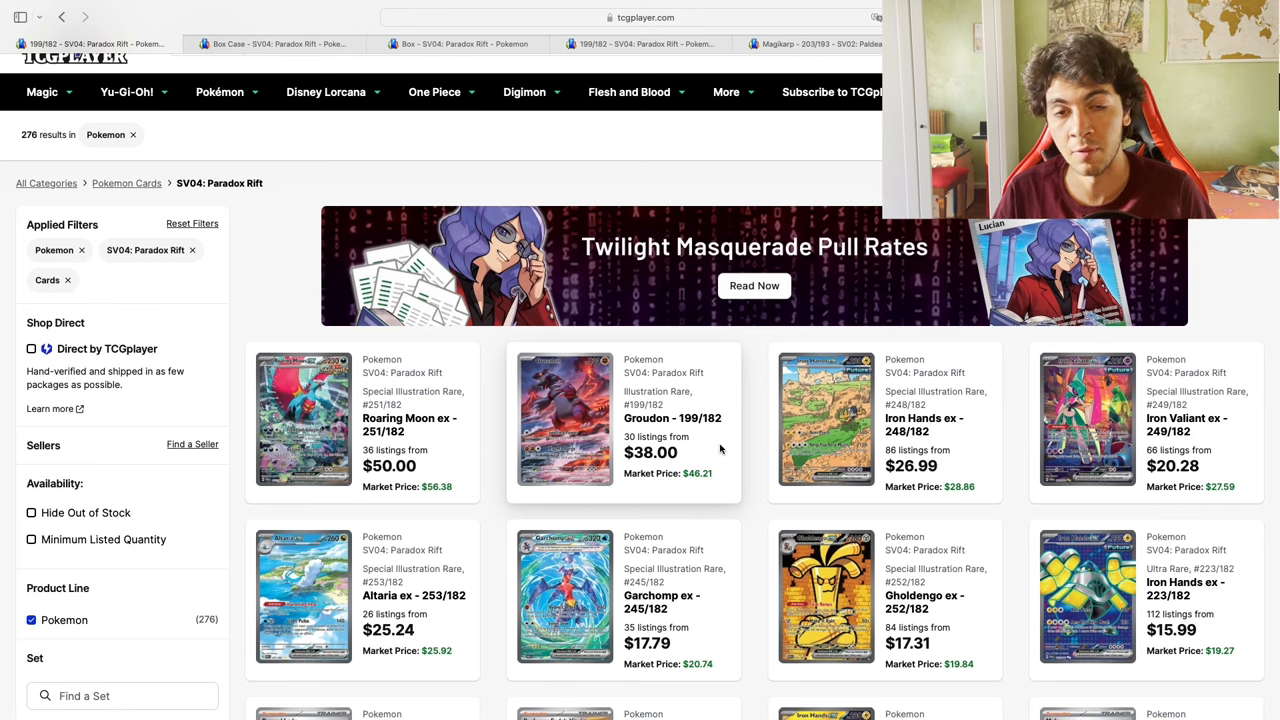
mouse_move(513, 440)
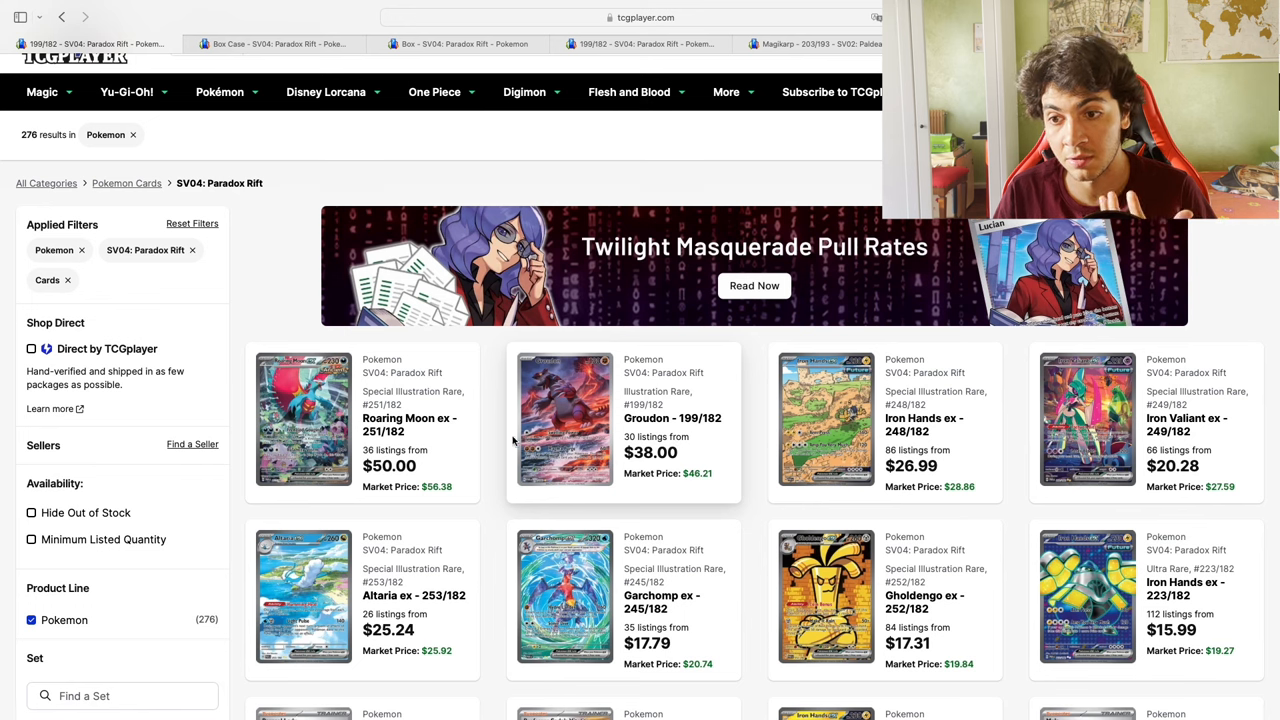
mouse_move(485, 443)
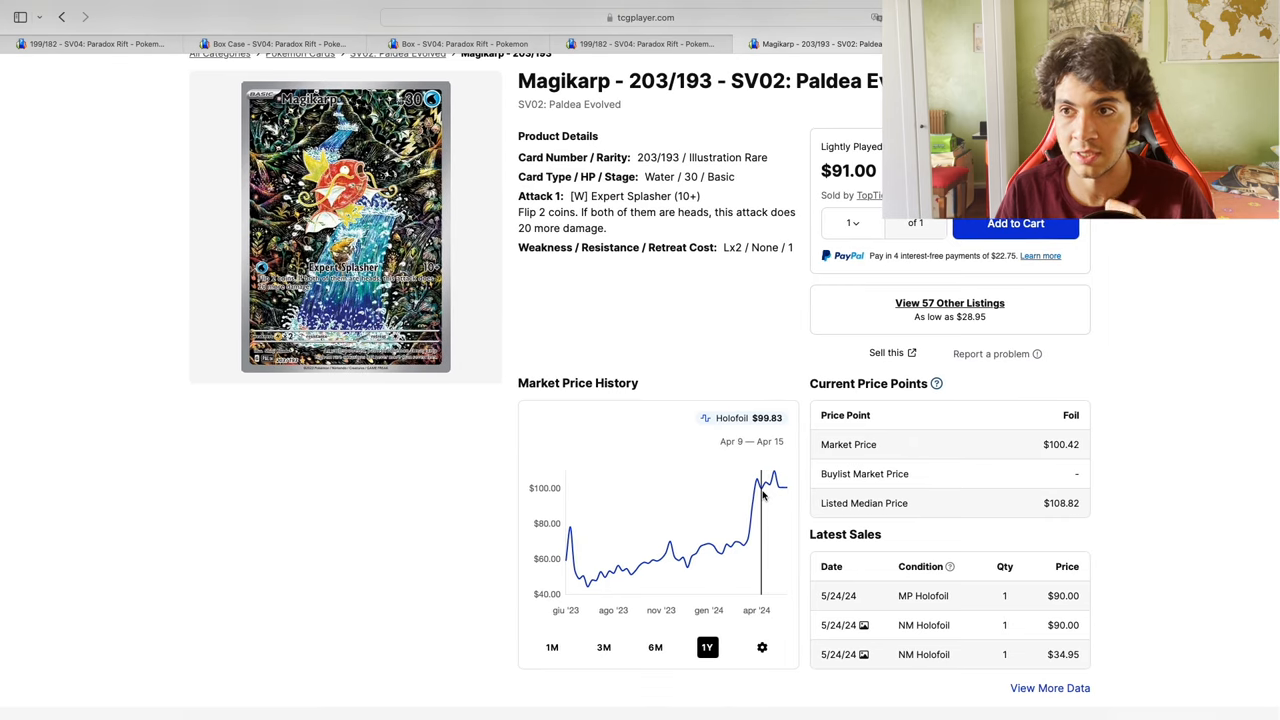
mouse_move(751, 467)
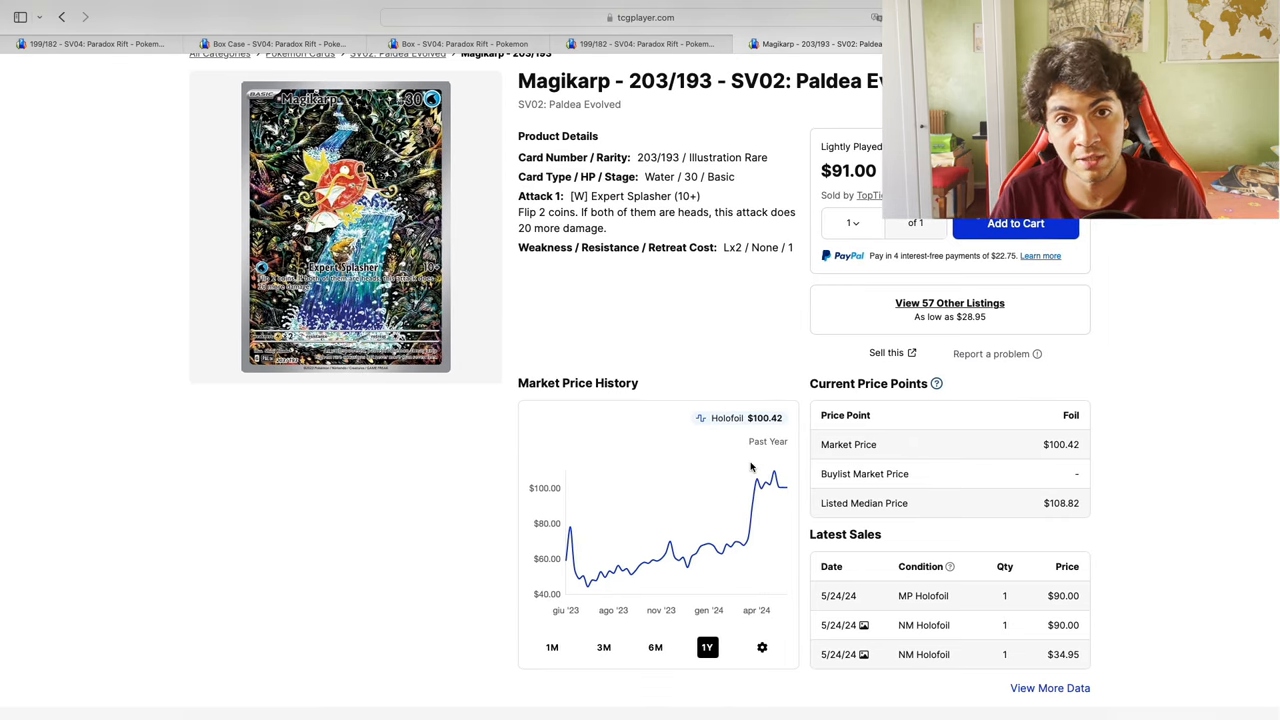
mouse_move(748, 480)
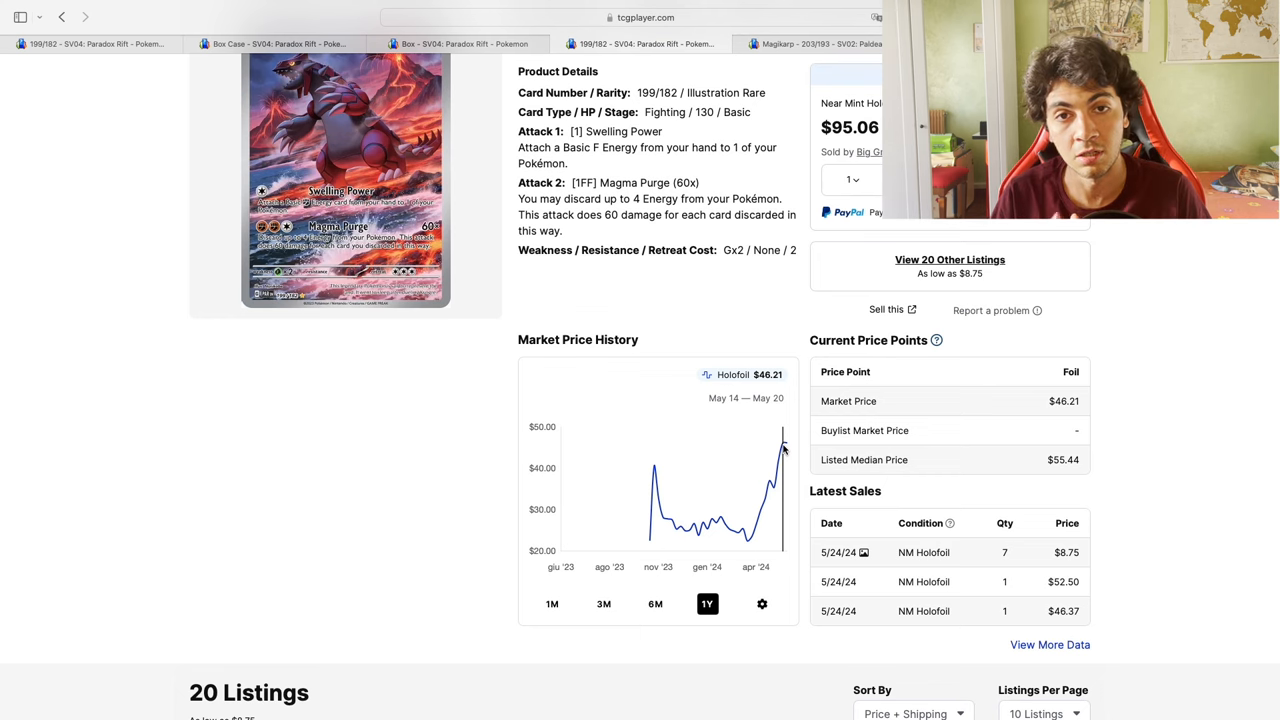
Scroll Groudon's page, then return to Magikarp 203/193 with its $100.42 holofoil market price
scroll(down, 3)
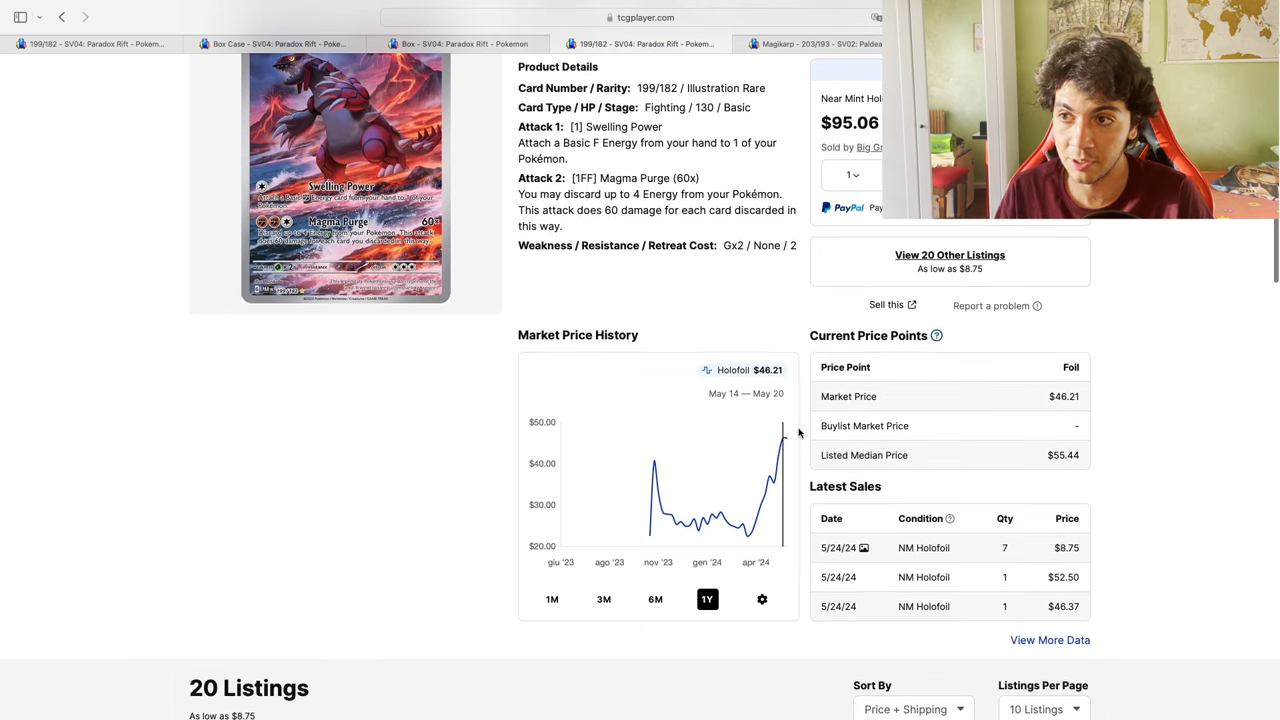
click(820, 43)
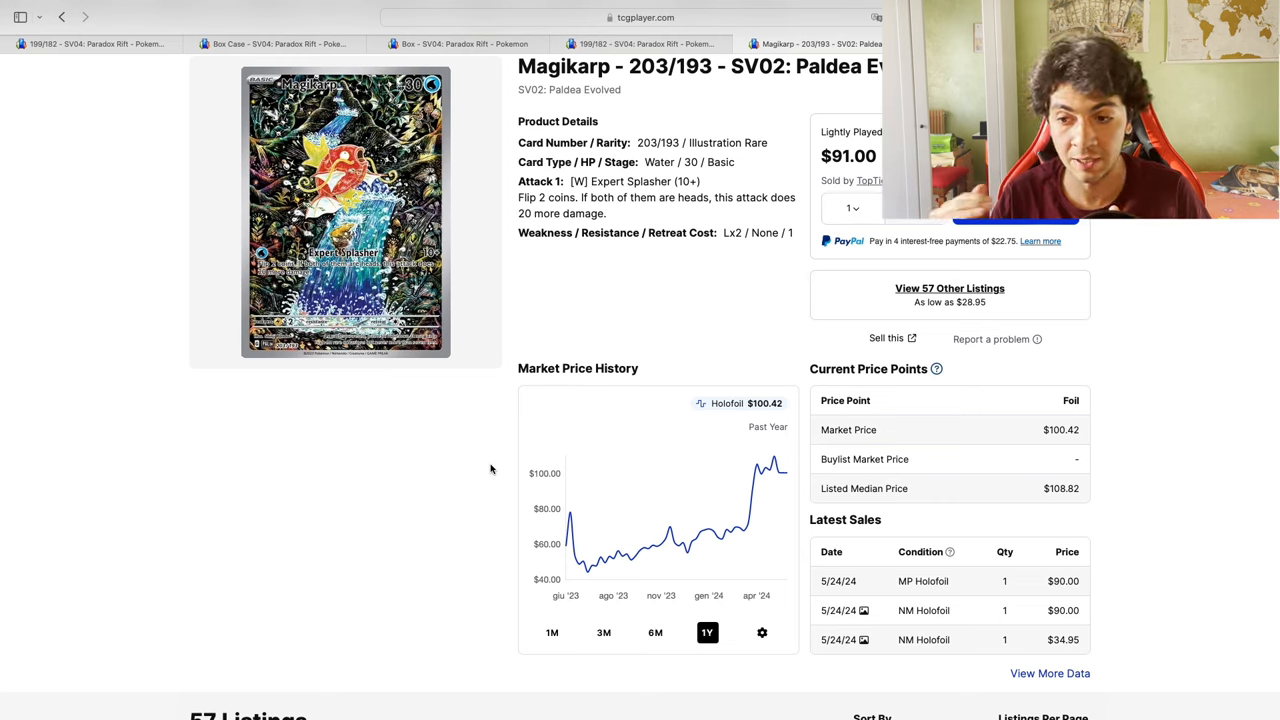
mouse_move(588, 578)
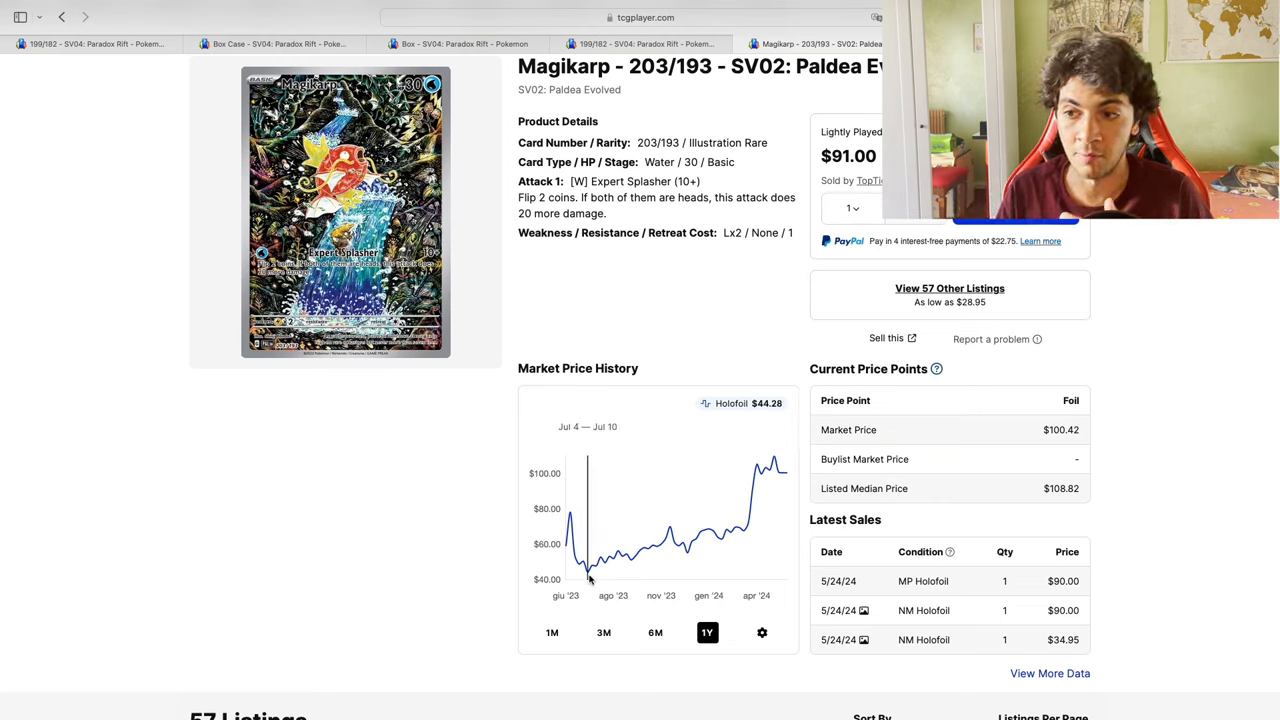
mouse_move(778, 470)
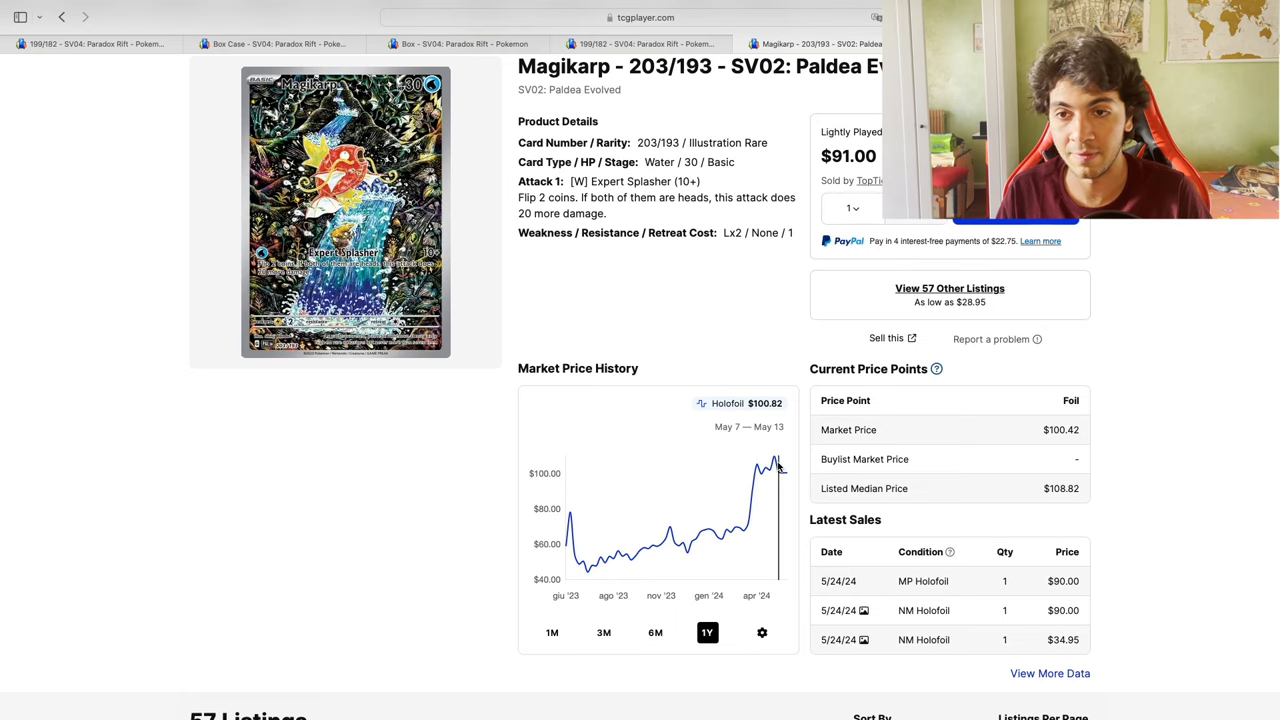
mouse_move(775, 465)
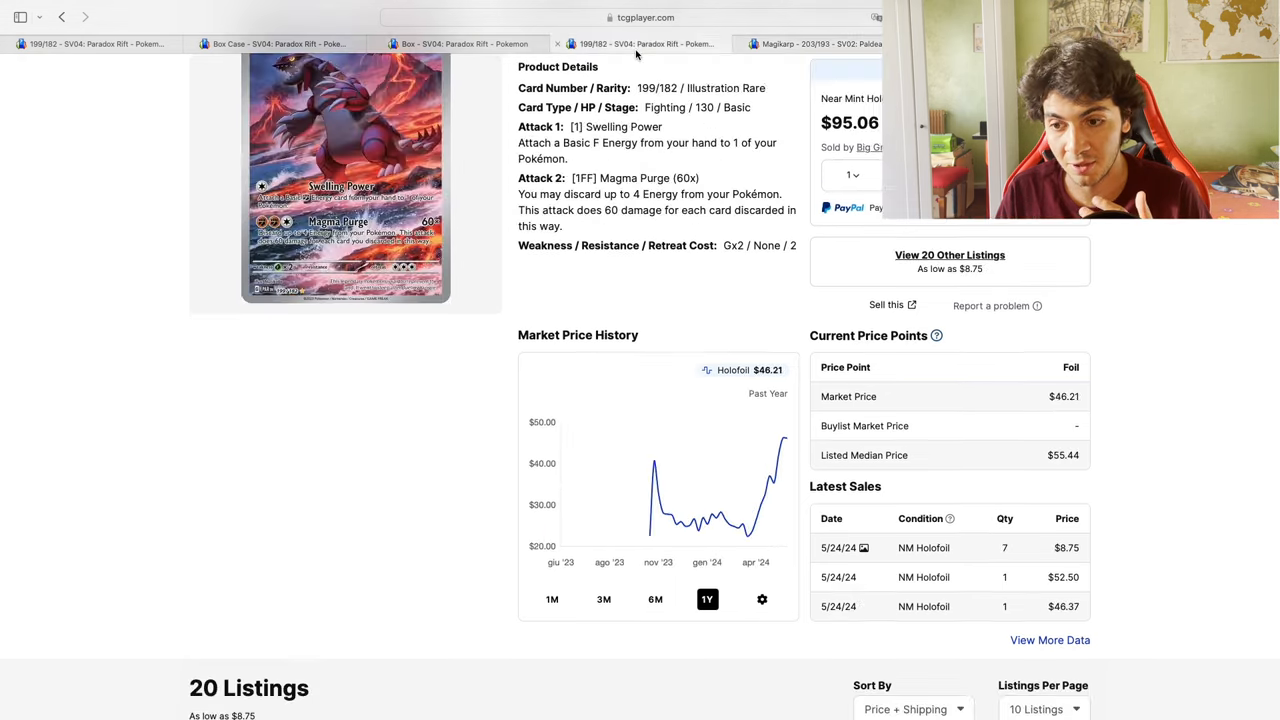
mouse_move(748, 540)
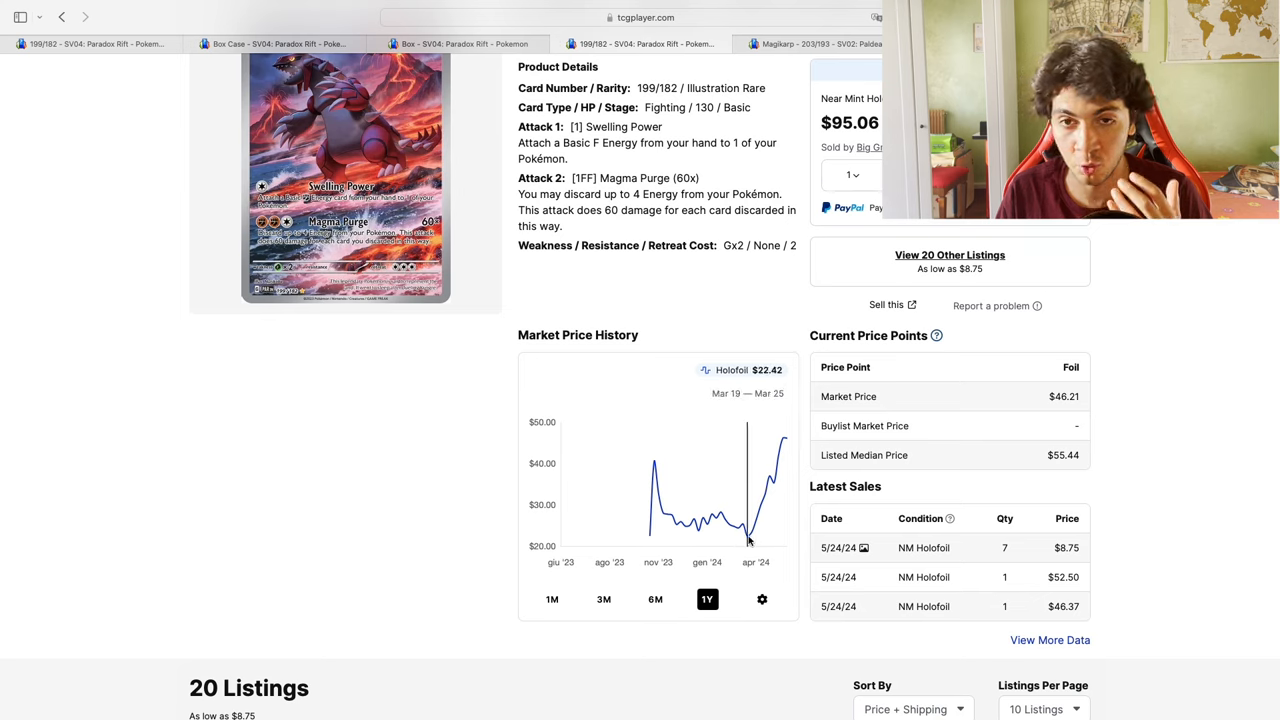
mouse_move(797, 422)
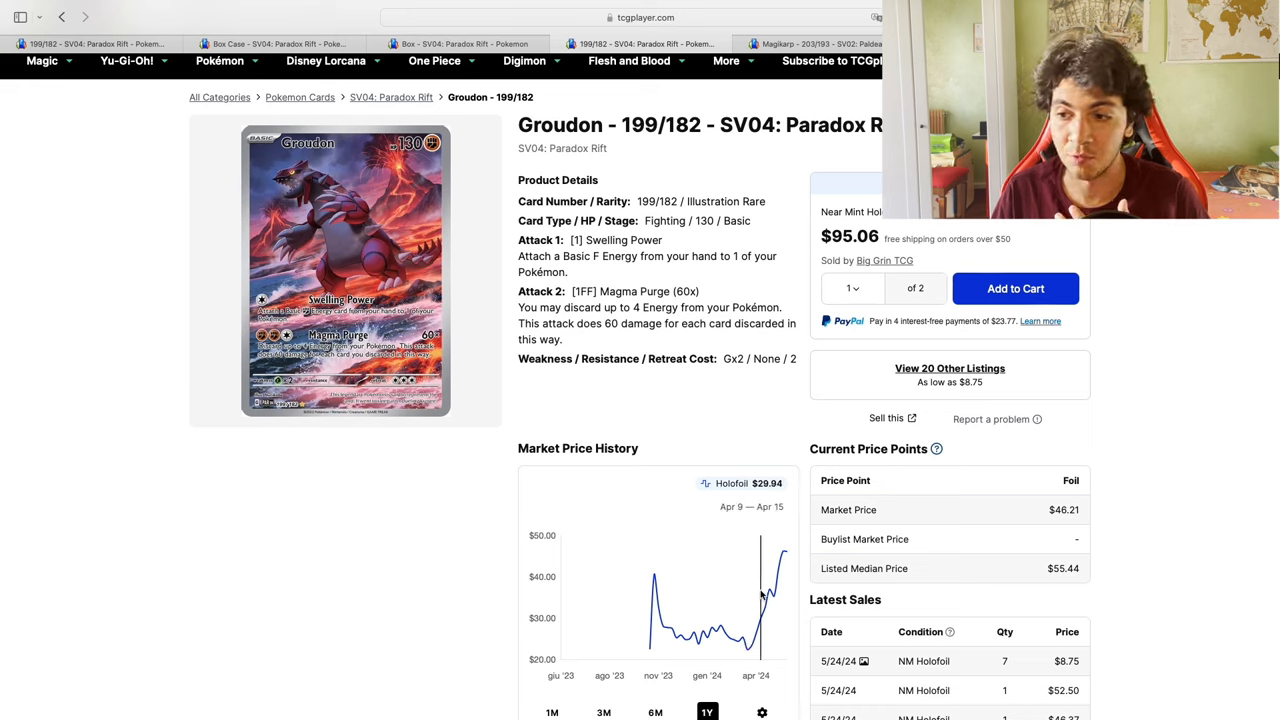
mouse_move(782, 548)
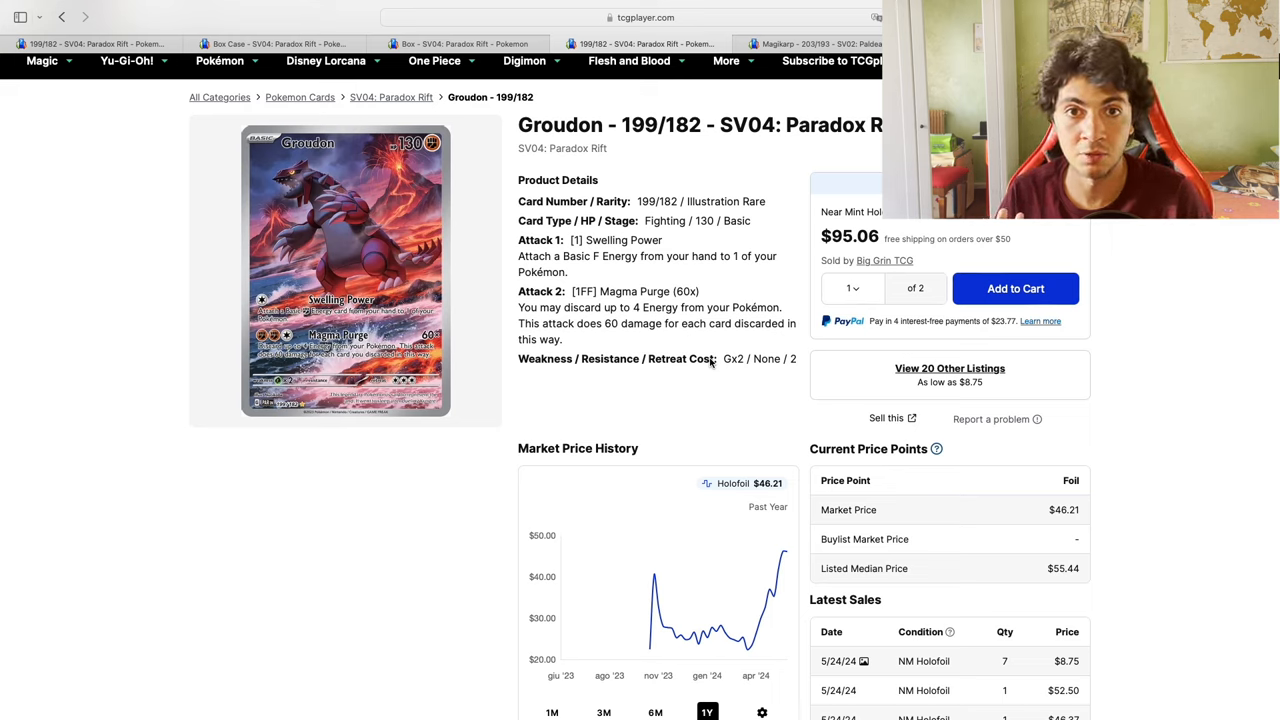
mouse_move(708, 366)
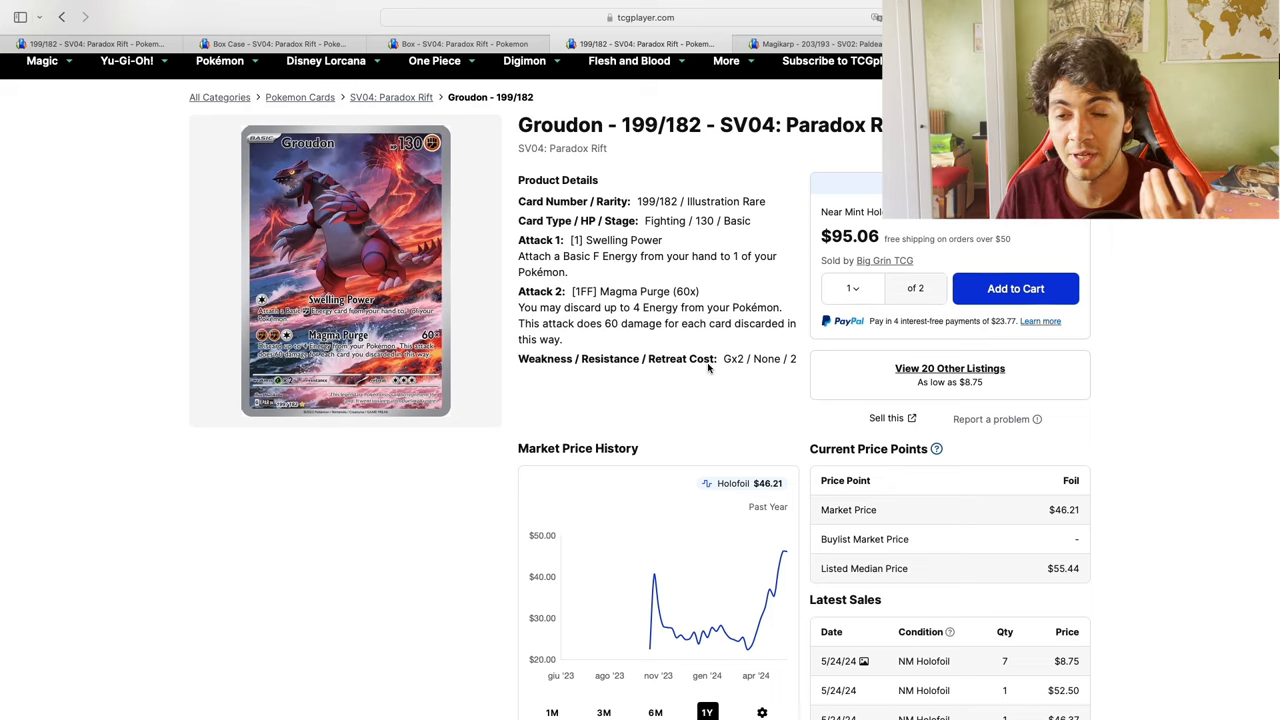
mouse_move(727, 625)
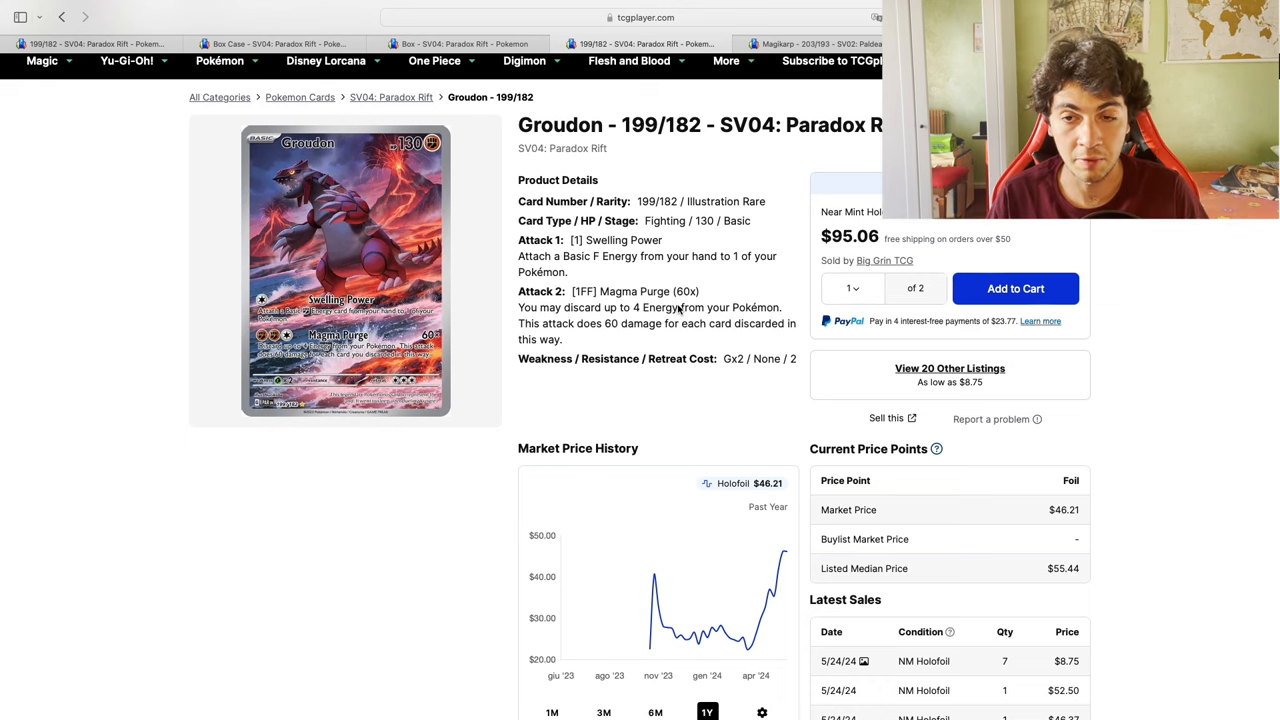
click(820, 43)
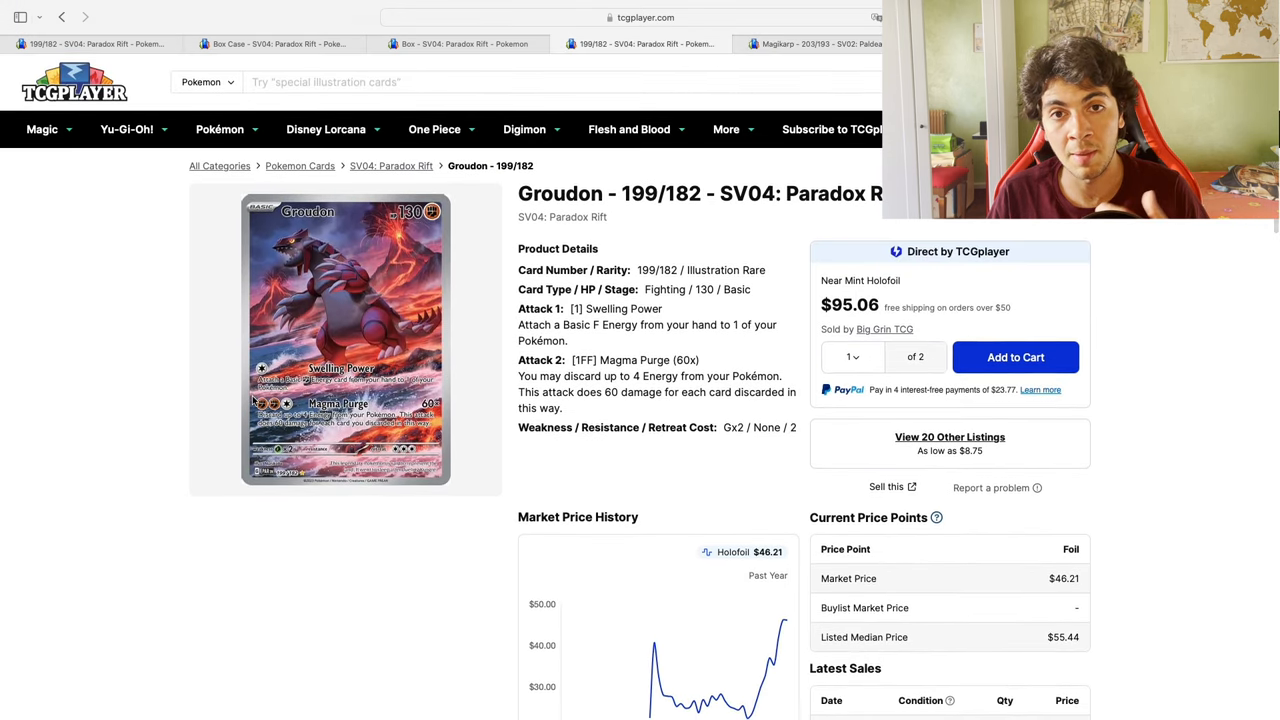
text(asako ito)
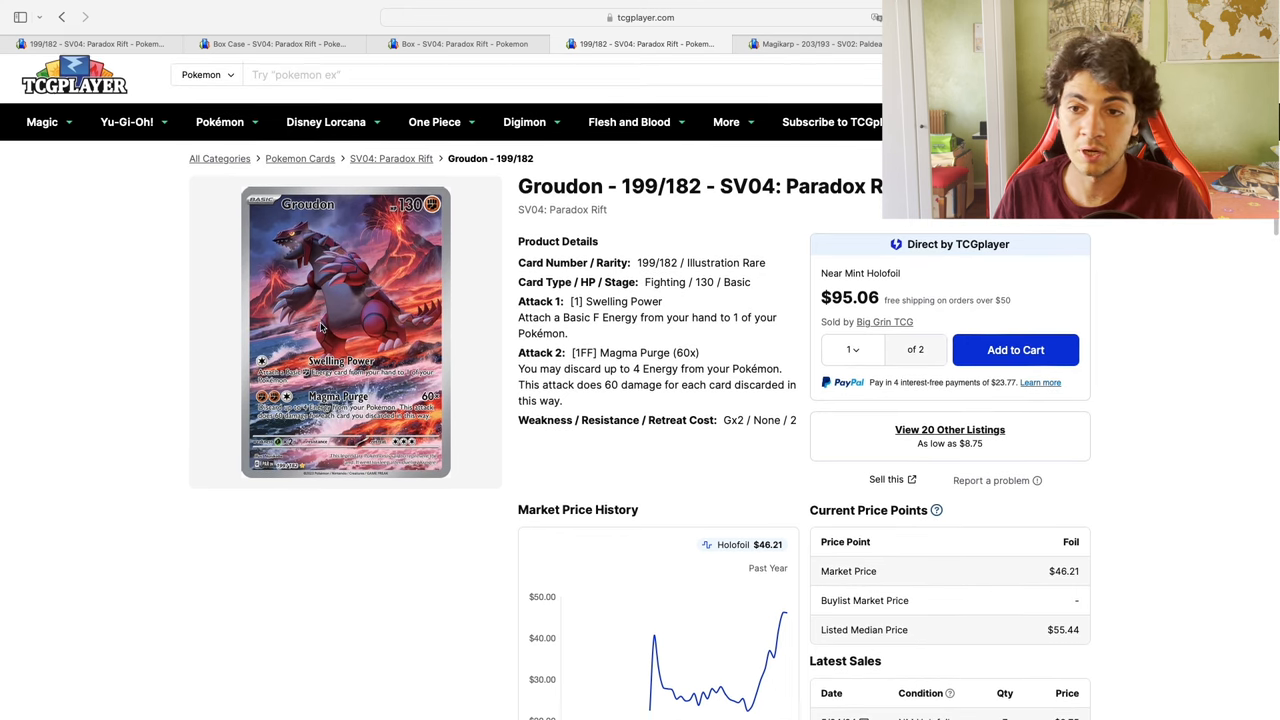
click(800, 43)
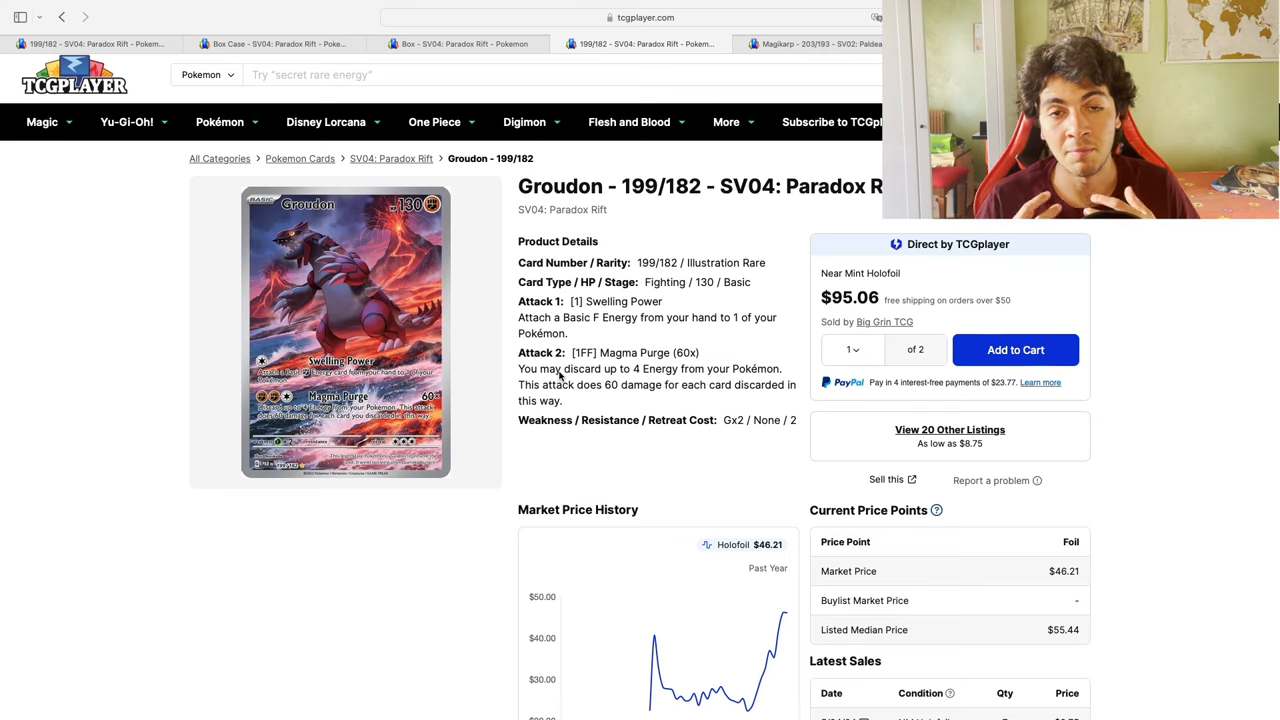
text(cynthia)
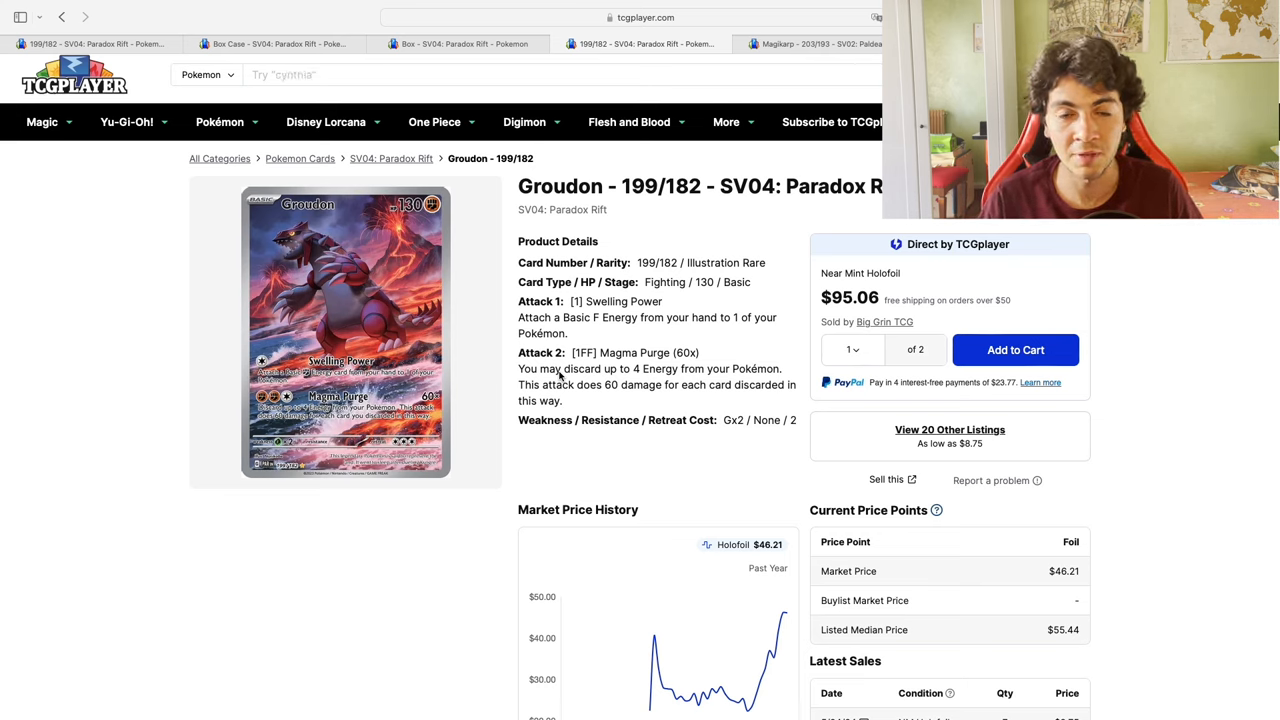